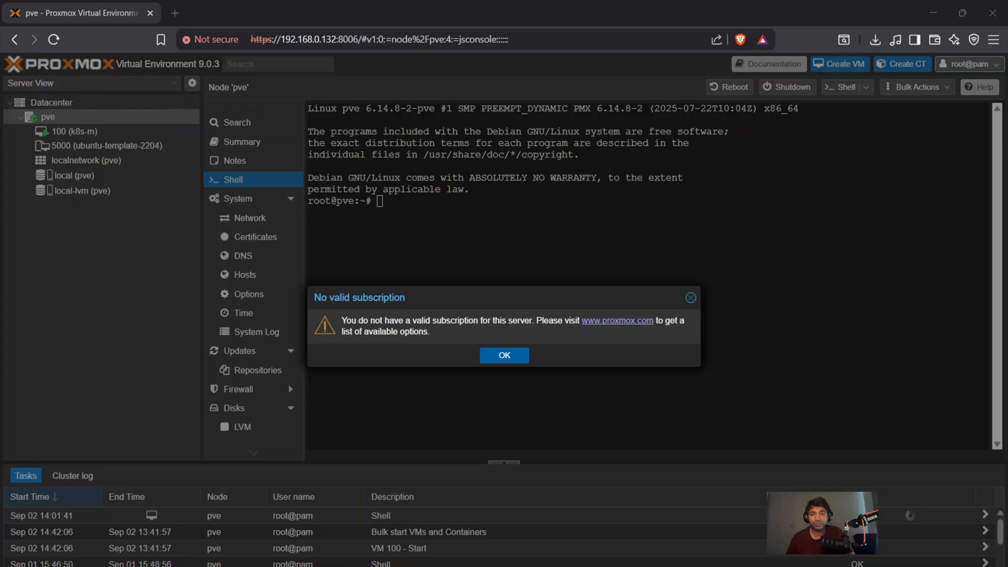
pyautogui.moveTo(572, 401)
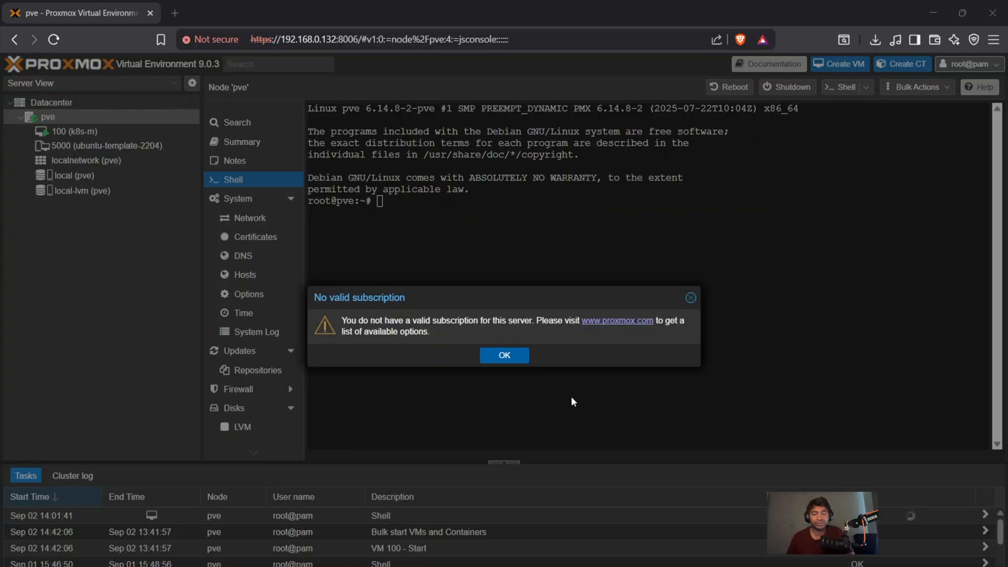
# - Acknowledge the 'No valid subscription' notice and show the pve node's eight pending Debian package updates
pyautogui.moveTo(341, 320); pyautogui.dragTo(452, 320)
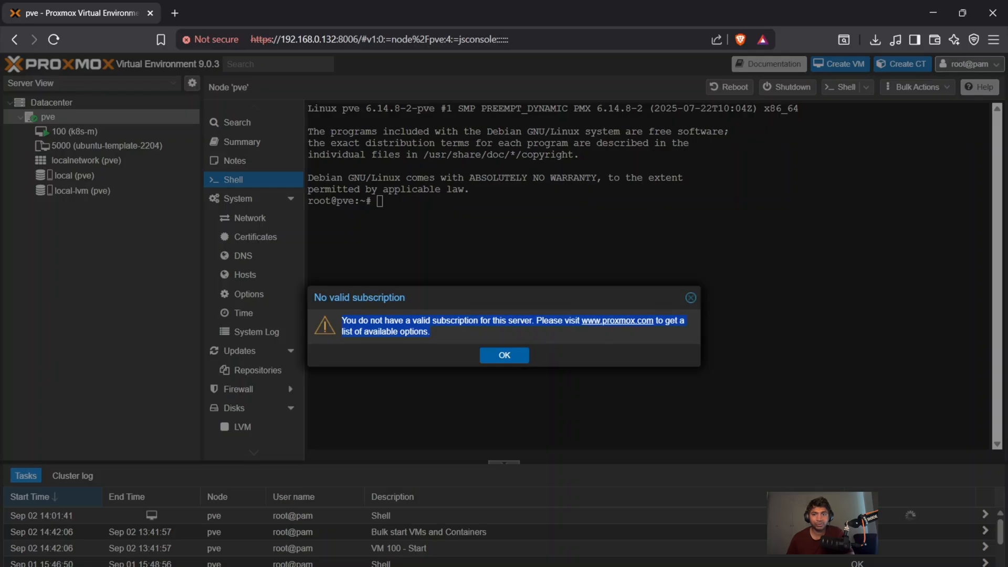
pyautogui.moveTo(54, 123)
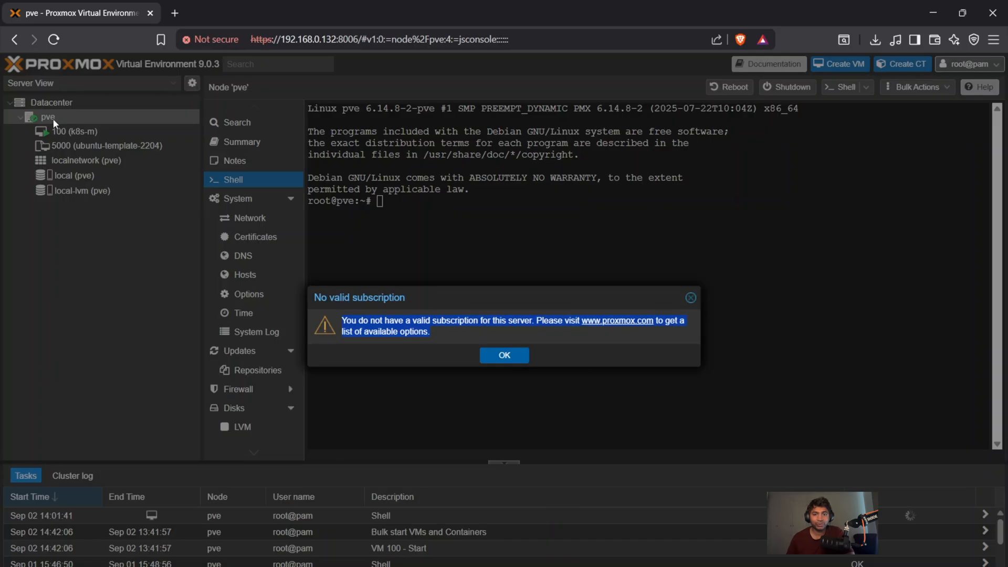
pyautogui.click(504, 355)
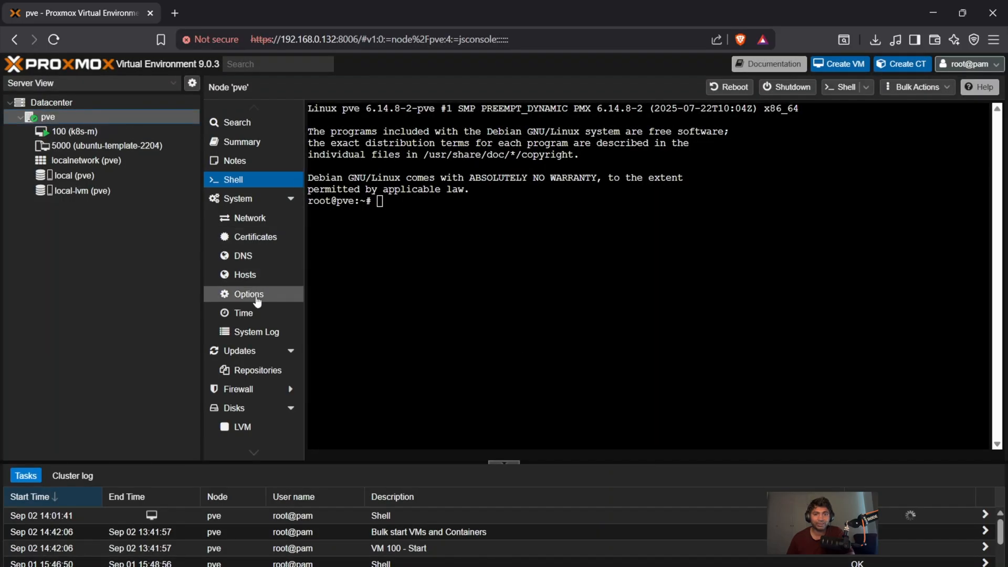
pyautogui.click(238, 350)
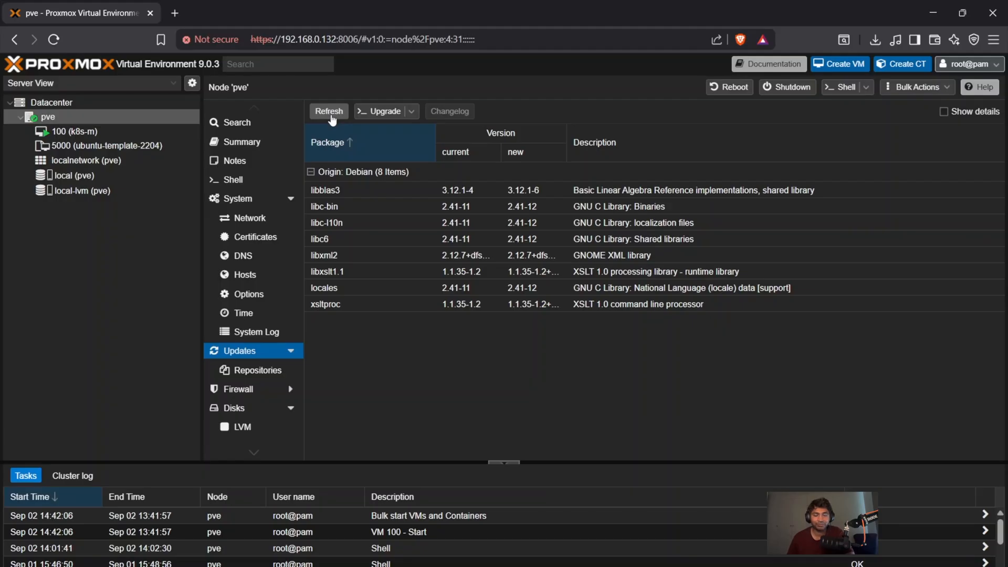
# - Run Refresh on the package database and review the 401 Unauthorized enterprise-repository errors in the Task viewer
pyautogui.click(328, 111)
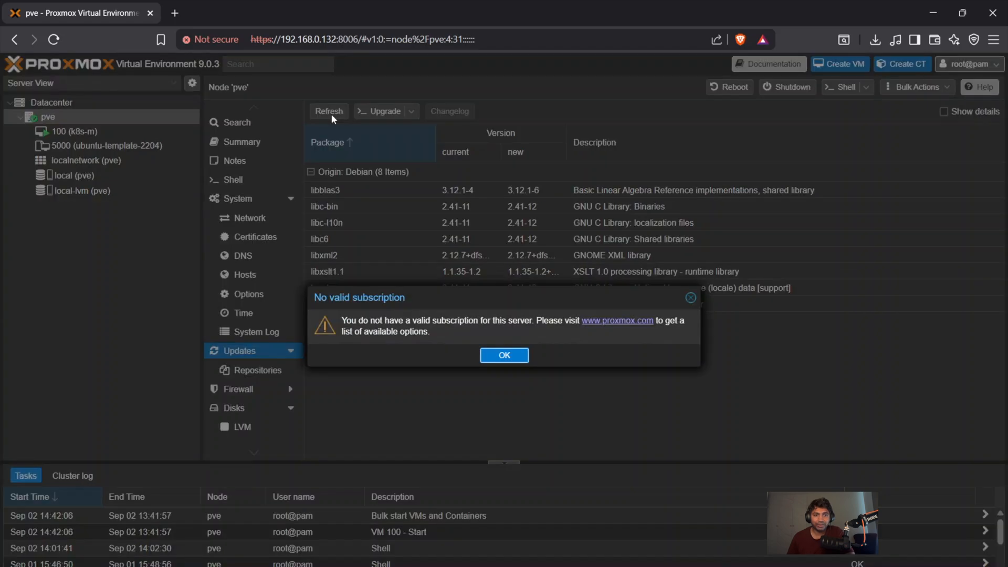
pyautogui.moveTo(440, 336)
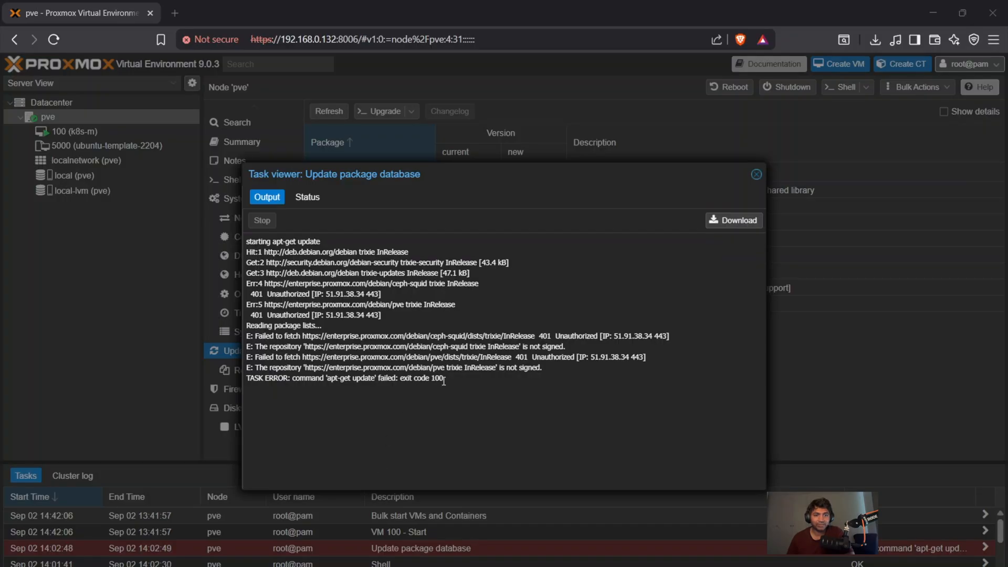
pyautogui.moveTo(250, 367); pyautogui.dragTo(443, 378)
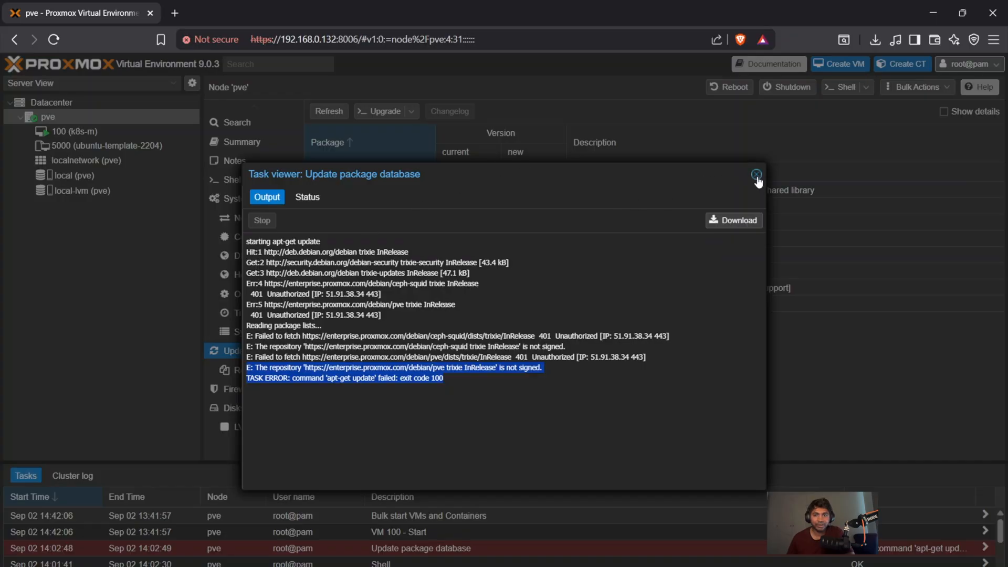
pyautogui.click(755, 175)
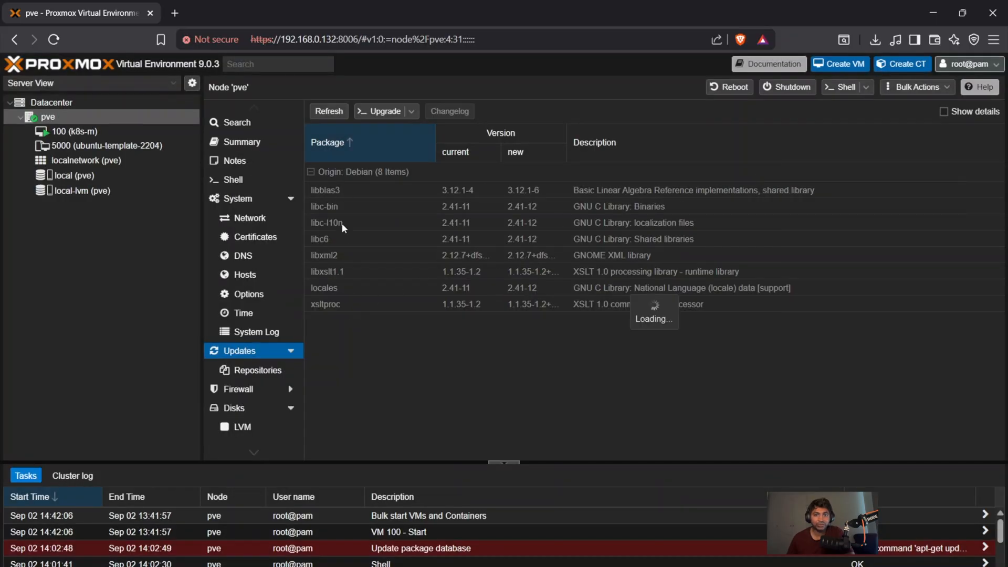
pyautogui.moveTo(363, 222)
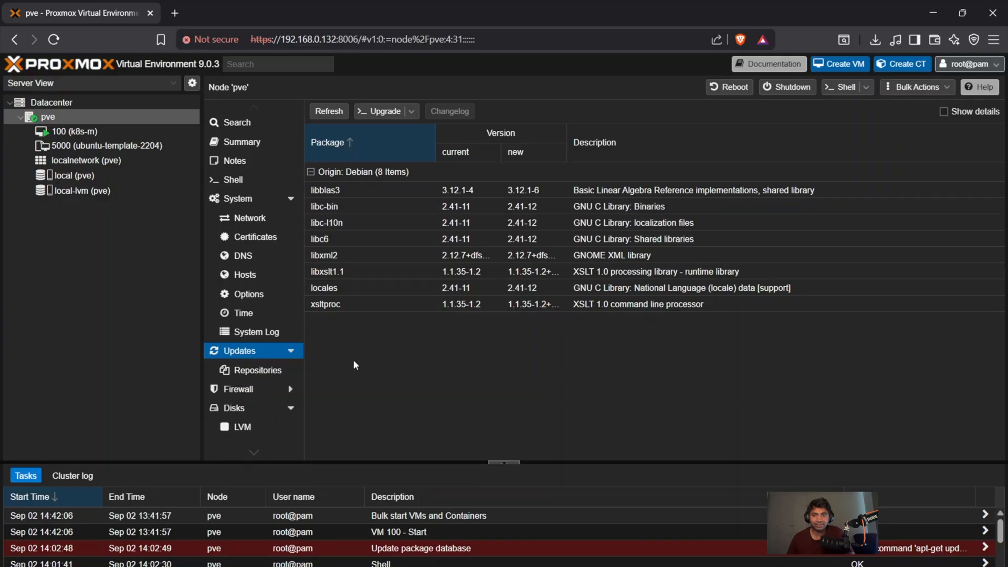
# - Add the No-Subscription APT repository under Repositories, then return to the eight pending updates
pyautogui.click(257, 370)
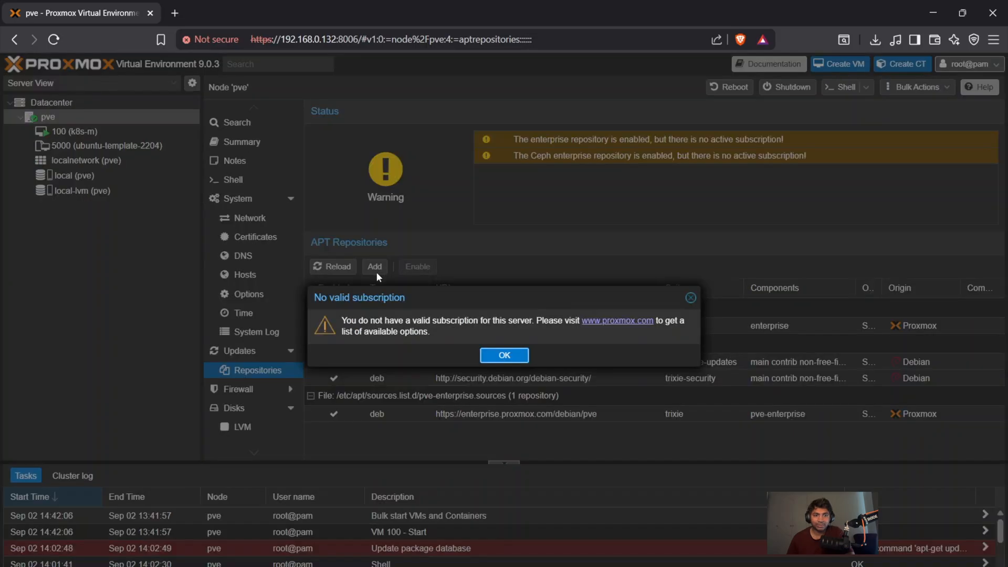
pyautogui.moveTo(503, 355)
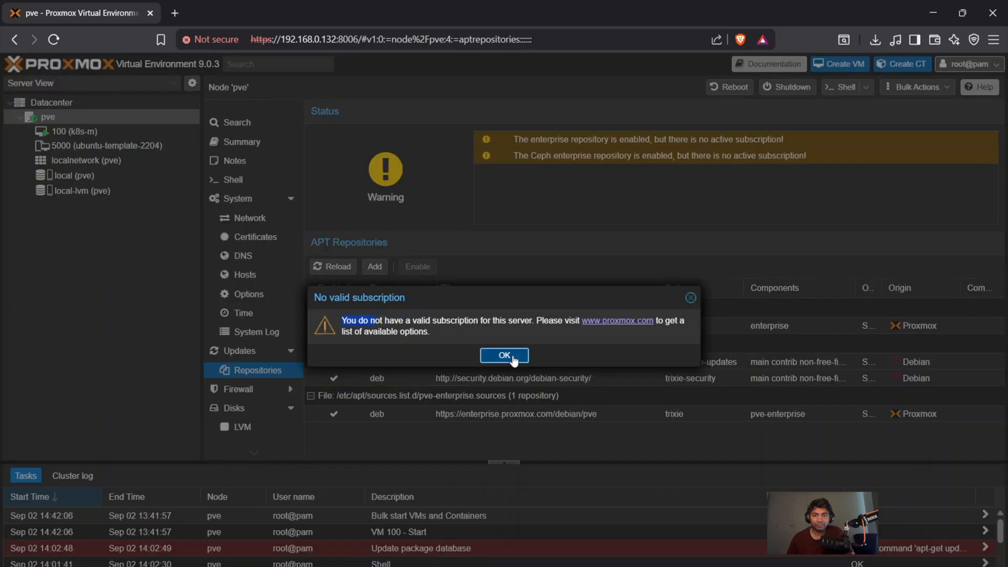
pyautogui.click(504, 356)
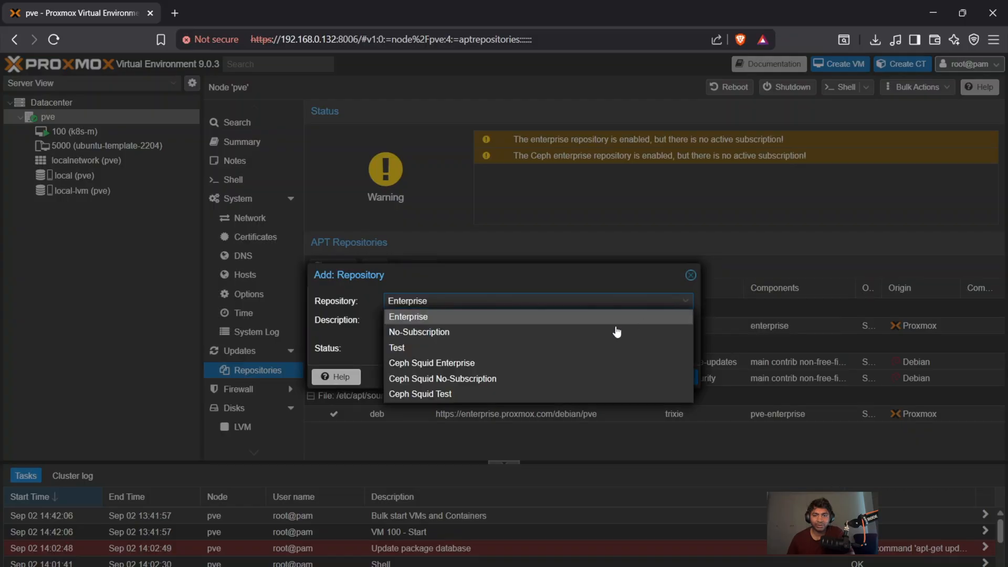
pyautogui.click(419, 332)
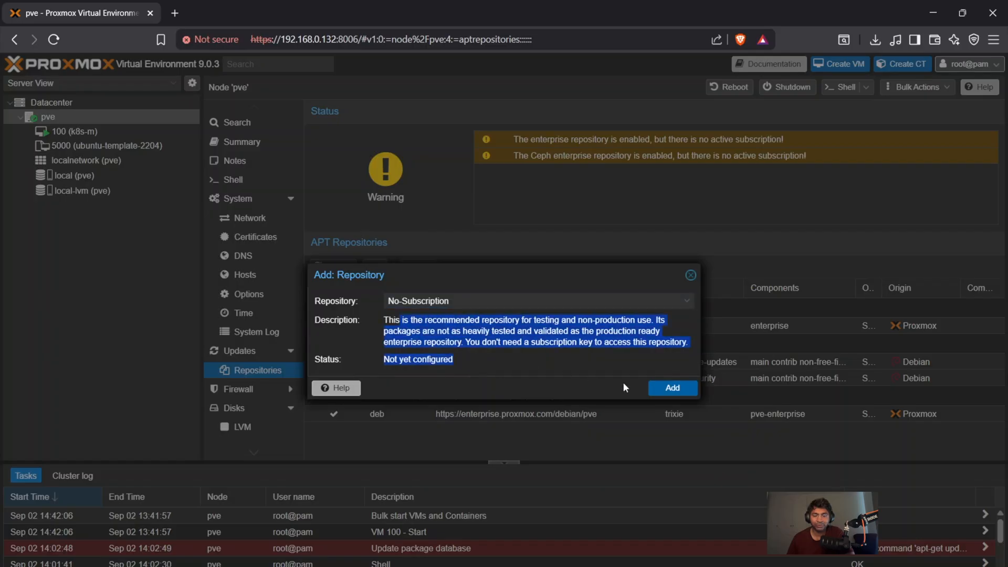
pyautogui.click(672, 387)
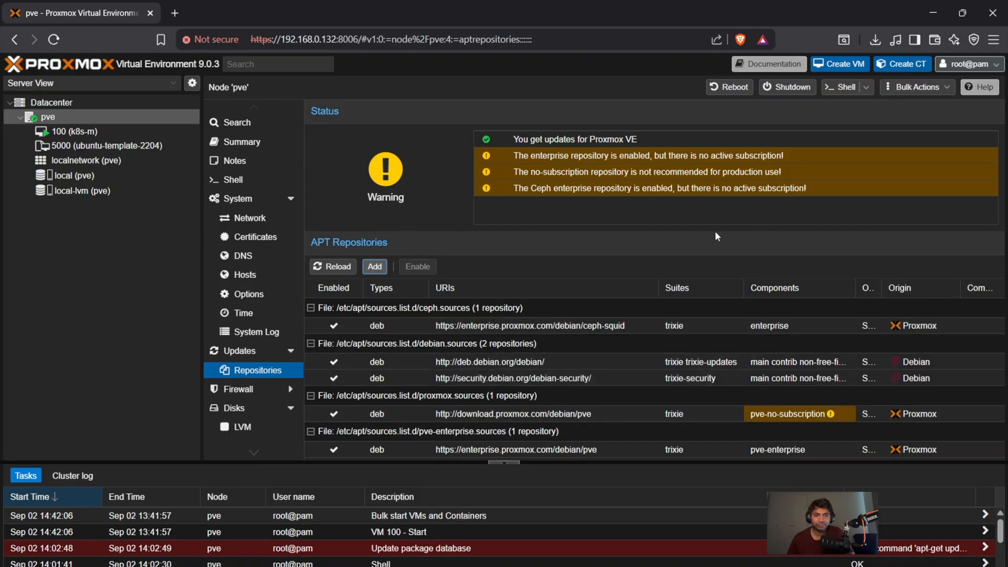
pyautogui.click(238, 351)
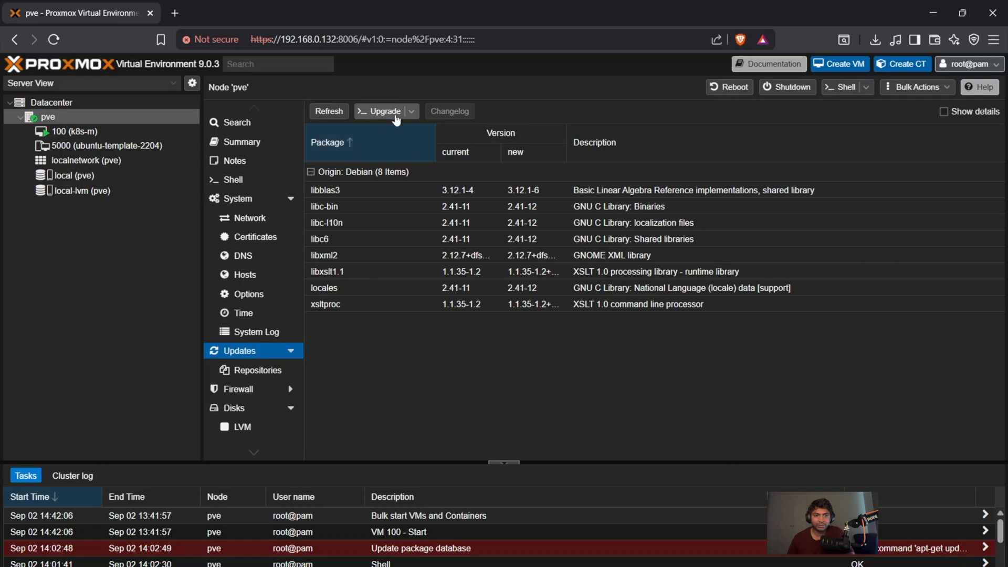
# - Run Upgrade, answer Y to the dist-upgrade prompt, and leave the console once the system is up to date
pyautogui.click(383, 111)
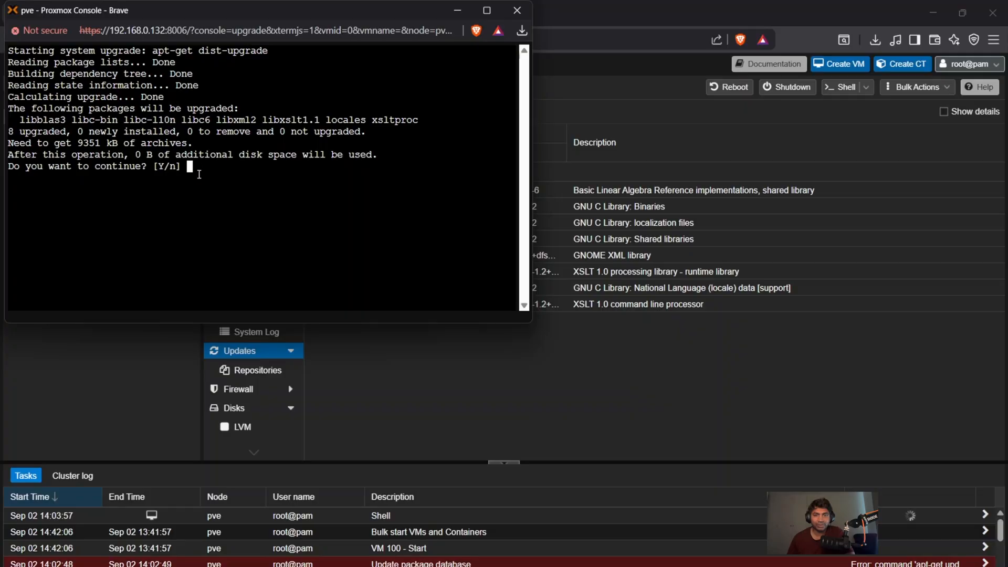
pyautogui.write('y')
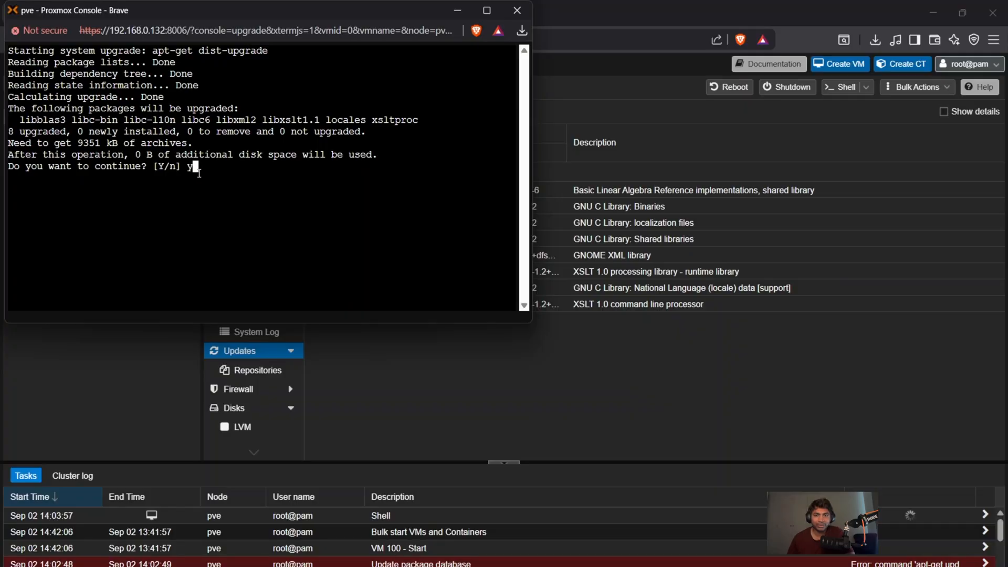
pyautogui.write('Y')
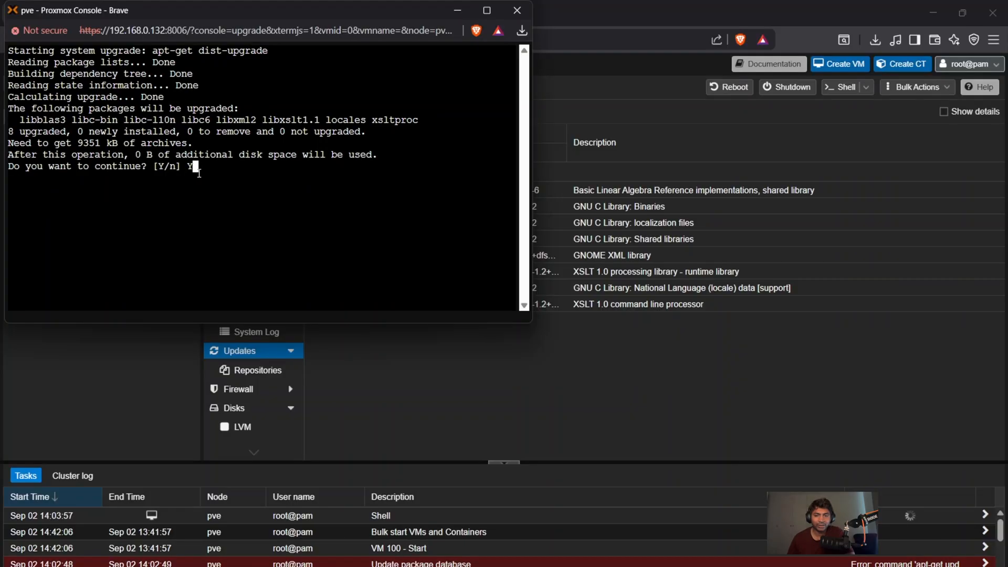
pyautogui.write('Y')
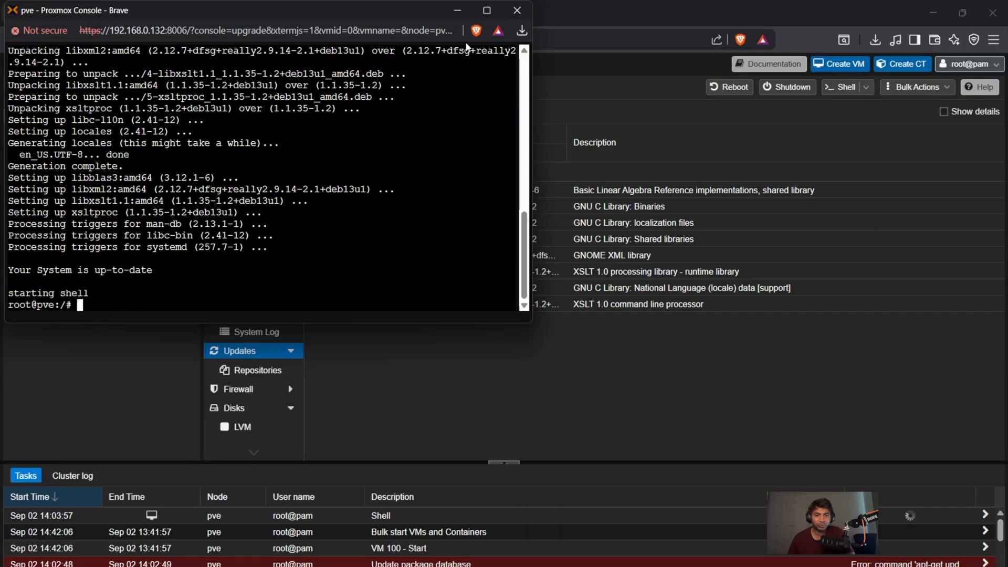
pyautogui.click(516, 10)
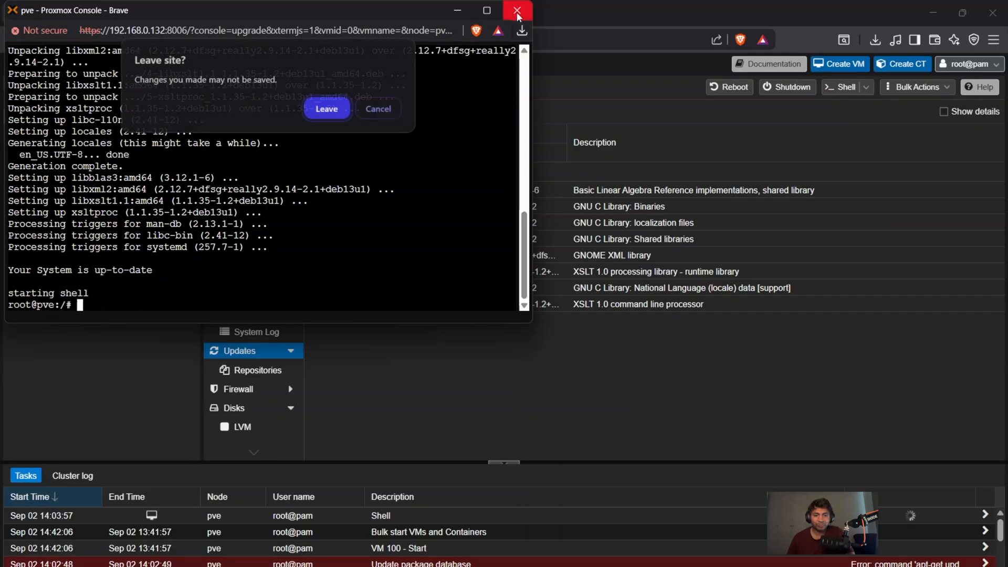
pyautogui.click(326, 108)
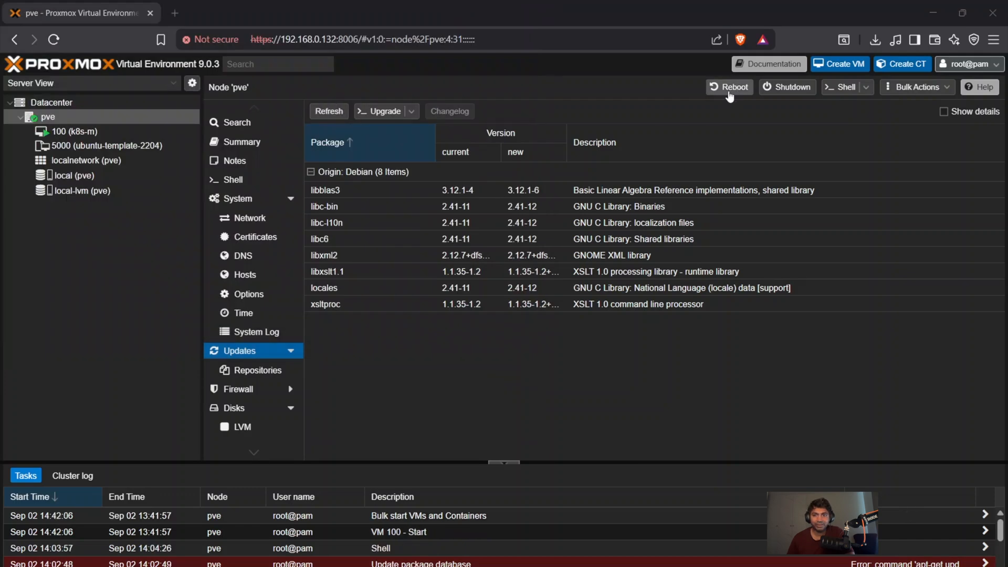
# - Reboot node pve with confirmation so it comes back online with VM 100 running
pyautogui.click(728, 88)
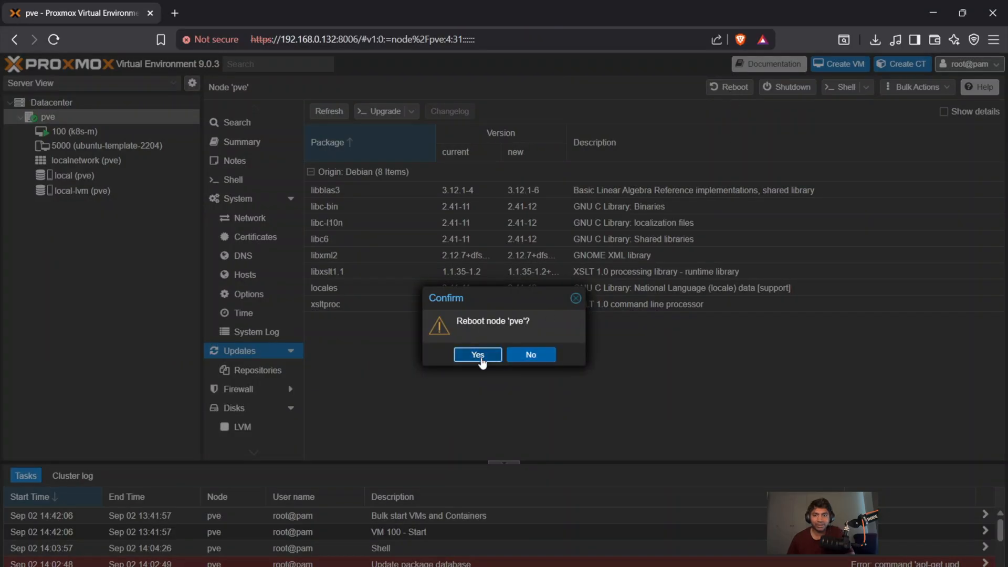
pyautogui.click(477, 354)
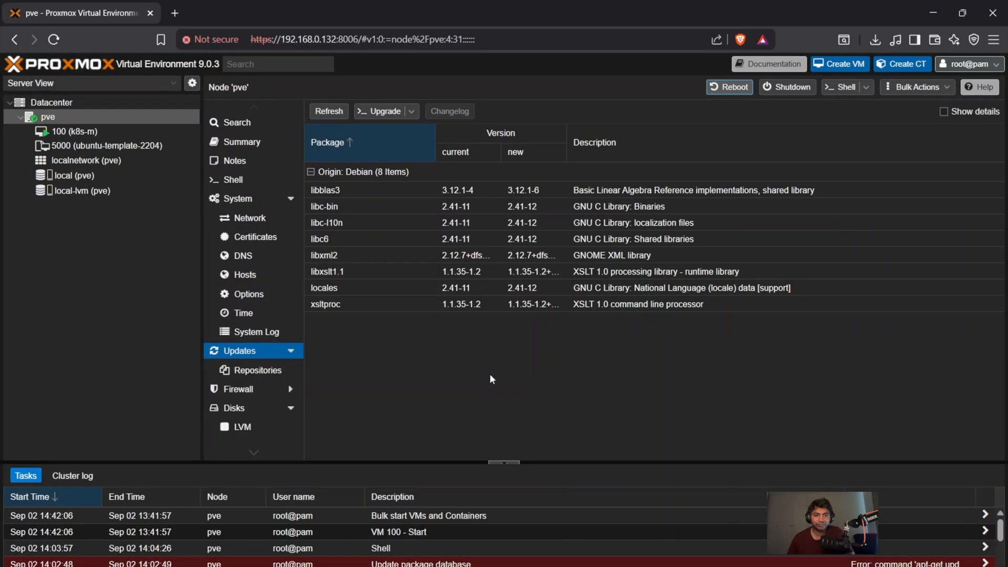
pyautogui.click(233, 180)
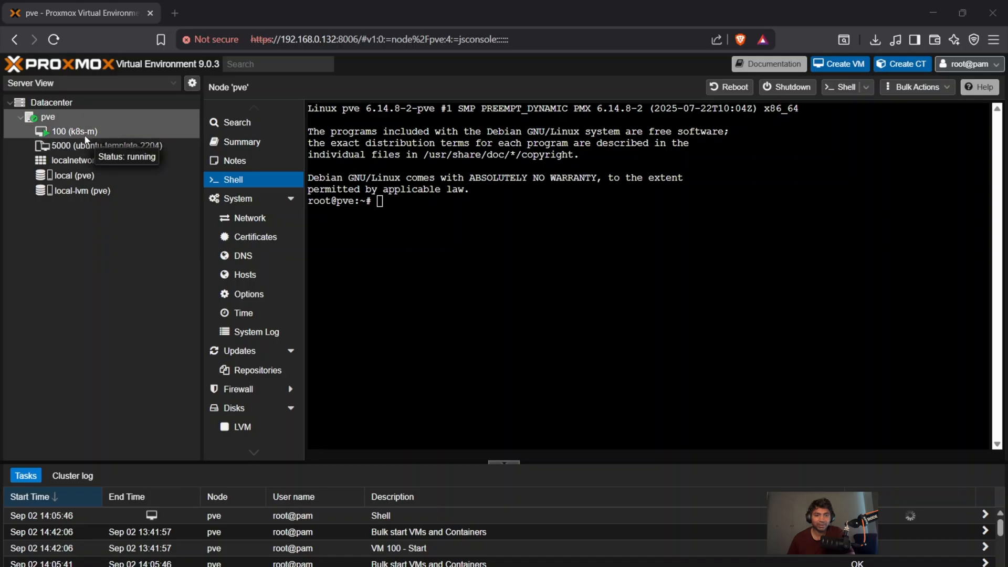
# - Review template 5000's summary, abandon the Create VM wizard, and bring up the template's Clone action instead
pyautogui.click(107, 146)
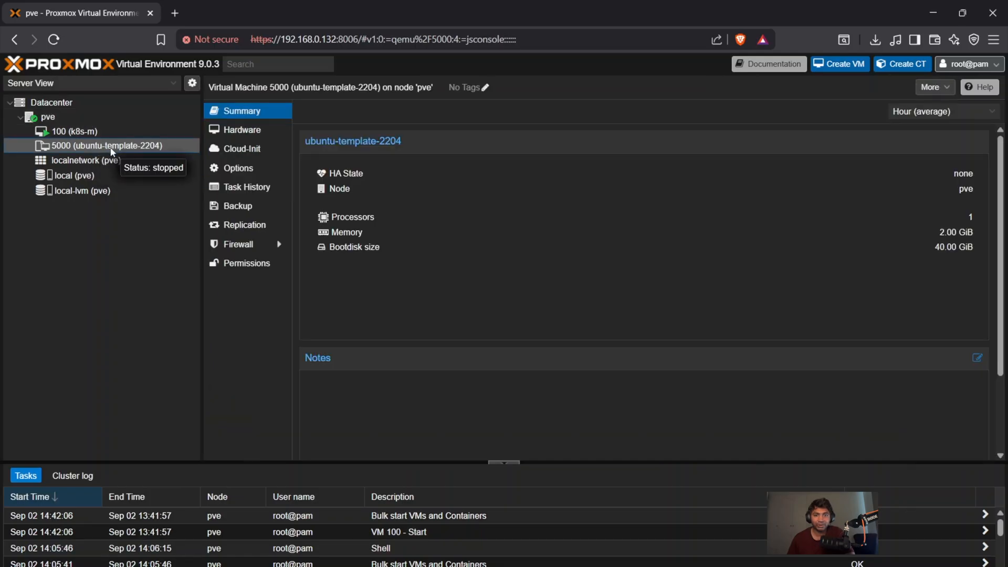
pyautogui.rightClick(106, 145)
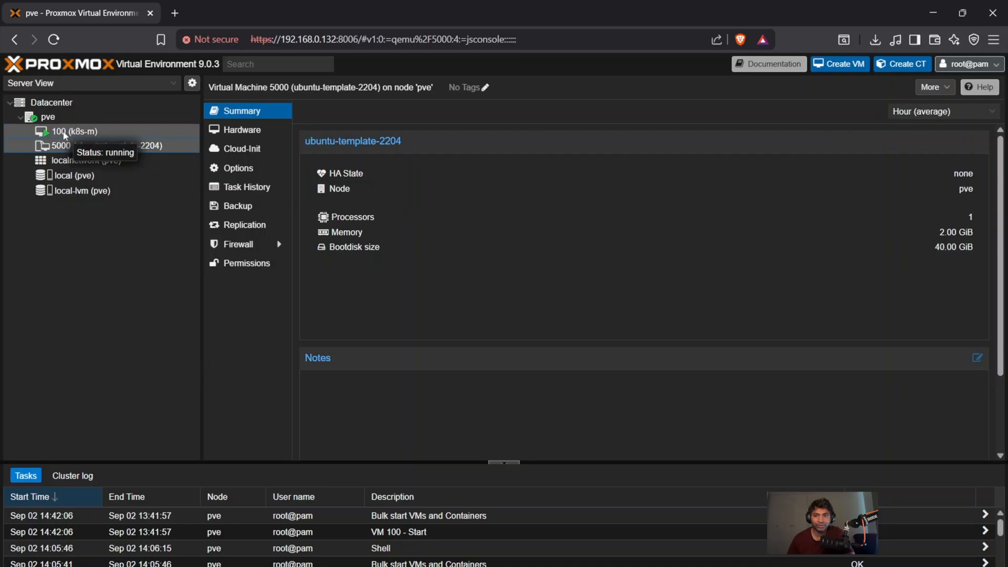
pyautogui.click(64, 131)
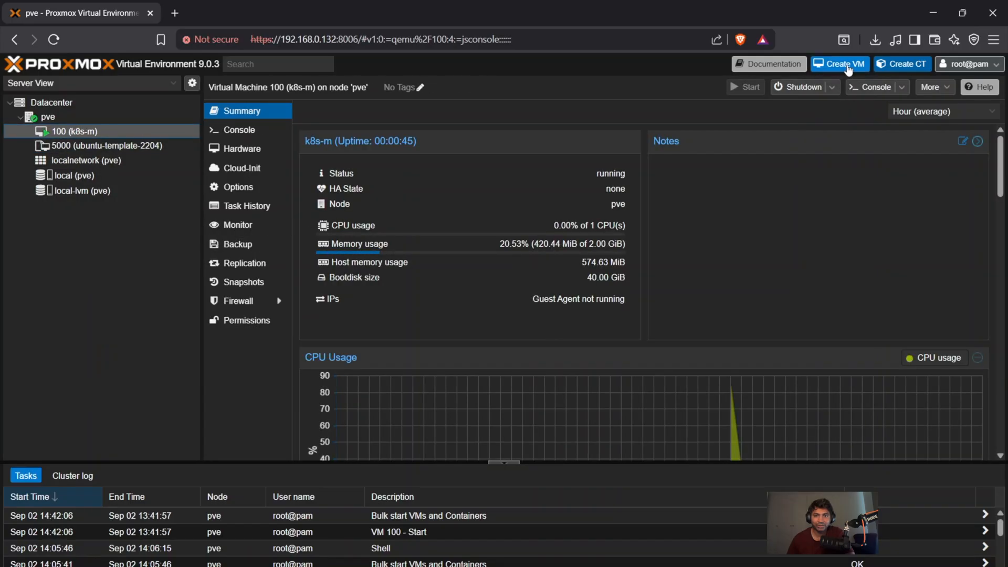
pyautogui.click(839, 64)
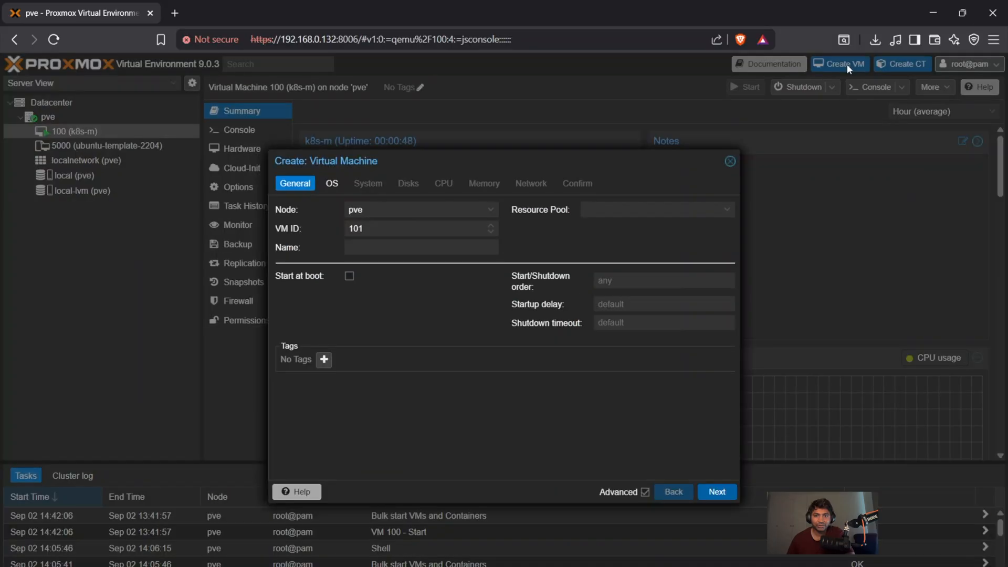
pyautogui.moveTo(722, 236)
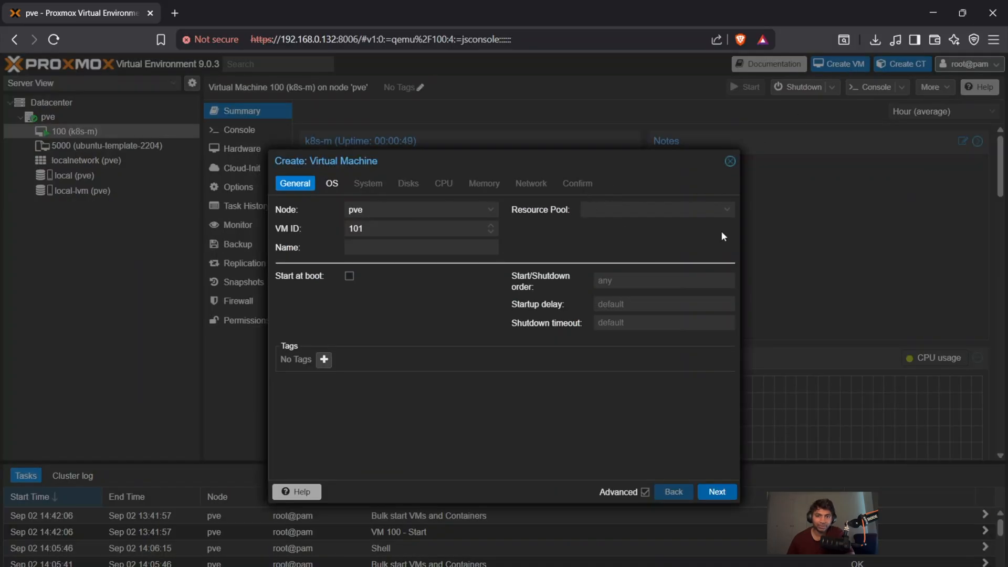
pyautogui.moveTo(731, 172)
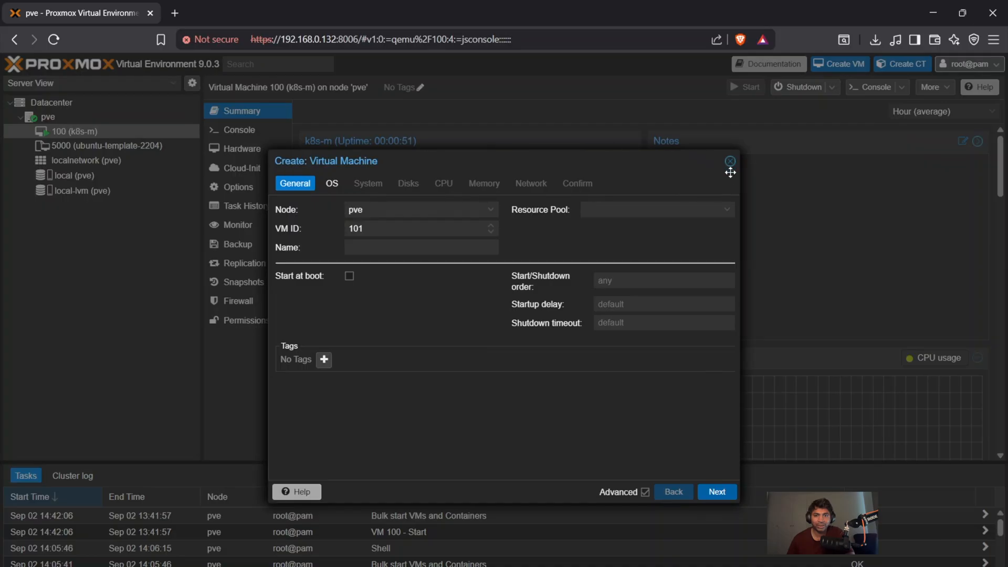
pyautogui.click(729, 161)
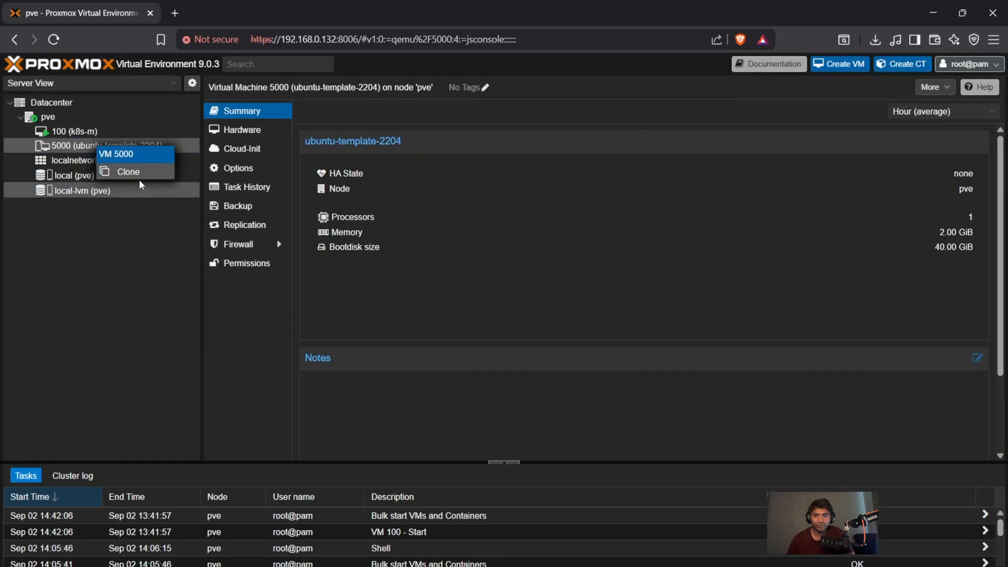
# - Clone template 5000 as a Full Clone with VM ID 101 named k8s-s-1
pyautogui.click(127, 171)
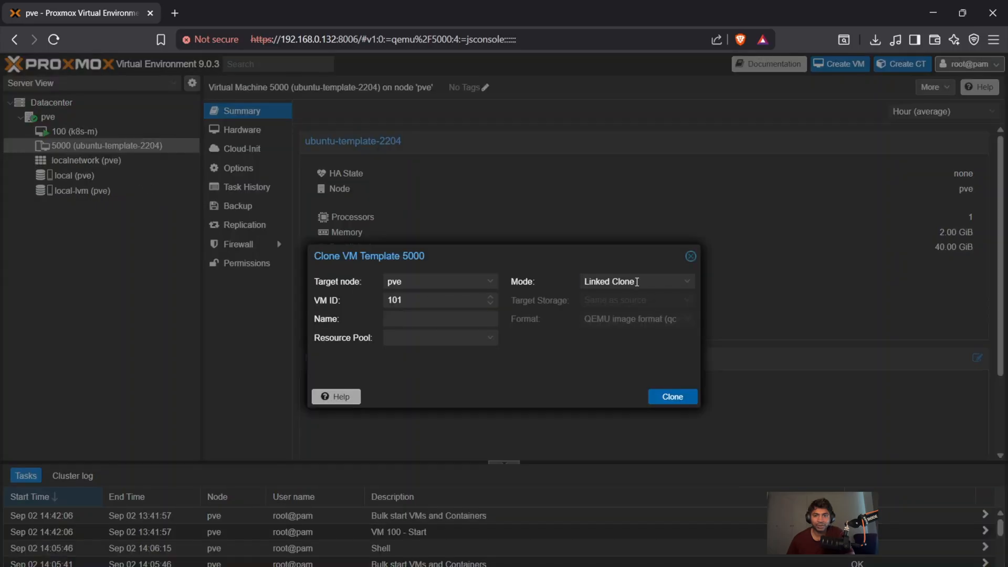
pyautogui.click(636, 281)
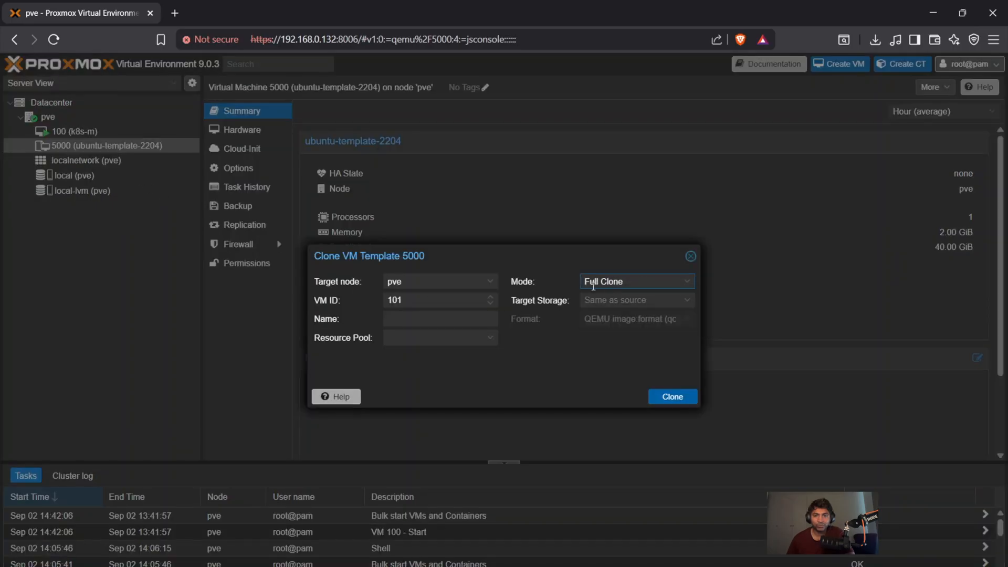
pyautogui.click(440, 299)
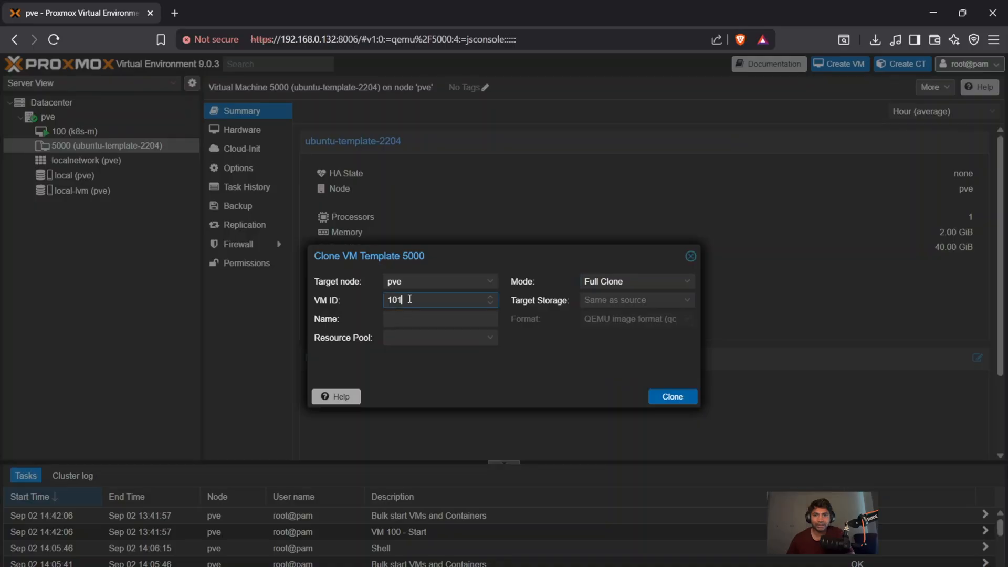
pyautogui.click(440, 318)
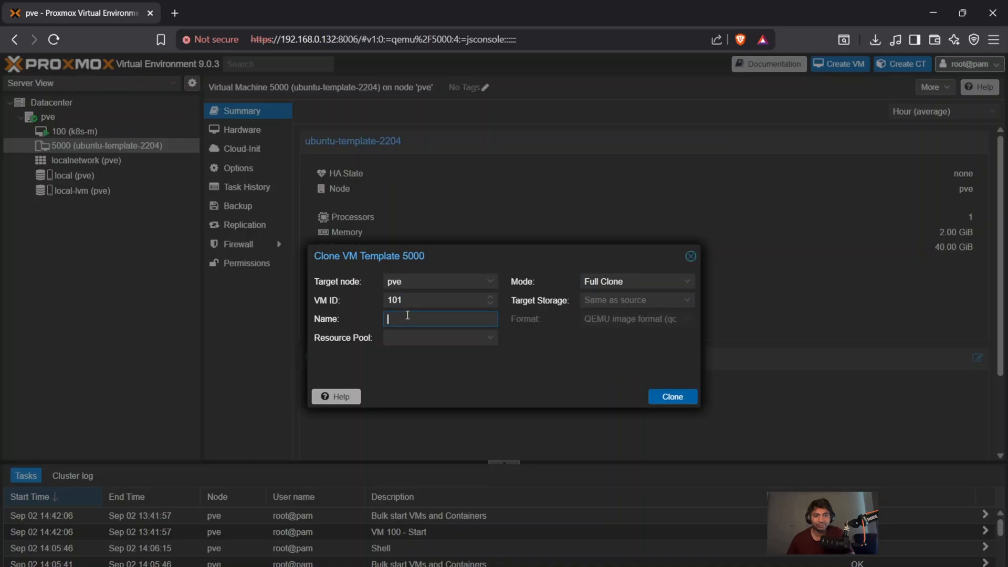
pyautogui.write('k8s-')
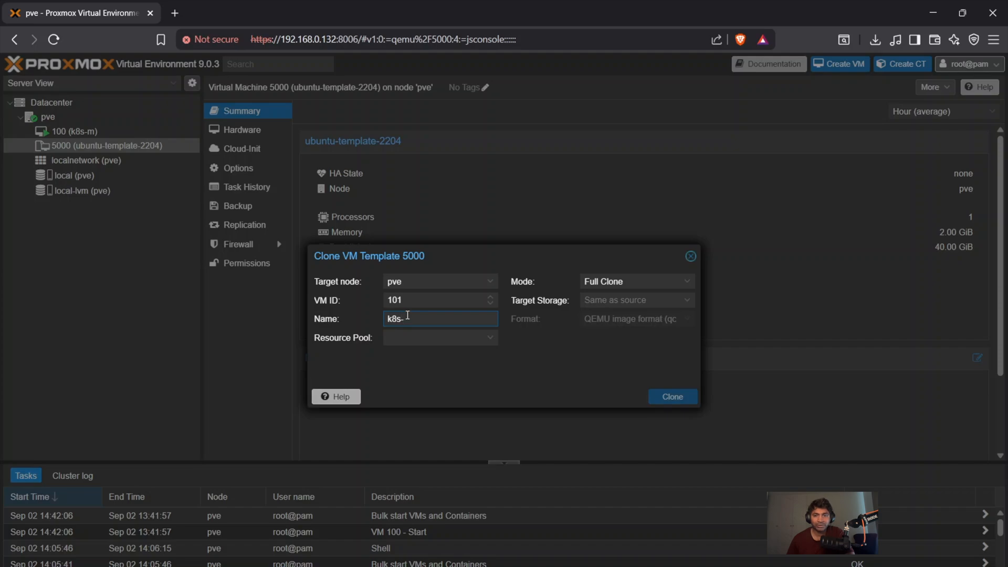
pyautogui.write('s')
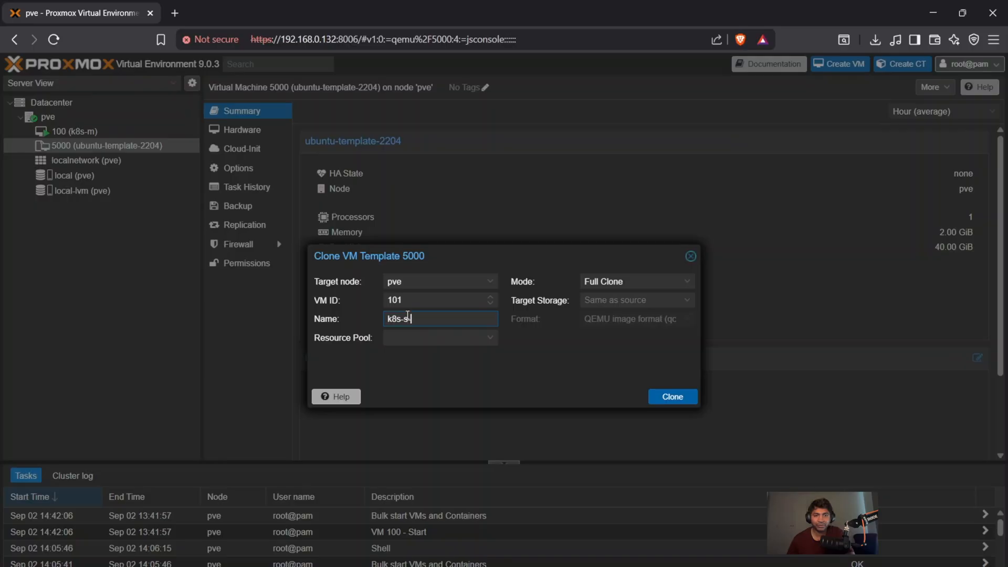
pyautogui.write('-1')
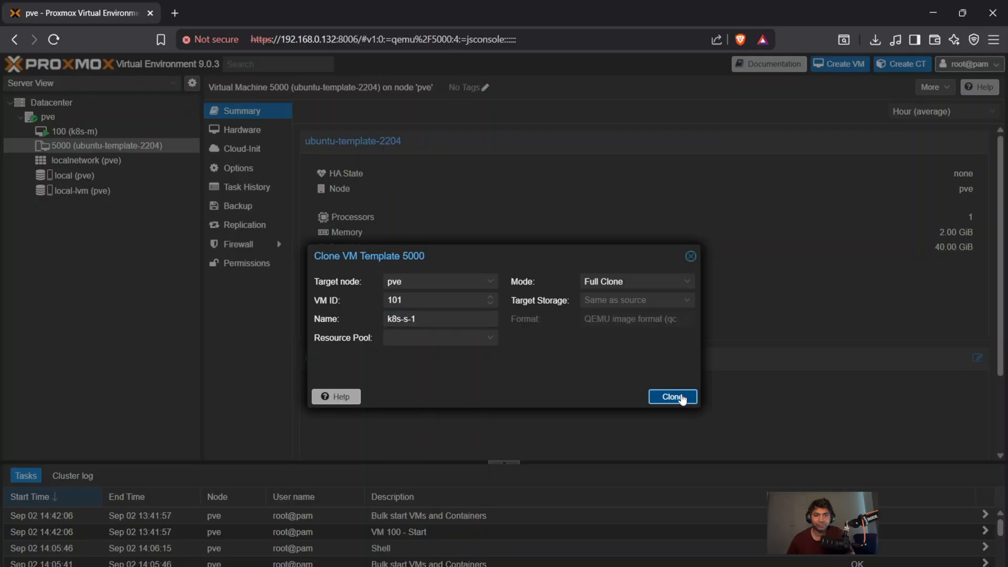
pyautogui.click(672, 397)
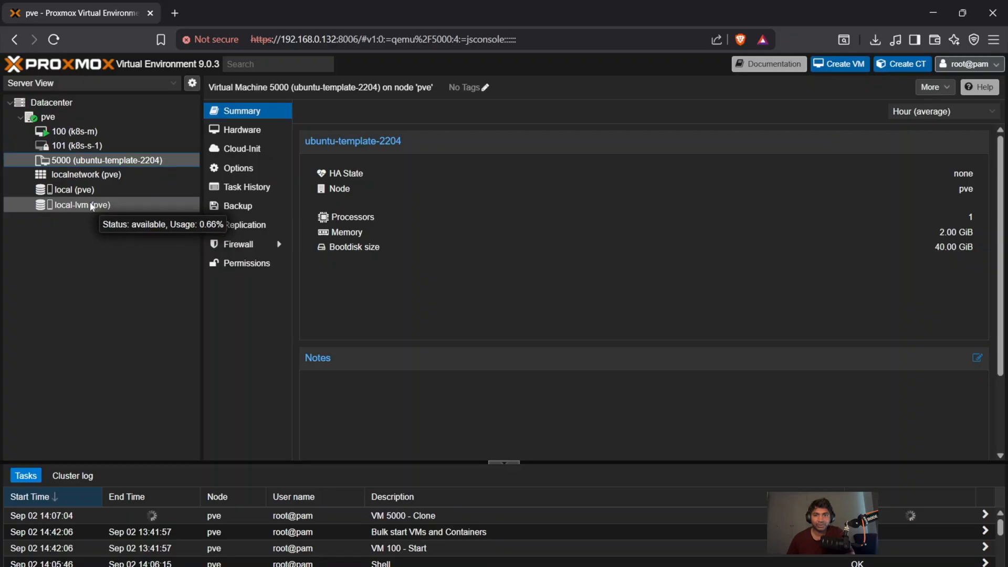
# - Start VM 101 k8s-s-1 from its Console and check its Hardware and Options (start at boot, QEMU guest agent)
pyautogui.click(75, 145)
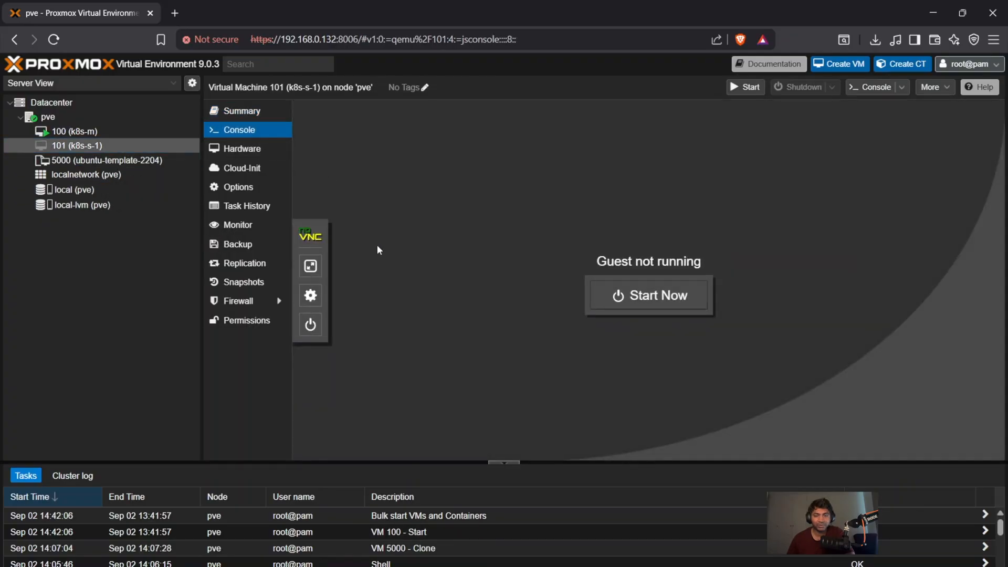
pyautogui.click(648, 294)
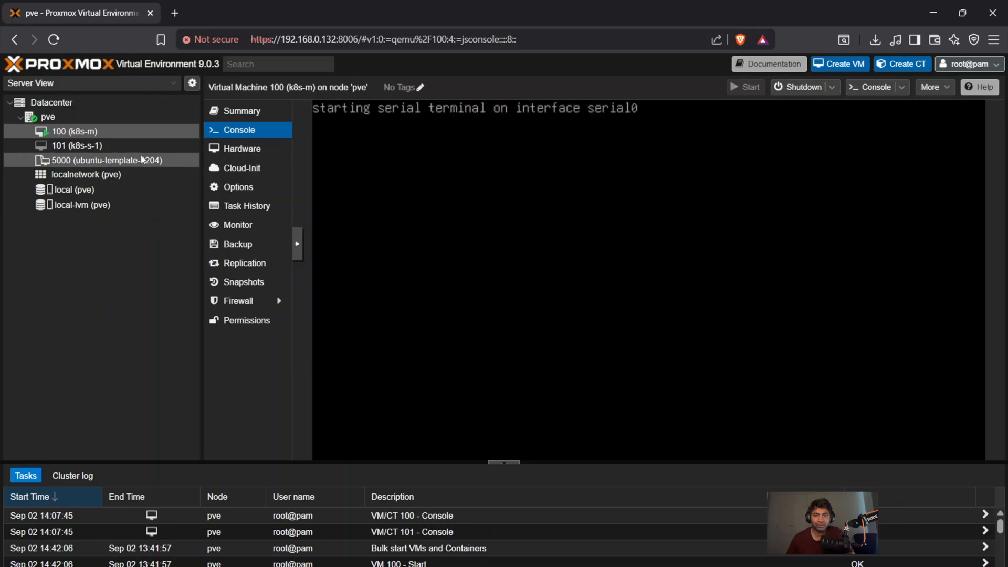
pyautogui.click(76, 145)
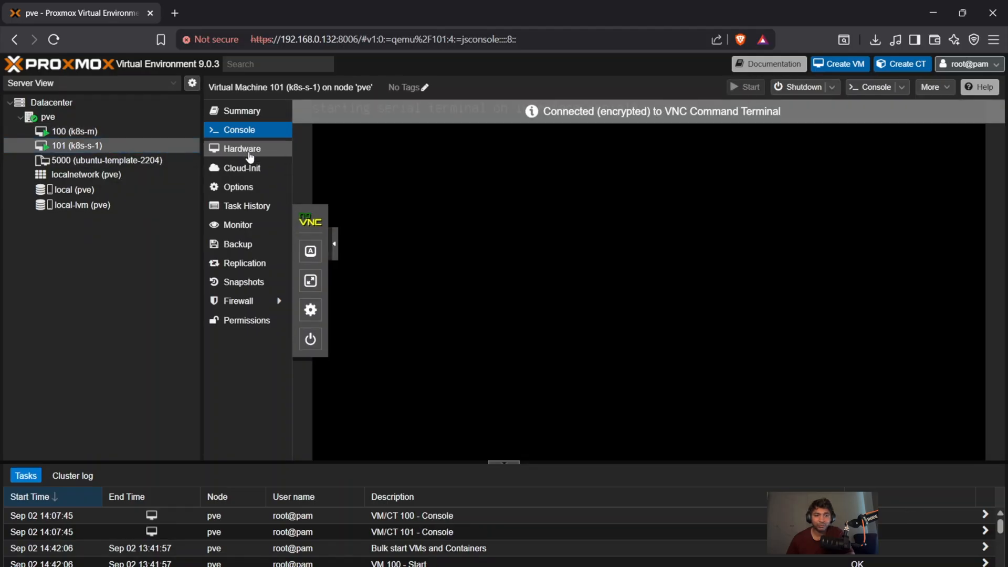
pyautogui.click(241, 148)
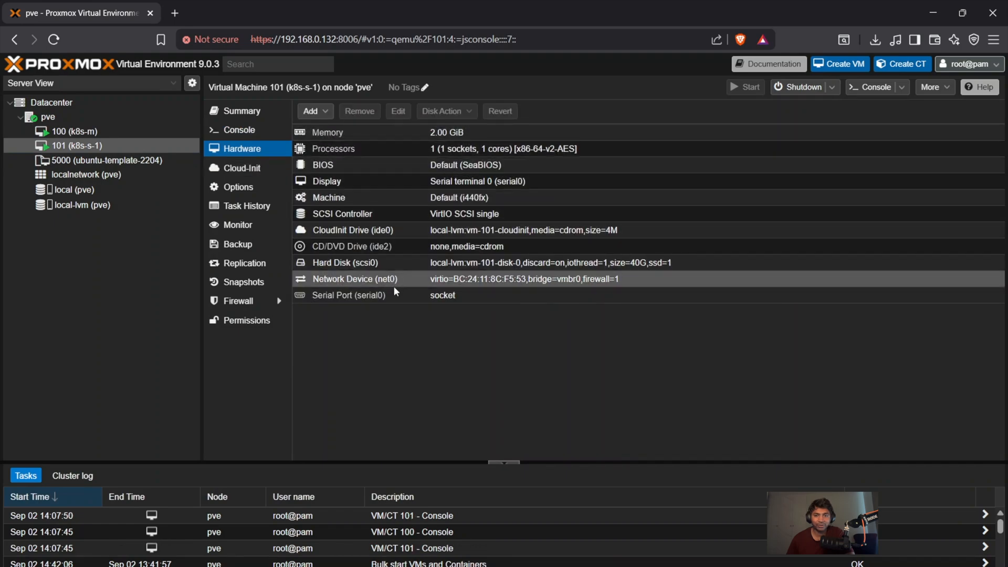
pyautogui.click(239, 187)
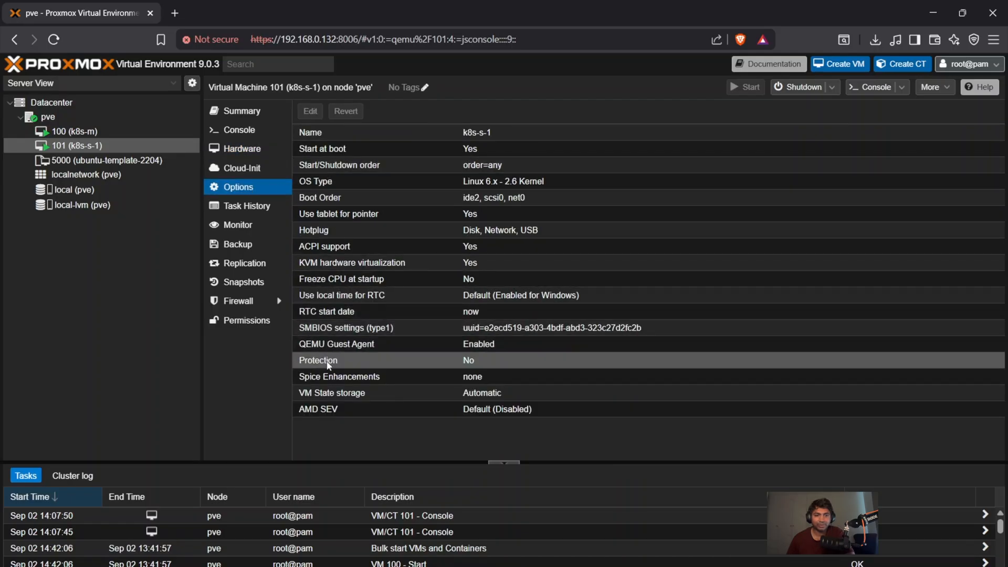
pyautogui.moveTo(765, 282)
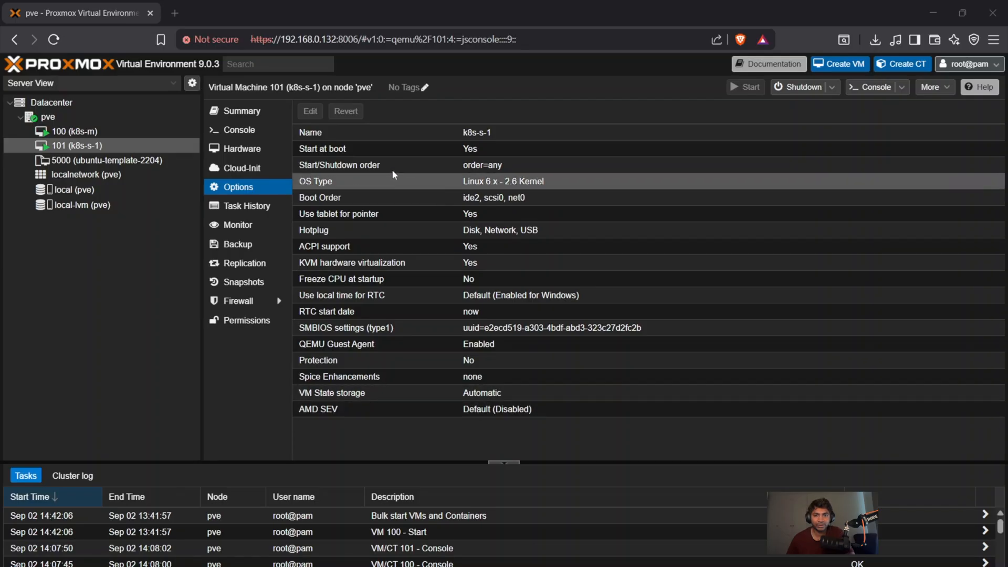
# - Clone template 5000 again as a Full Clone with VM ID 102 named k8s-s-2
pyautogui.click(107, 160)
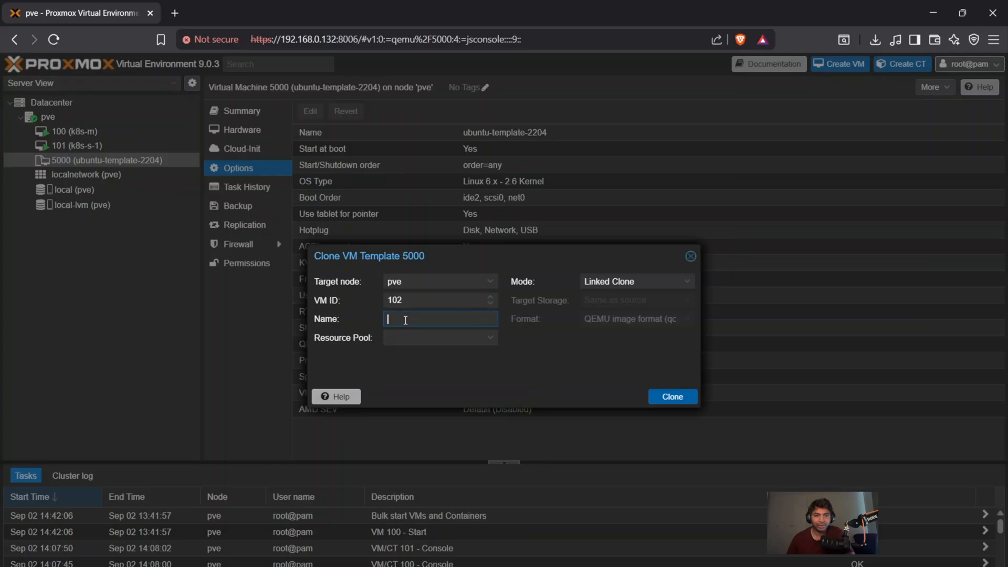
pyautogui.write('k8s-s-2')
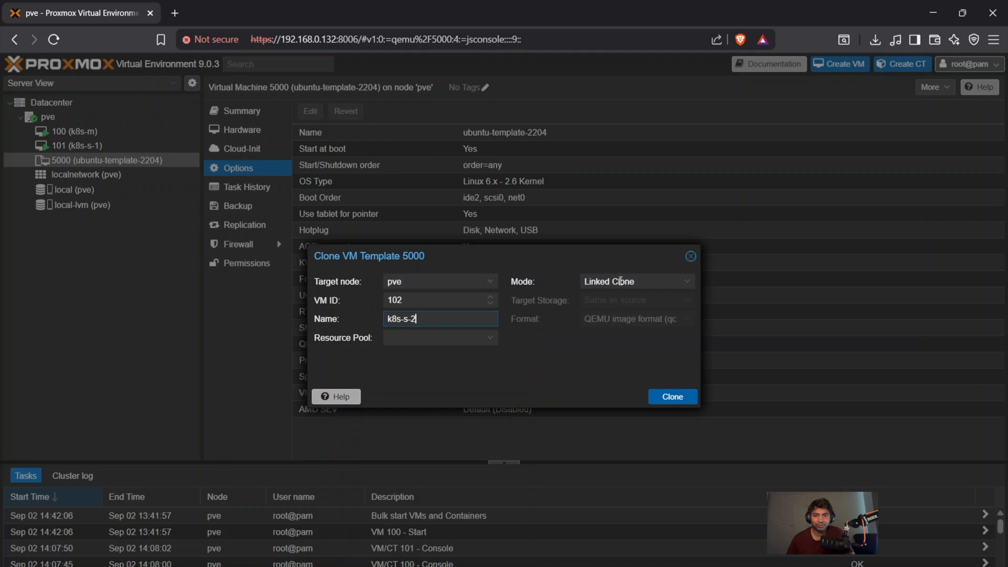
pyautogui.click(635, 282)
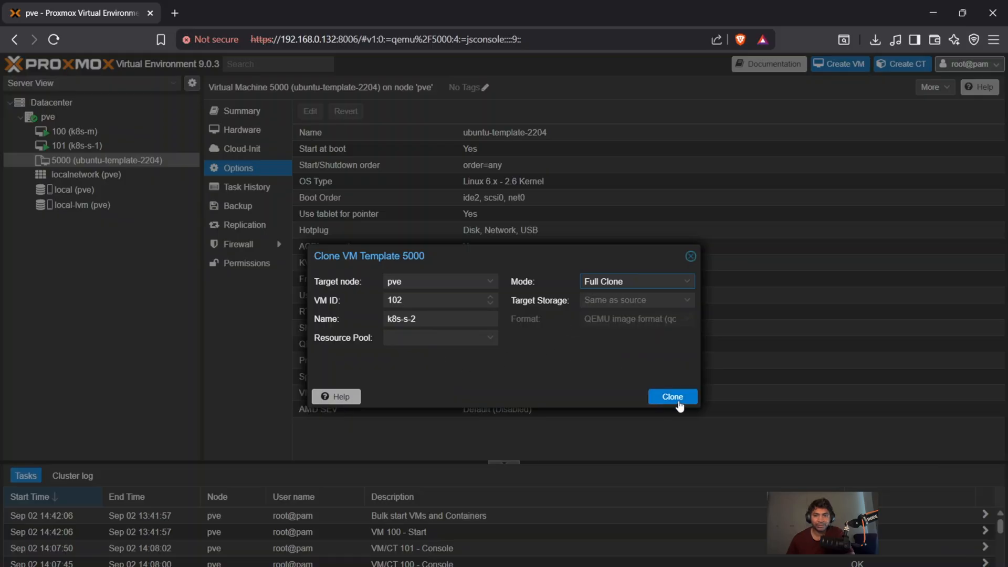
pyautogui.click(670, 396)
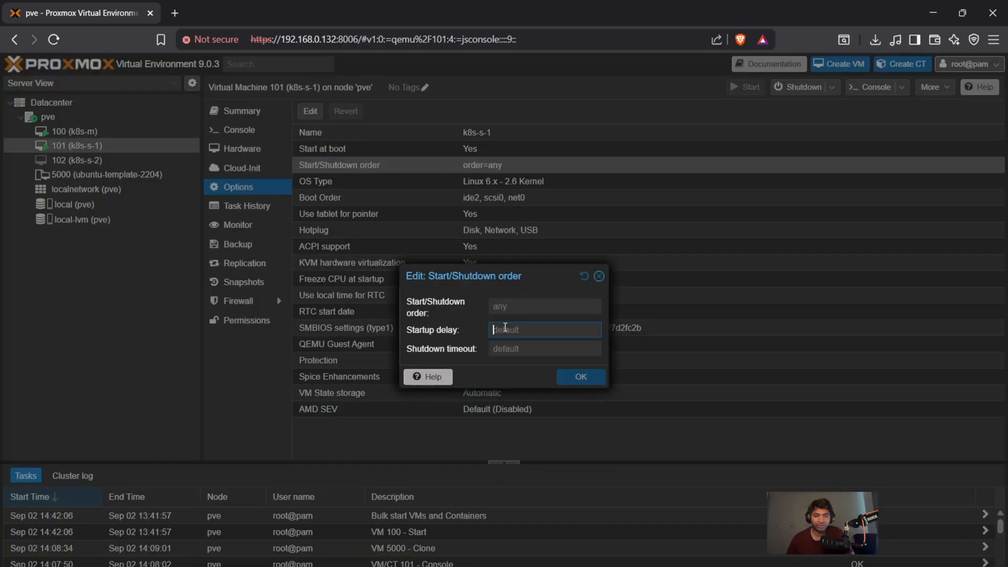
# - Set a 15-second startup delay on both k8s-s-1 and k8s-s-2, then show k8s-s-2's console
pyautogui.write('15')
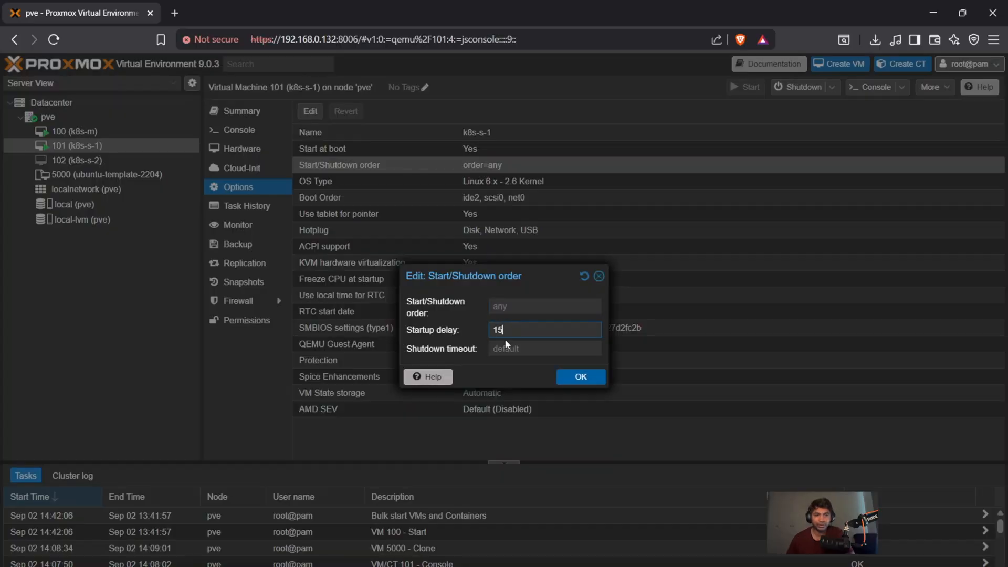
pyautogui.moveTo(522, 369)
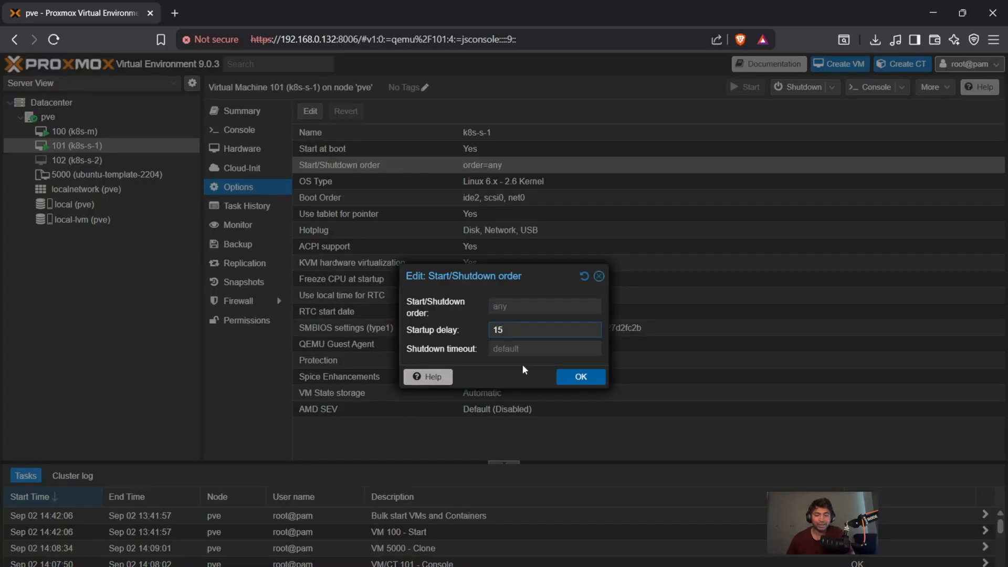
pyautogui.click(580, 376)
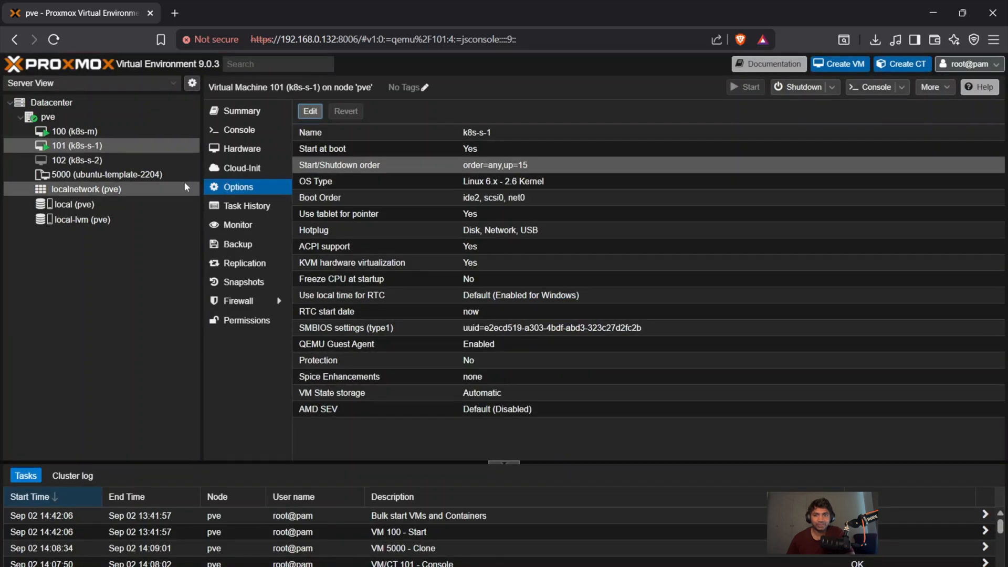
pyautogui.click(76, 160)
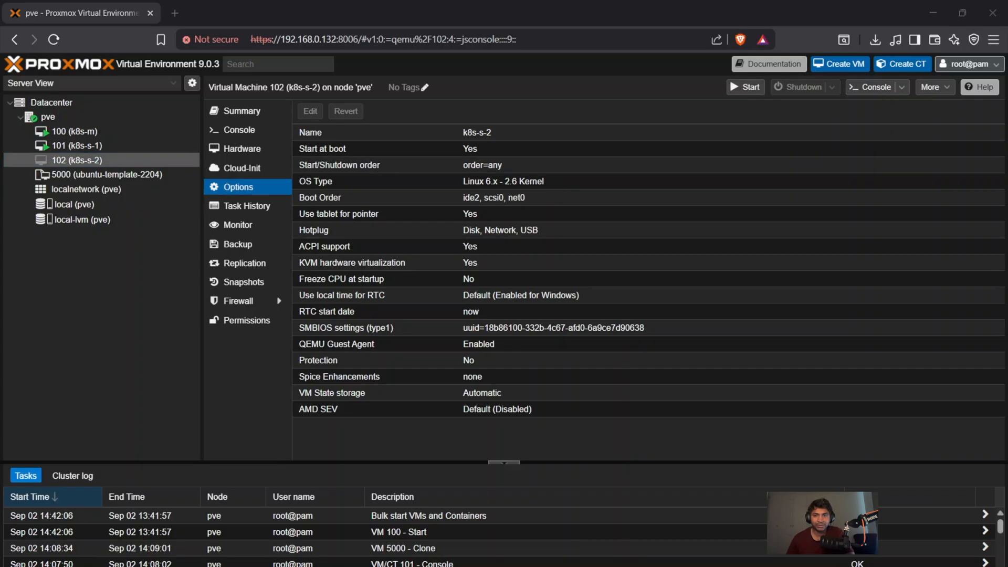
pyautogui.moveTo(454, 148)
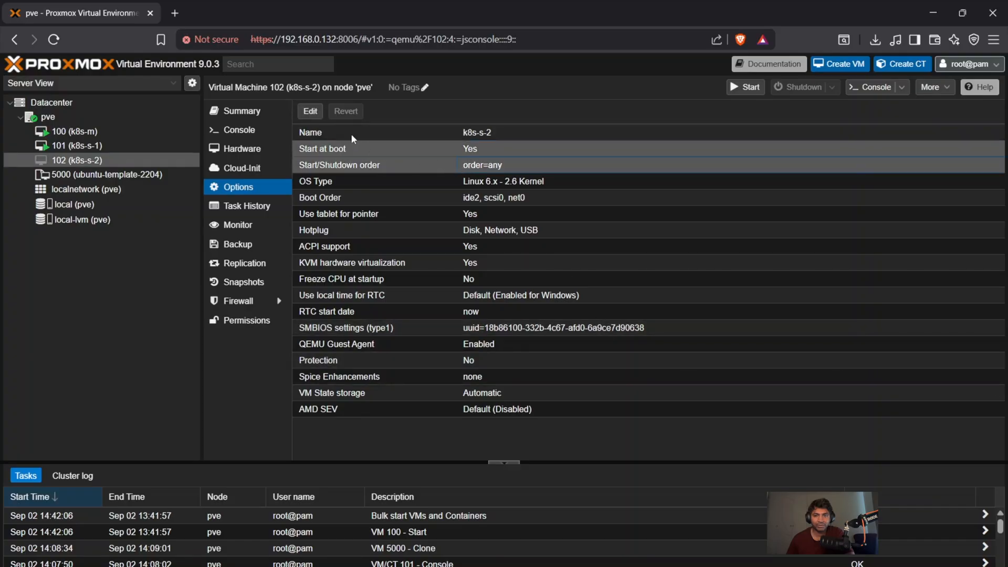
pyautogui.doubleClick(339, 165)
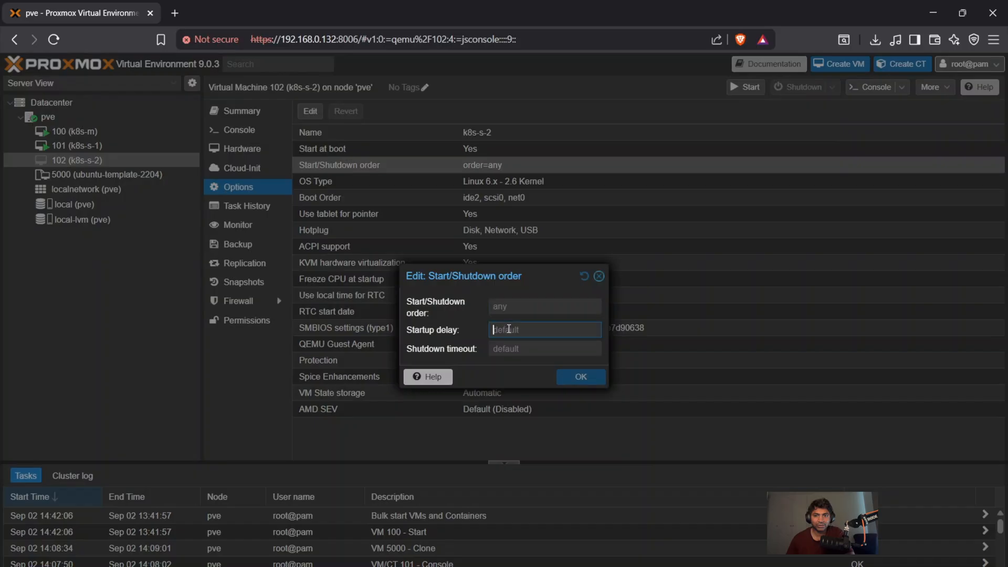
pyautogui.write('15')
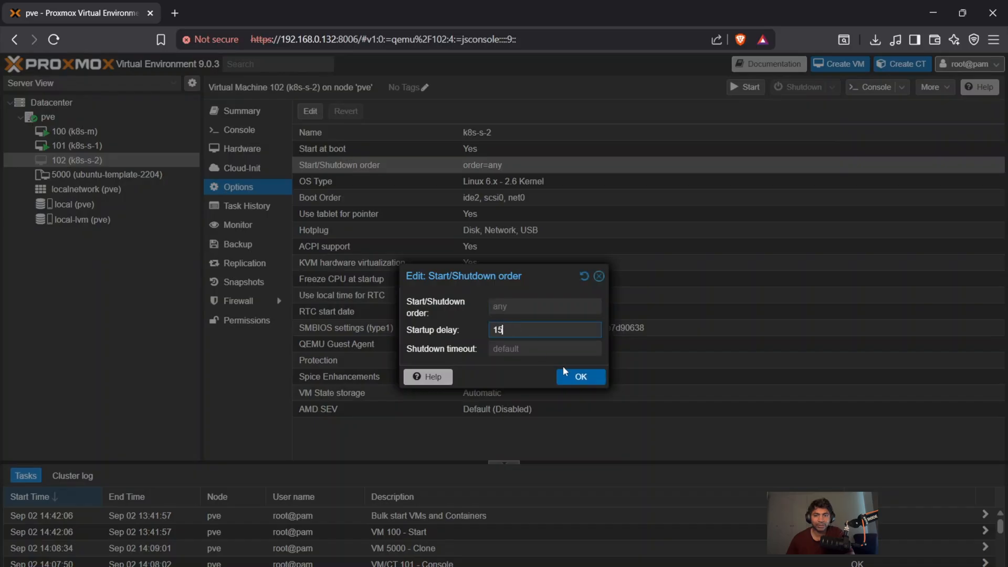
pyautogui.click(579, 377)
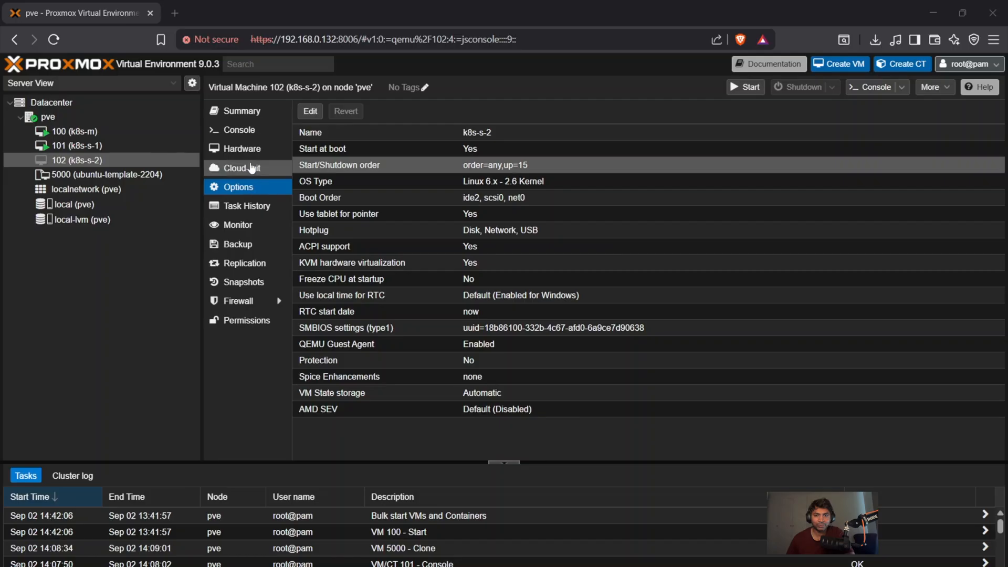
pyautogui.click(239, 129)
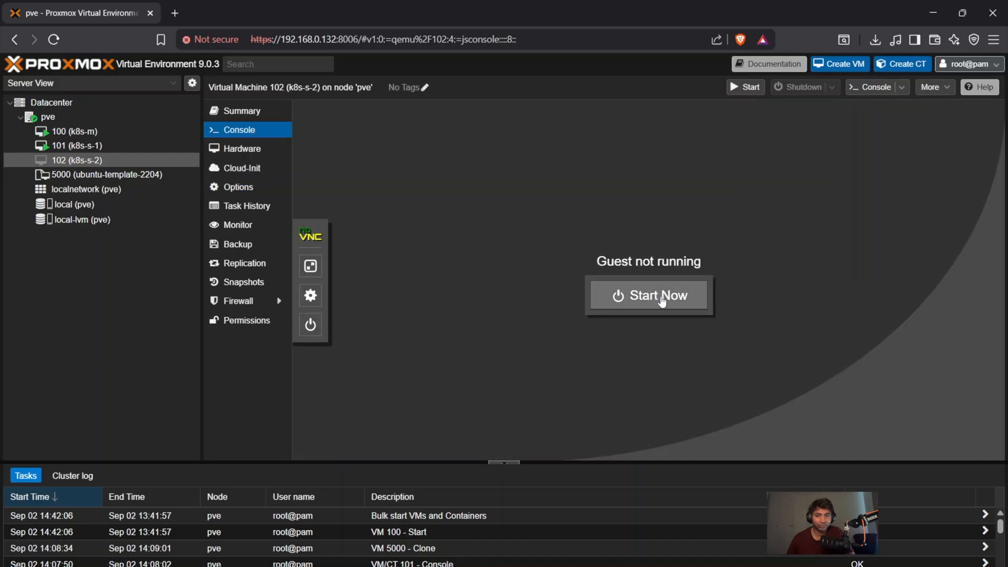
# - Power on k8s-s-2, check the k8s-s-1 and k8s-s-2 consoles, then return to k8s-m's console
pyautogui.click(648, 295)
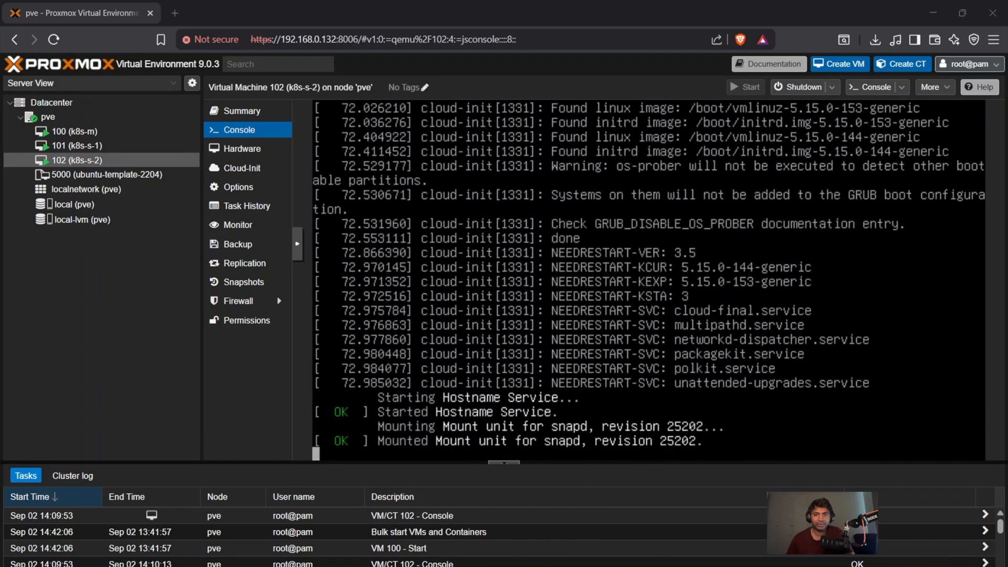
pyautogui.click(75, 145)
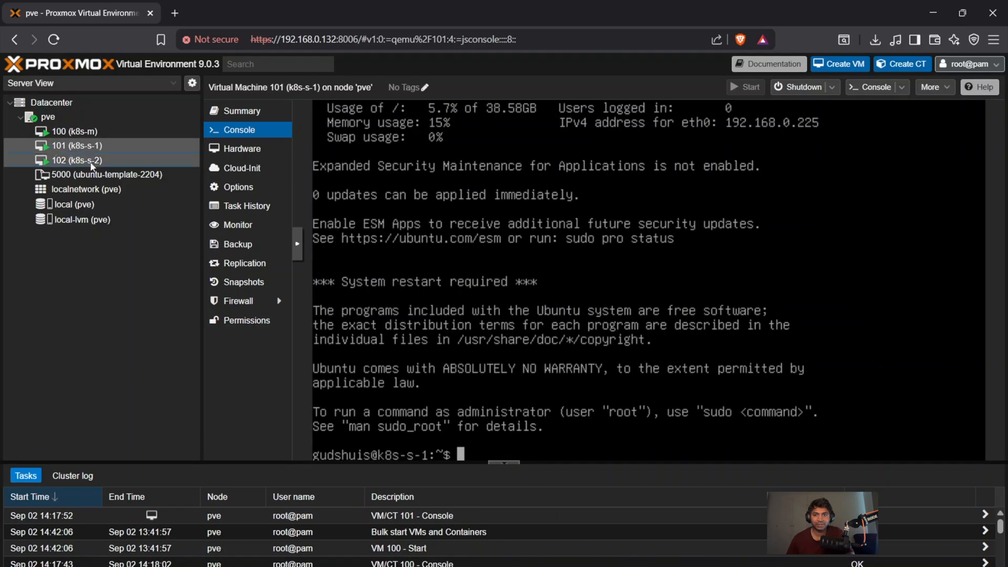
pyautogui.click(76, 159)
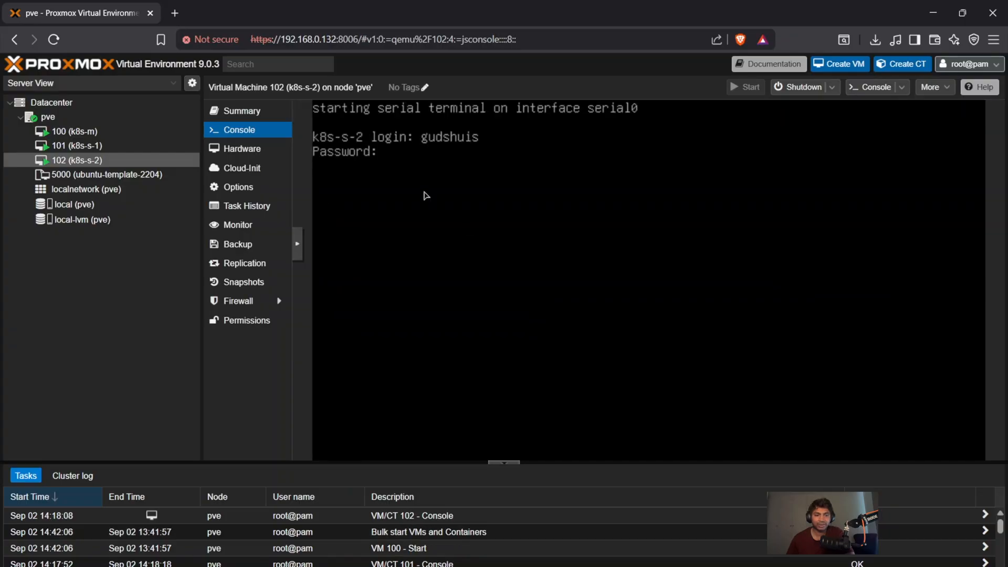
pyautogui.click(73, 131)
pyautogui.write('sudo apt instal')
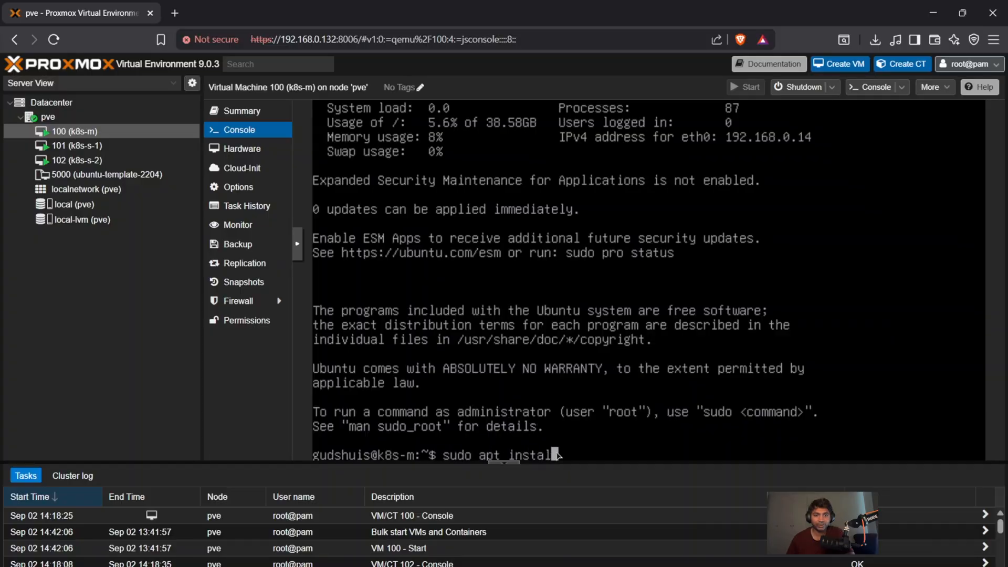
# - Finish the 'sudo apt install qemu-guest-agent' command on the k8s-m console
pyautogui.write('qemu-')
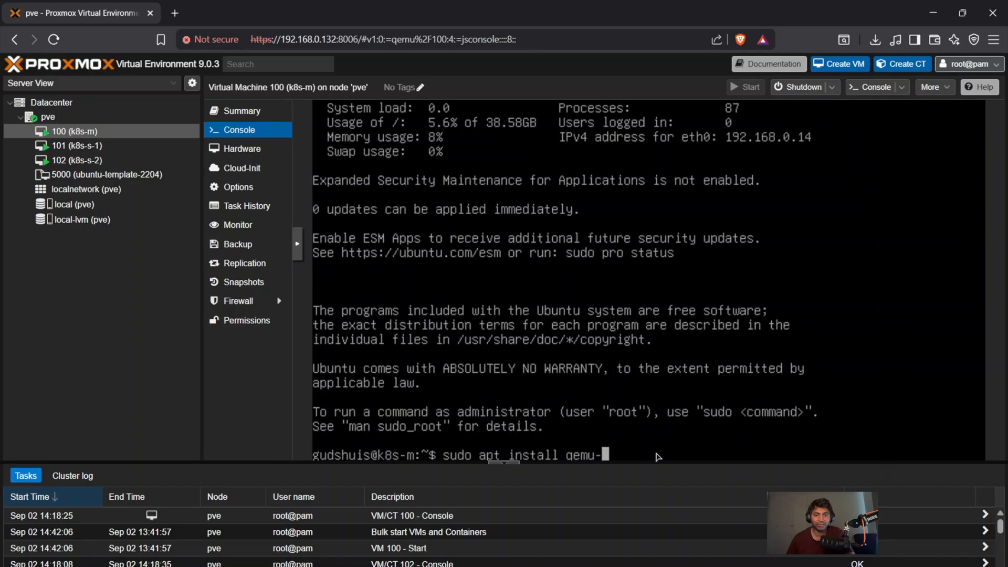
pyautogui.write('guest-agent')
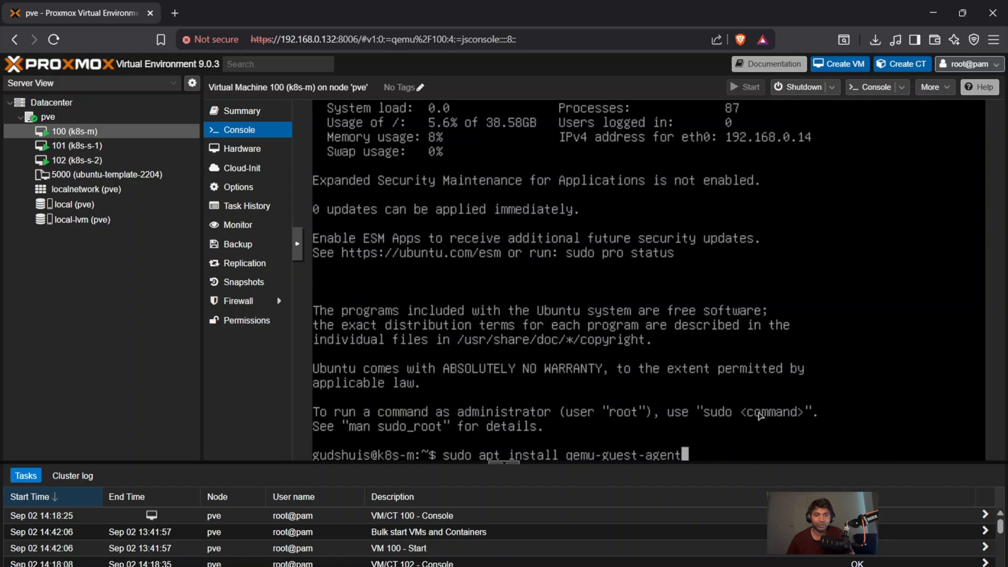
# - Run 'sudo apt install qemu-guest-agent' on k8s-s-1 and answer Y to install it
pyautogui.click(75, 145)
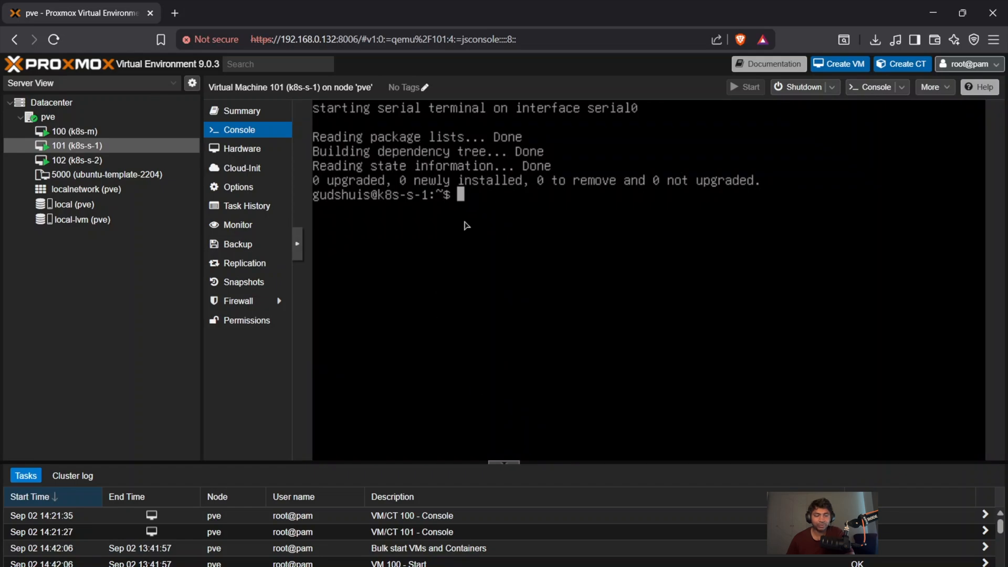
pyautogui.write('sudop')
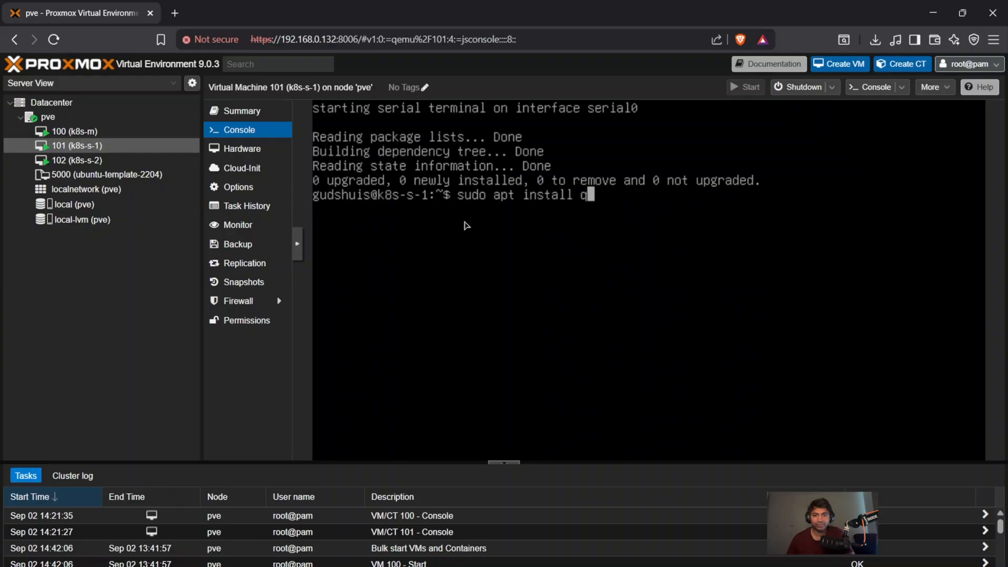
pyautogui.write('emu-')
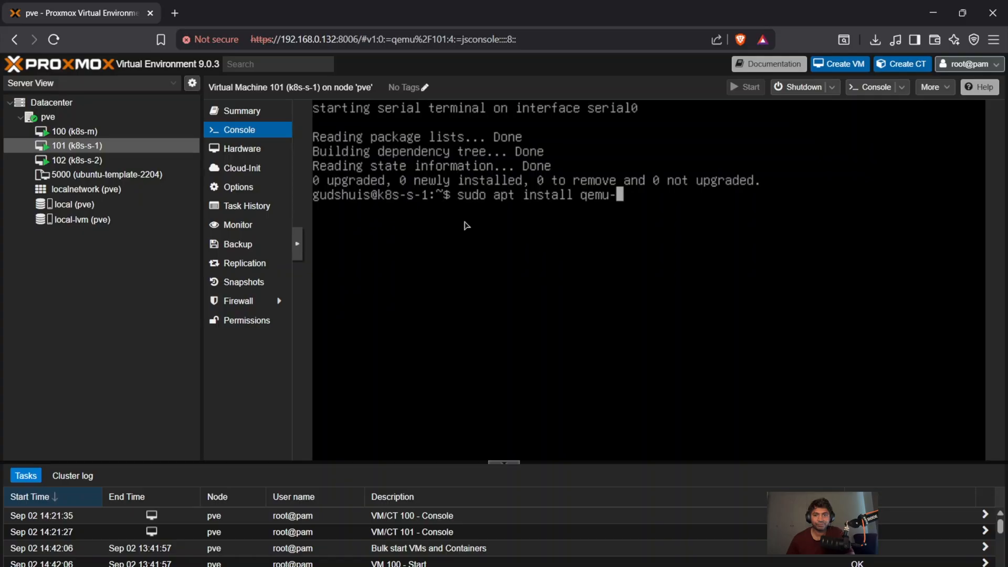
pyautogui.write('guest')
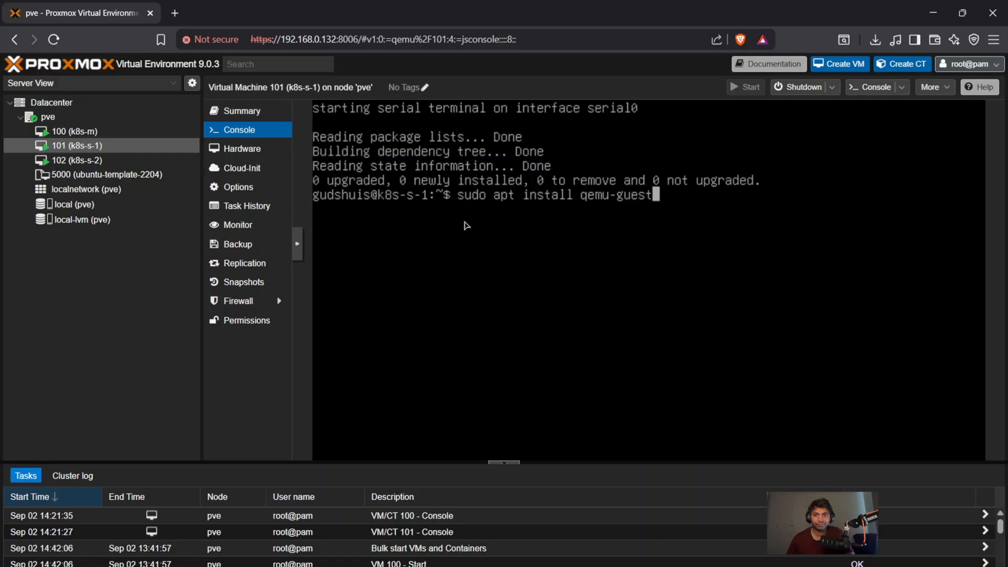
pyautogui.write('-agent')
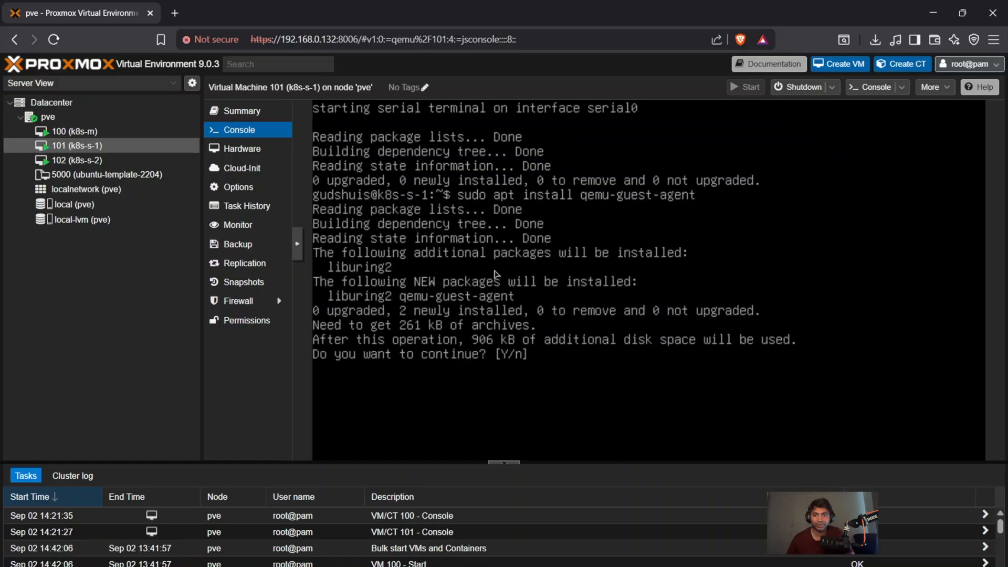
pyautogui.write('Y')
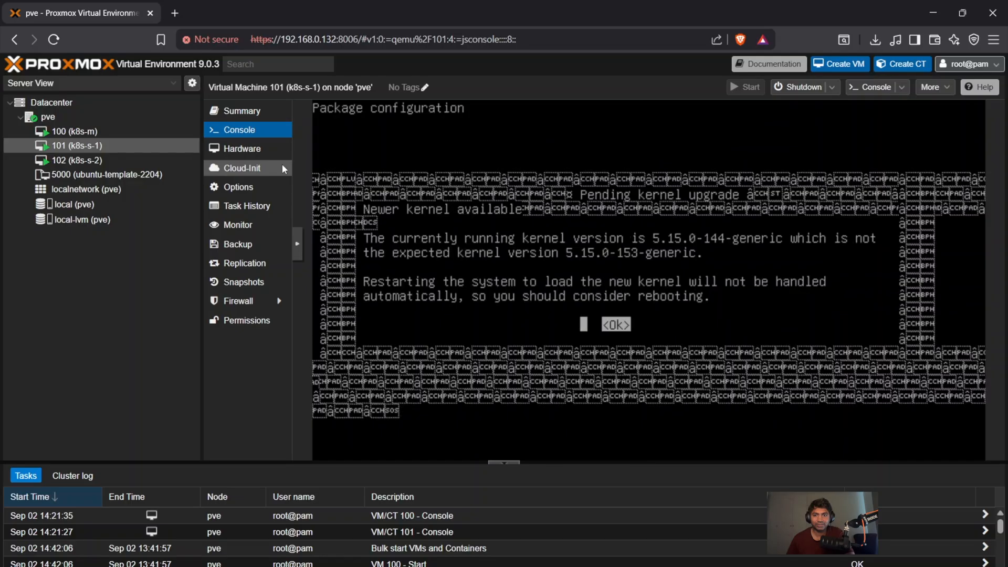
pyautogui.moveTo(731, 336)
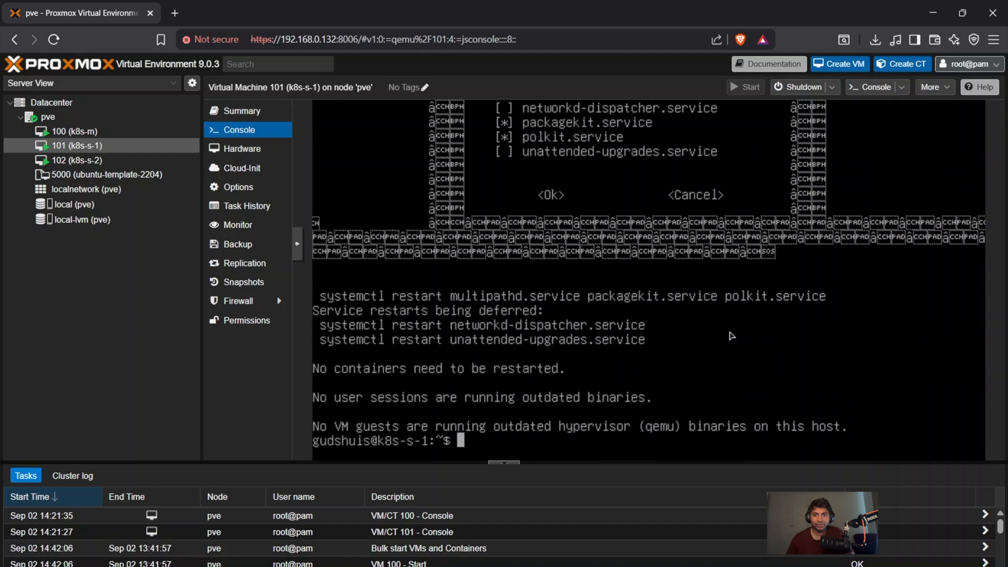
# - Check the k8s-s-2 console's install progress, then return to the k8s-m console
pyautogui.click(76, 160)
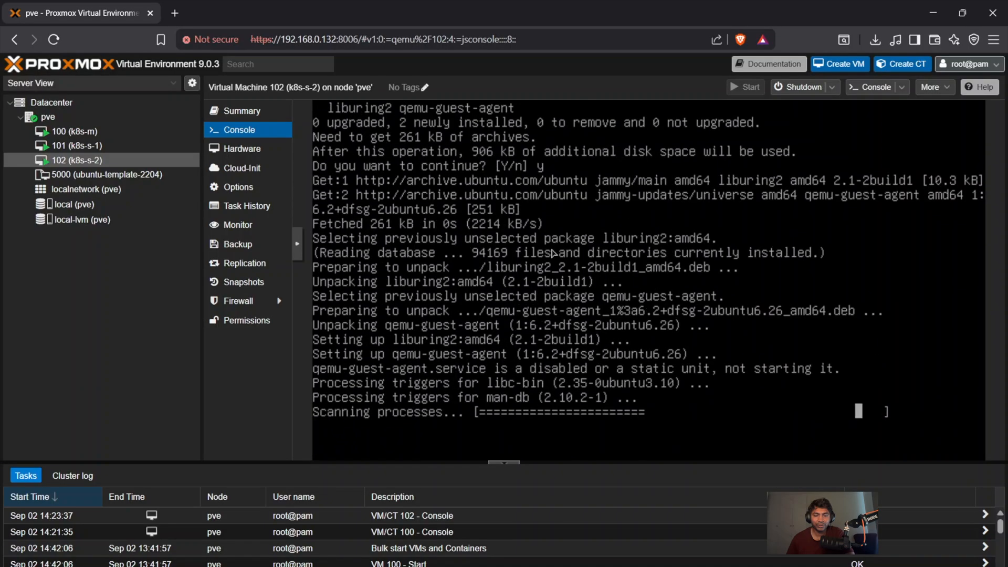
pyautogui.click(71, 132)
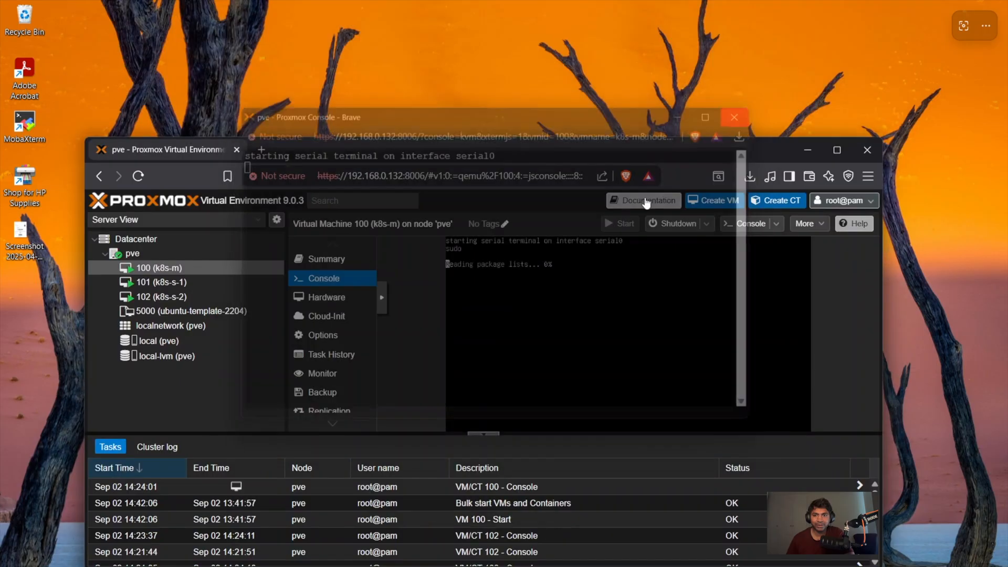
# - Rerun 'sudo apt install qemu-guest-agent' on k8s-m after the unable-to-locate-package error
pyautogui.click(837, 150)
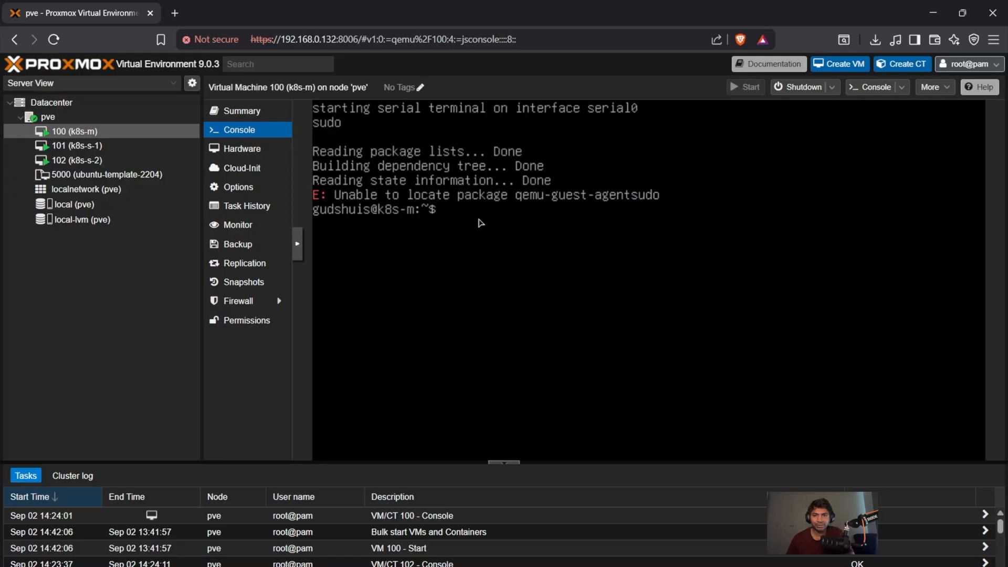
pyautogui.write('sudo apt in')
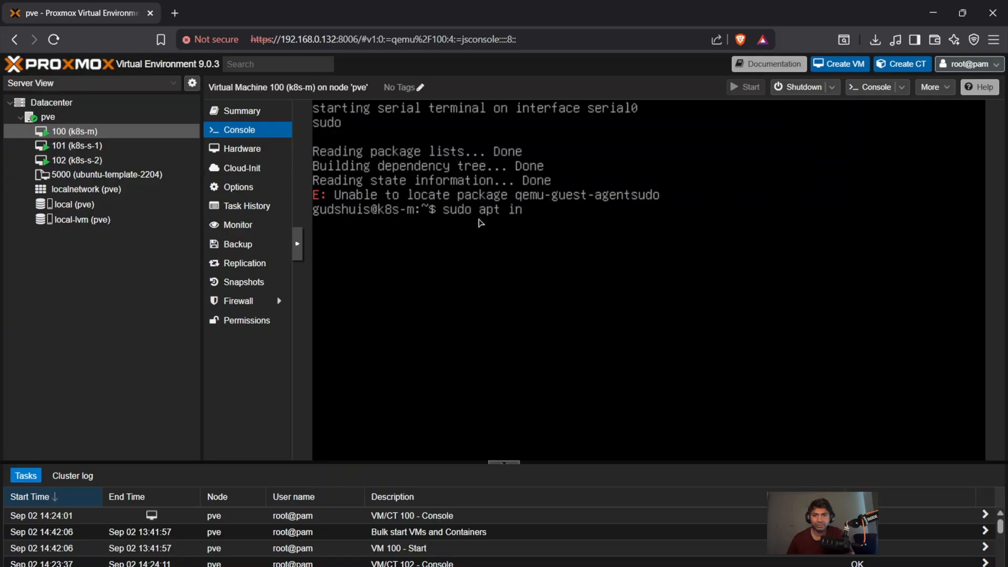
pyautogui.write('stall')
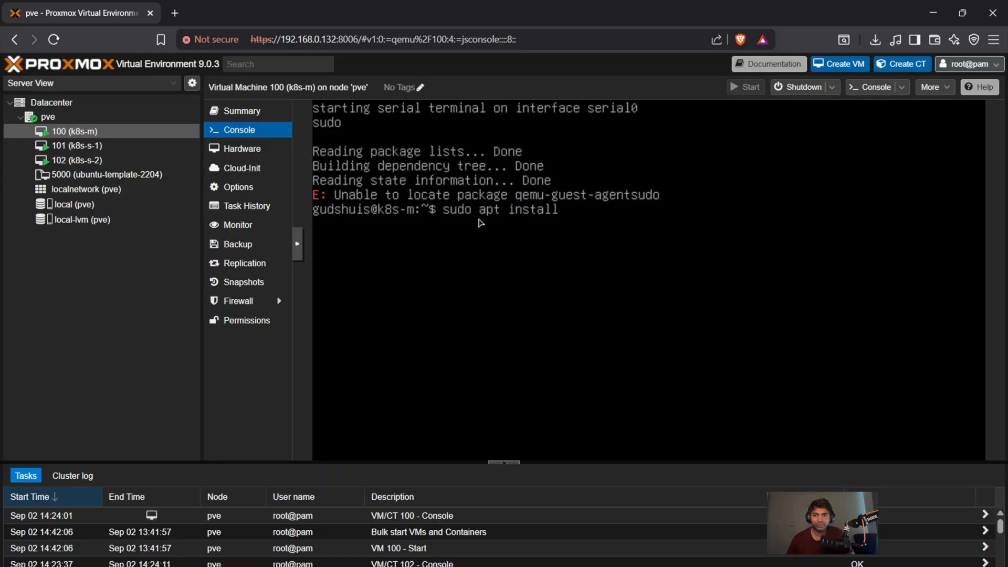
pyautogui.write('ge')
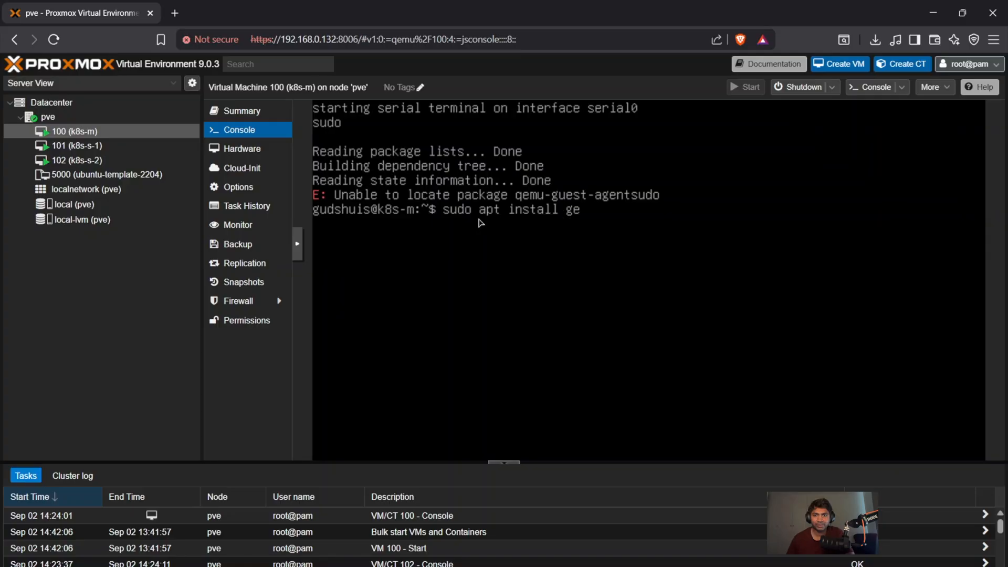
pyautogui.write('mu-guest')
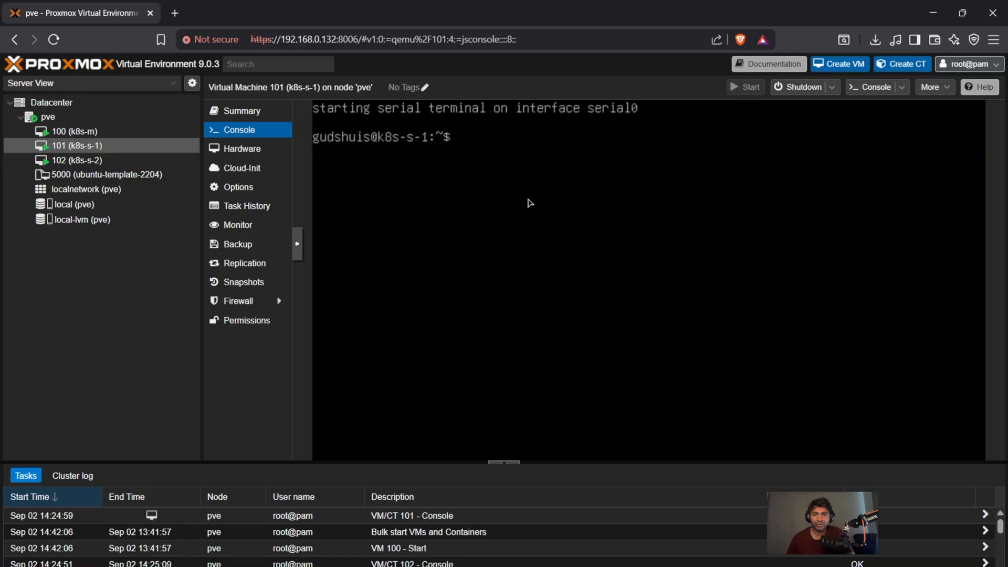
# - Reboot the k8s-s-1 worker VM from its tree power actions and confirm
pyautogui.rightClick(75, 145)
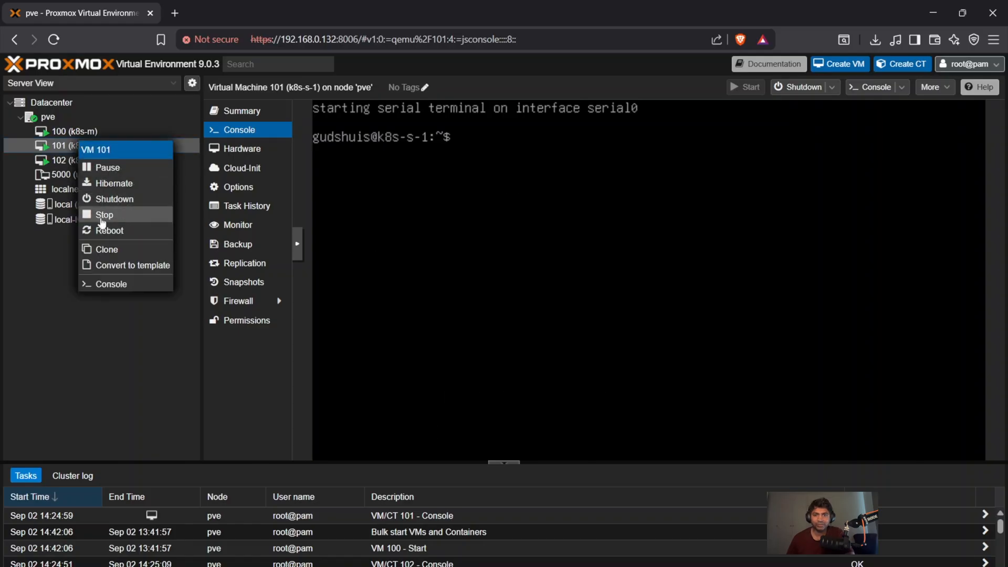
pyautogui.click(111, 230)
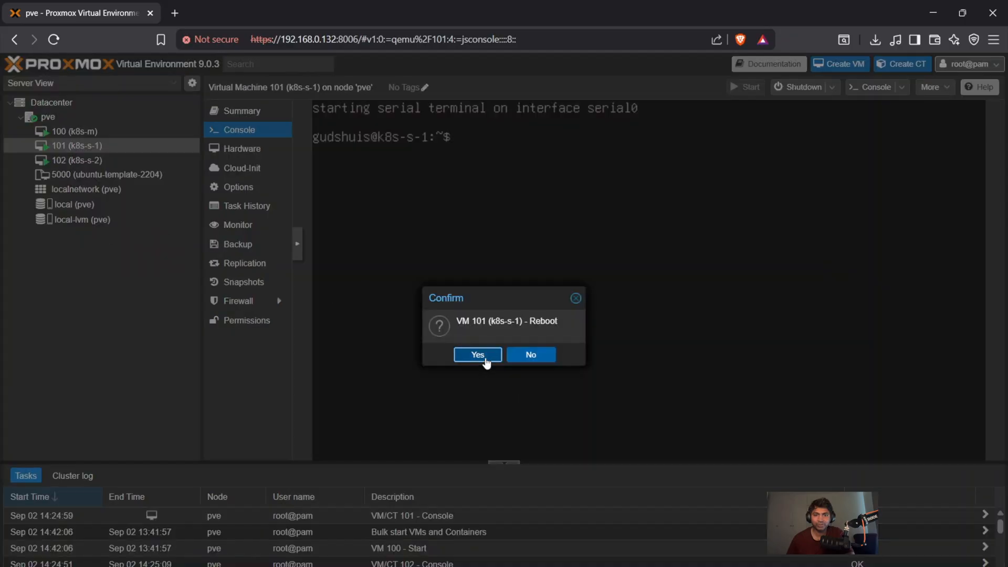
pyautogui.click(477, 354)
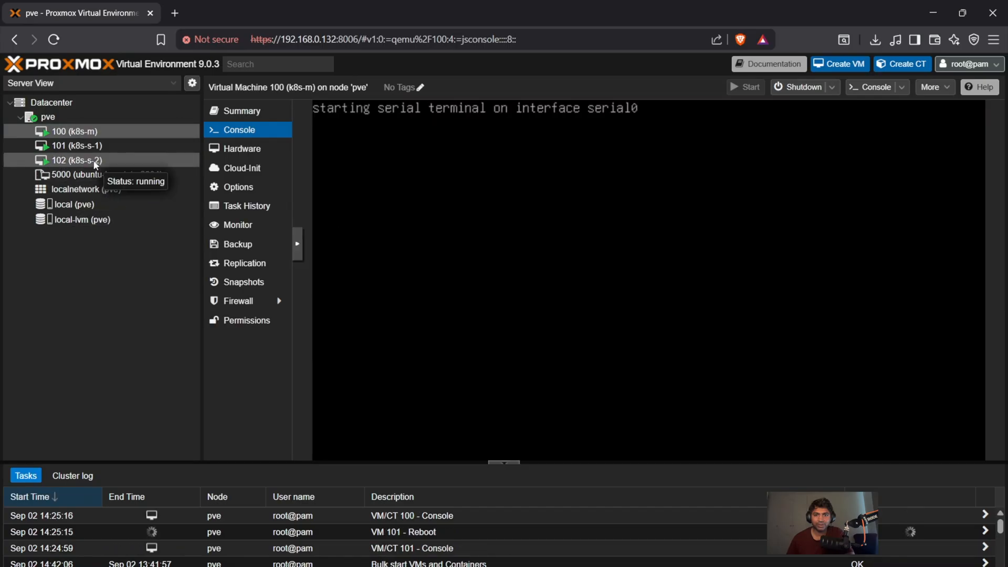
# - Reboot the k8s-s-2 worker VM, then return to the k8s-m master's console
pyautogui.rightClick(73, 160)
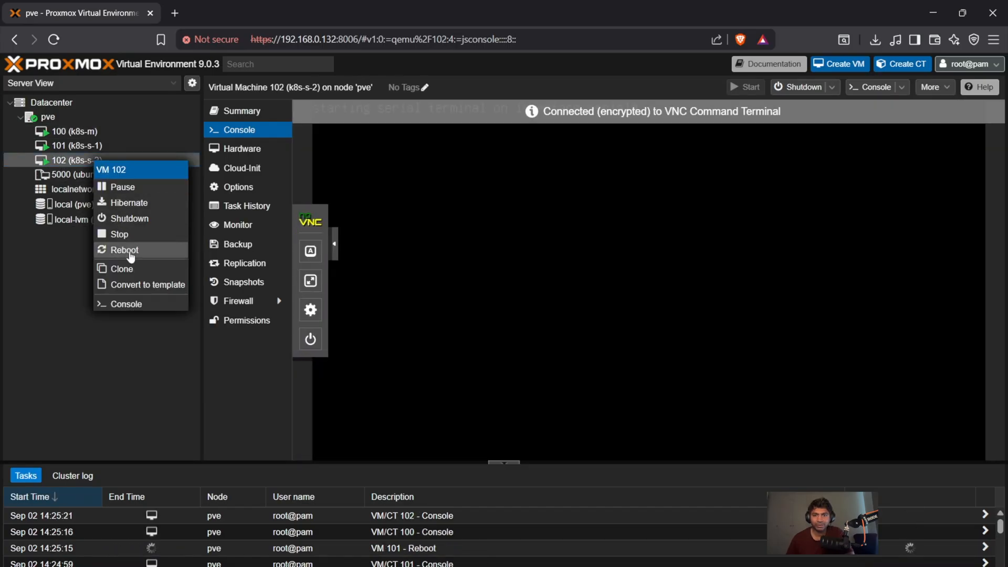
pyautogui.click(124, 249)
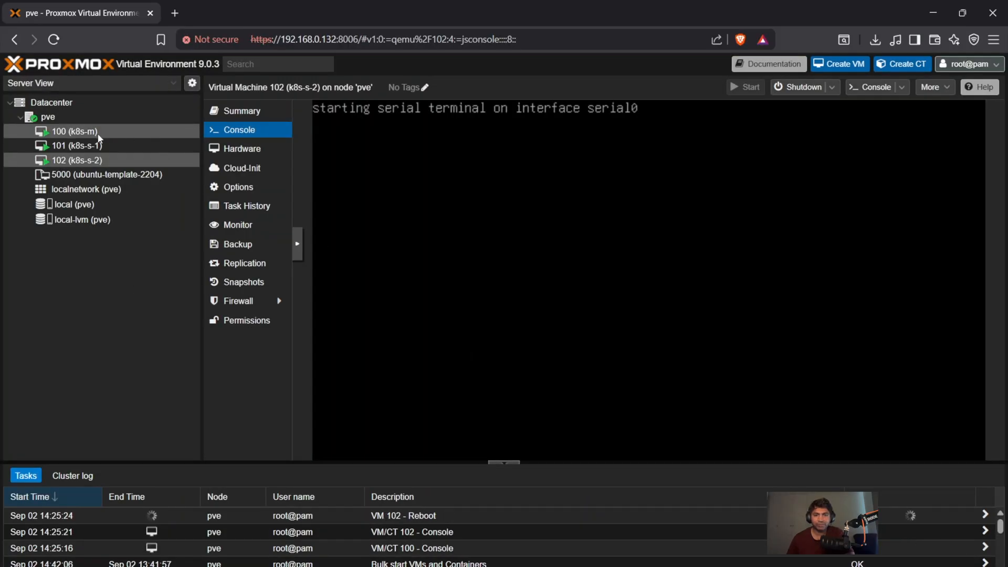
pyautogui.click(72, 131)
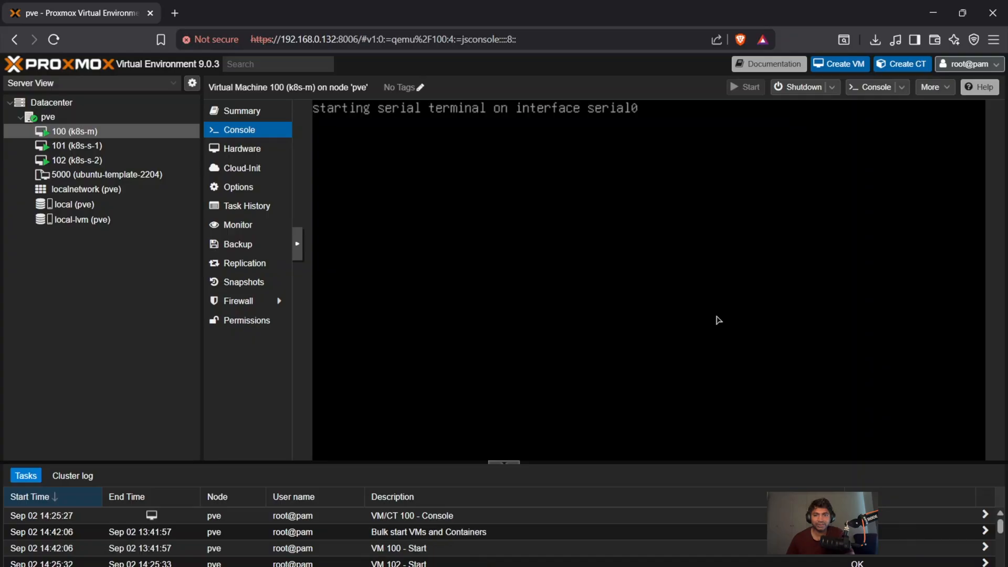
pyautogui.moveTo(296, 108)
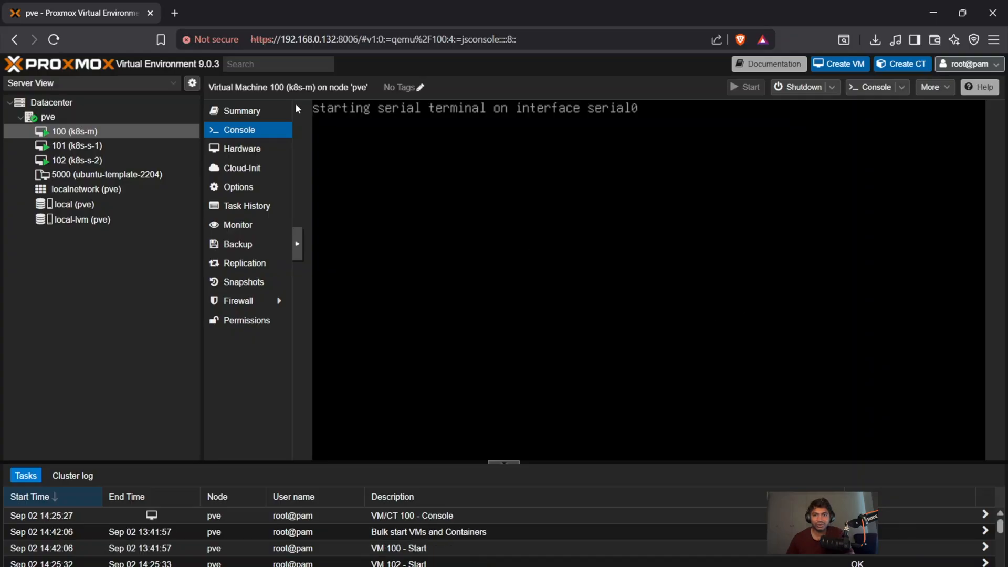
pyautogui.click(242, 110)
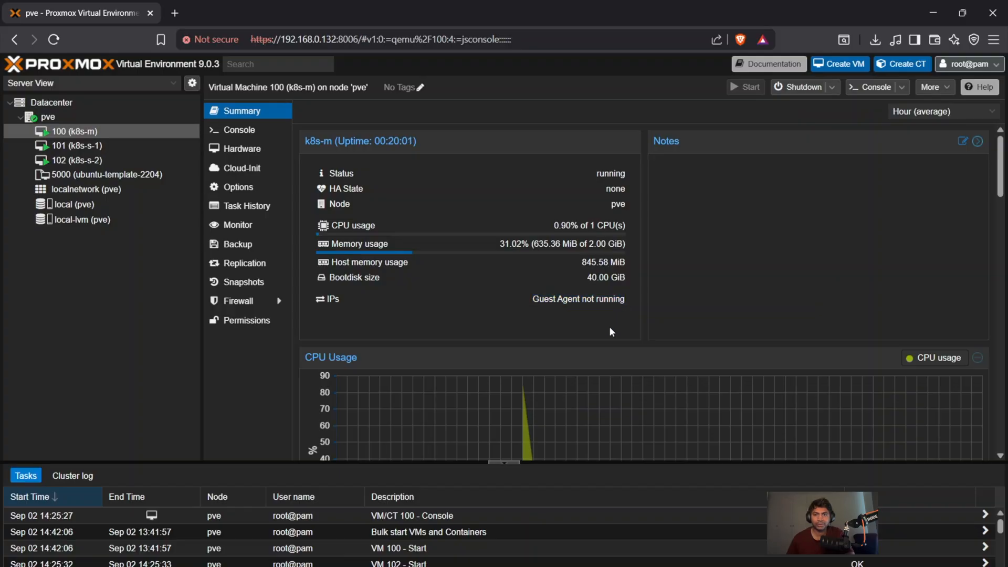
pyautogui.click(76, 145)
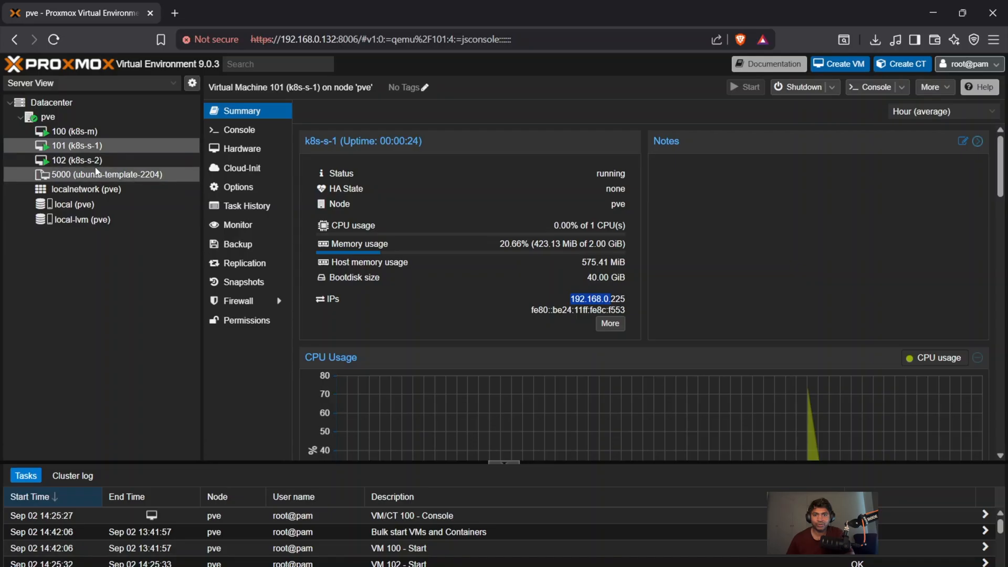
pyautogui.click(76, 159)
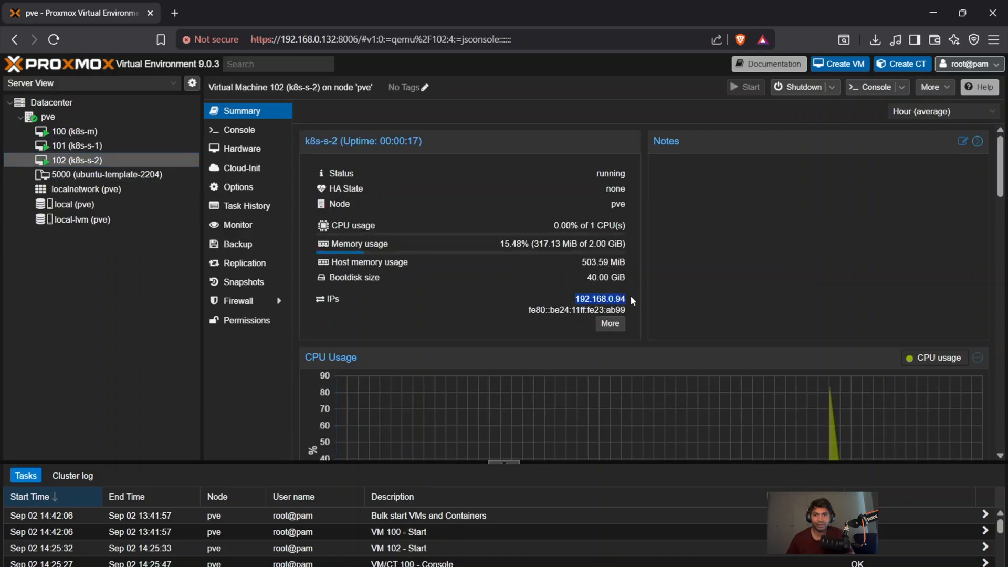
pyautogui.click(67, 132)
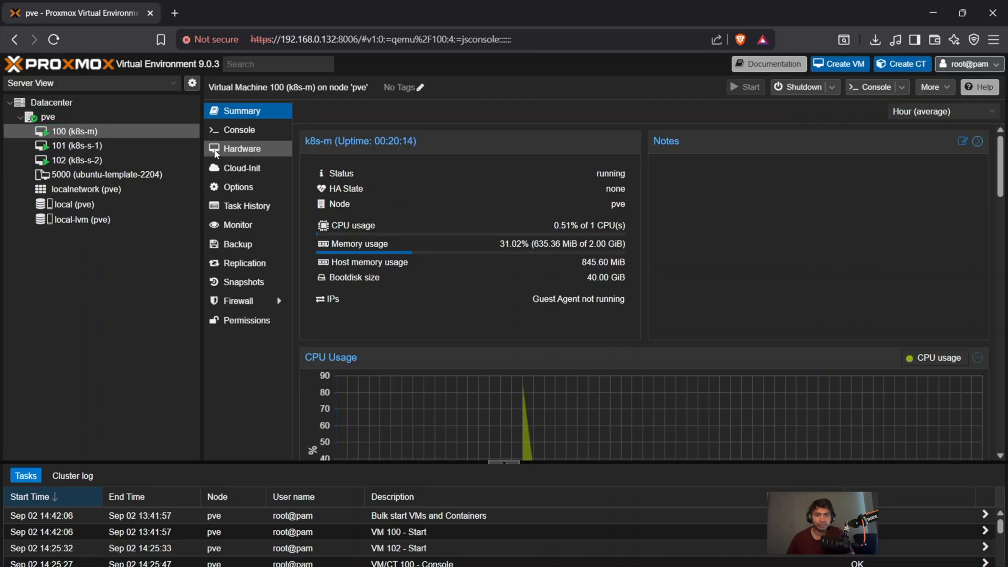
pyautogui.click(239, 129)
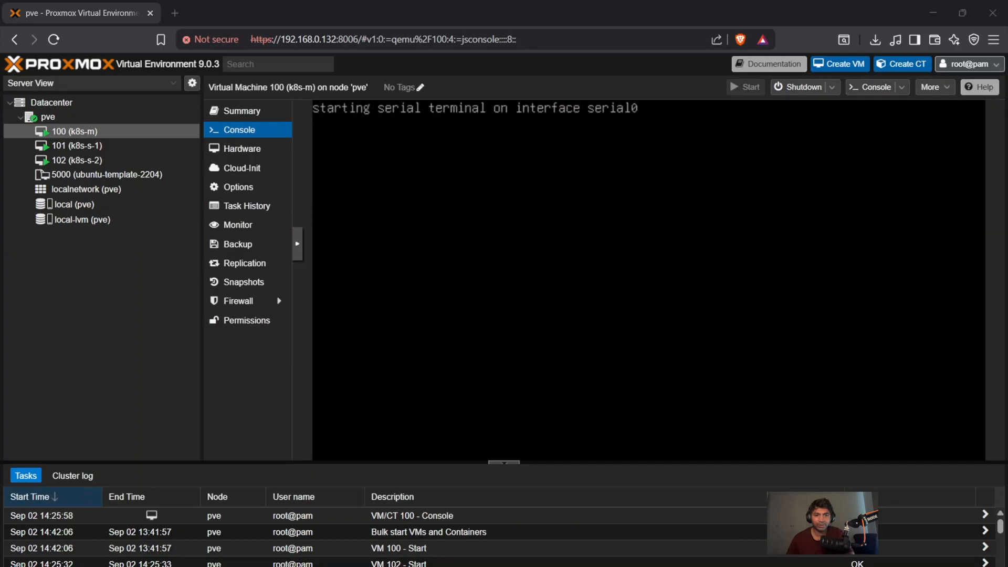
pyautogui.moveTo(783, 241)
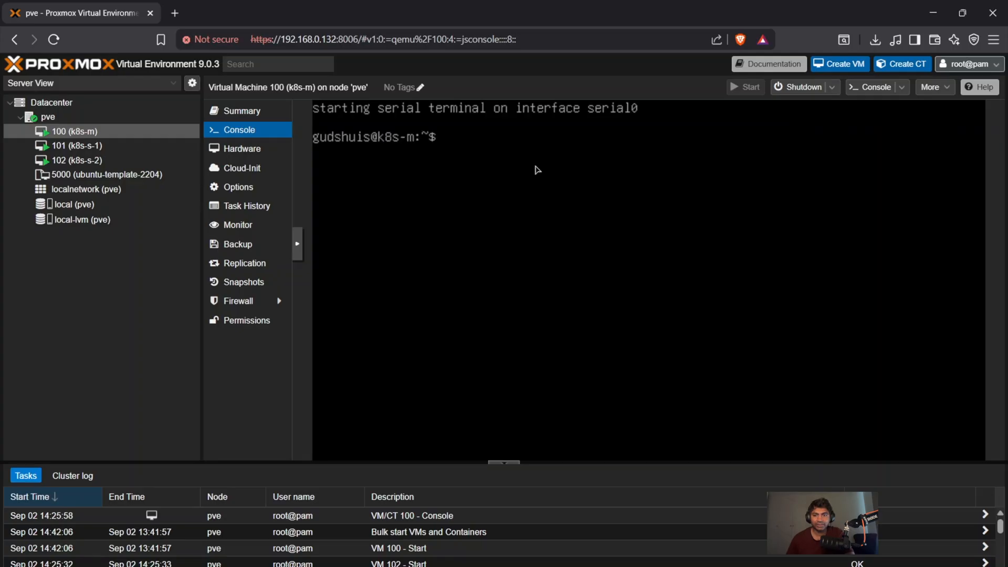
# - Confirm qemu-guest-agent is already installed on k8s-m, then restart it with 'sudo reboot'
pyautogui.write('sudo apt install qemu-guest-agent')
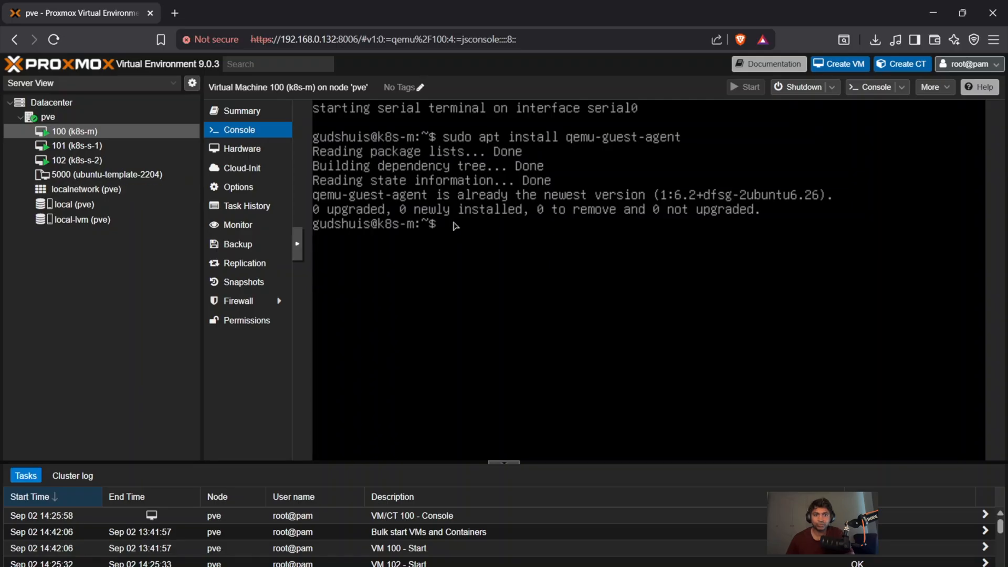
pyautogui.write('reboot')
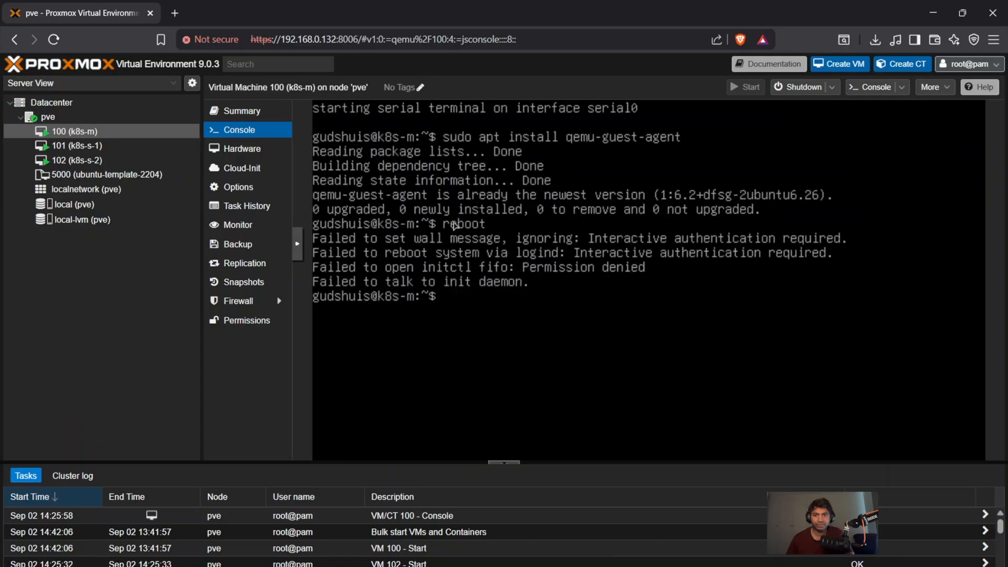
pyautogui.moveTo(502, 322)
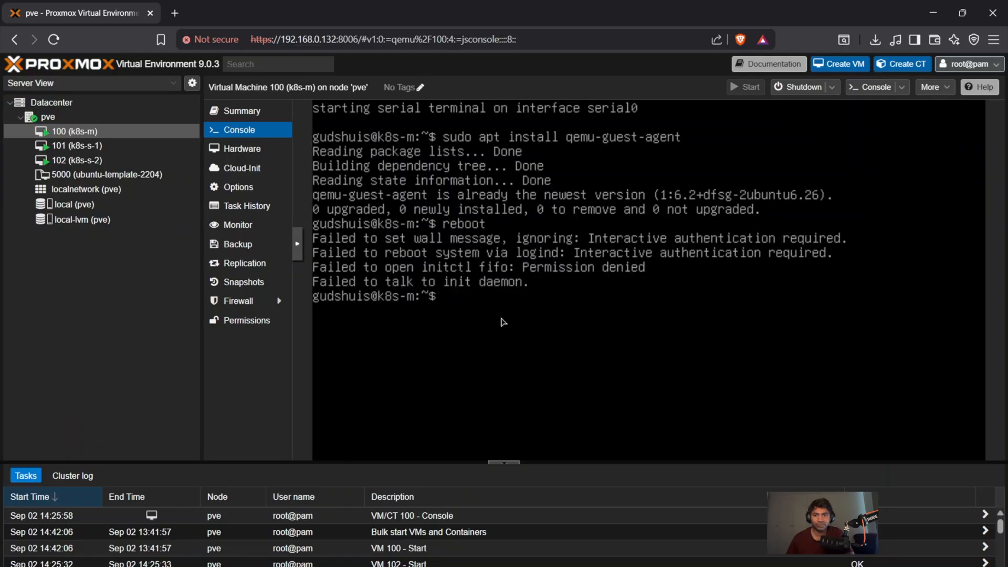
pyautogui.moveTo(486, 313)
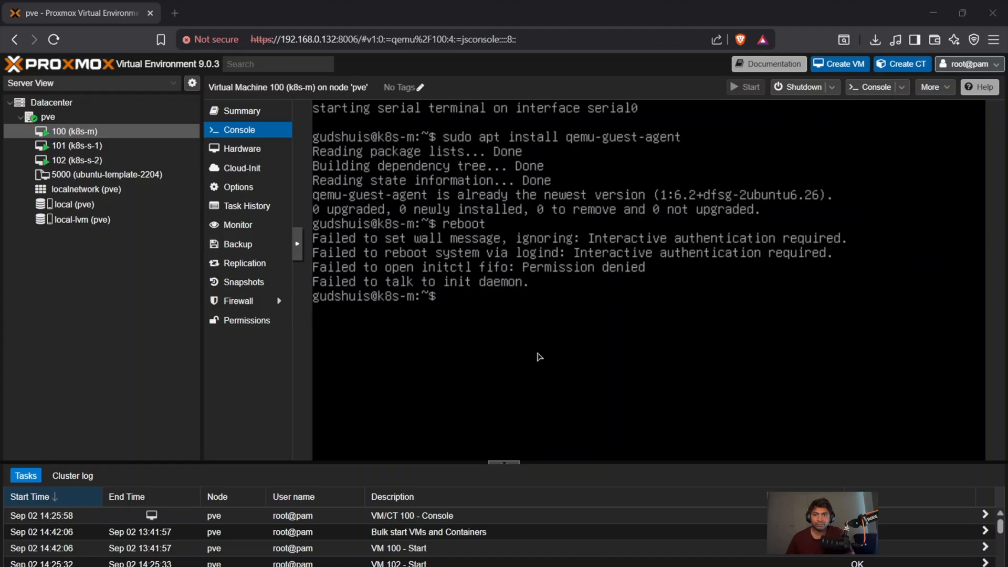
pyautogui.write('sudo')
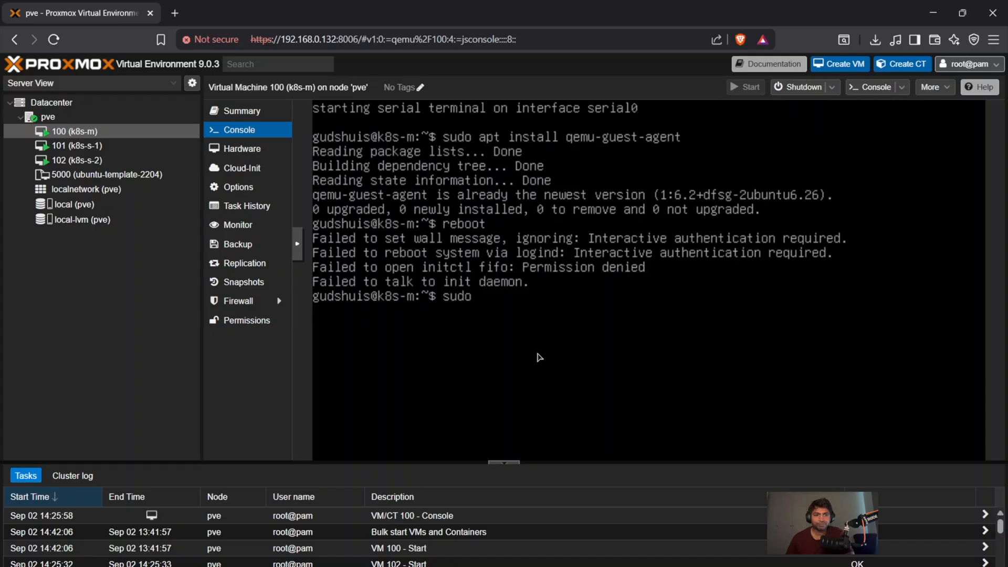
pyautogui.write('reboot')
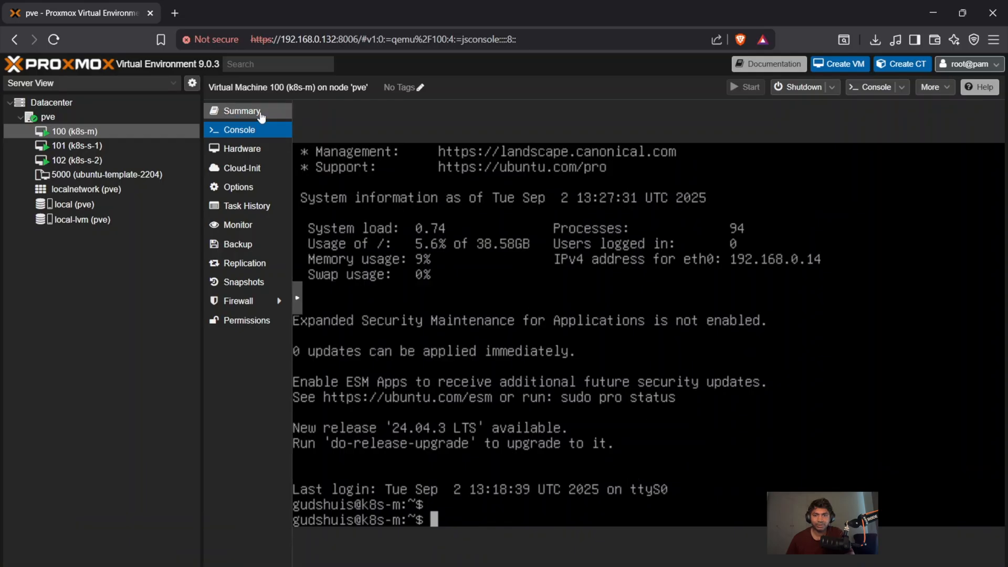
# - Read k8s-m's summary IP 192.168.0.14, then start configuring a MobaXterm SSH session
pyautogui.click(243, 110)
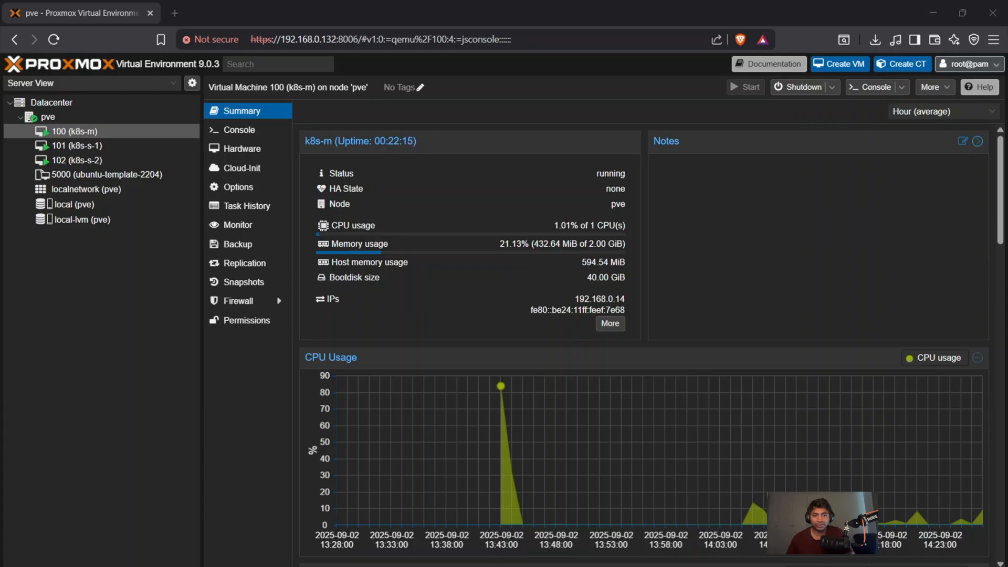
pyautogui.click(77, 160)
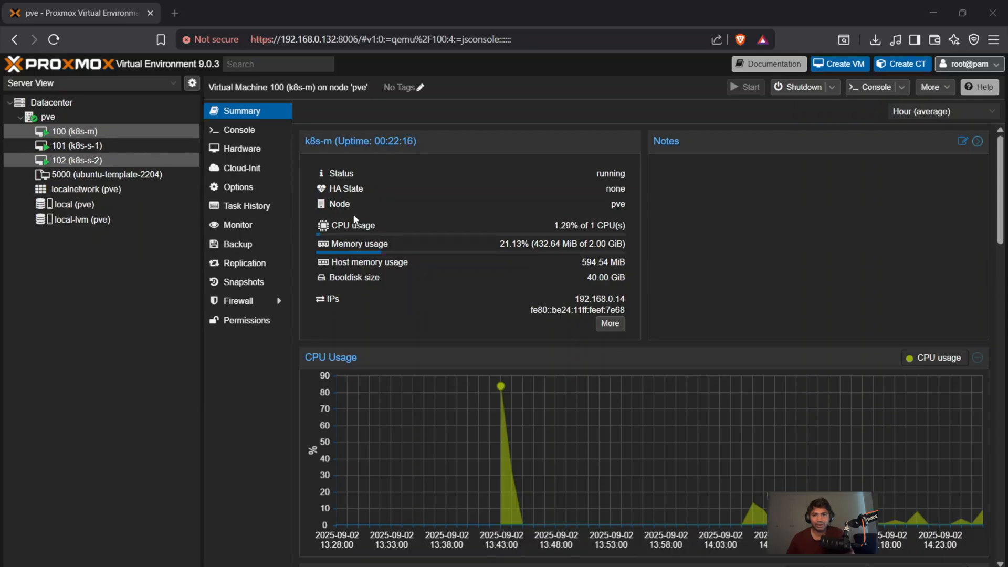
pyautogui.doubleClick(600, 298)
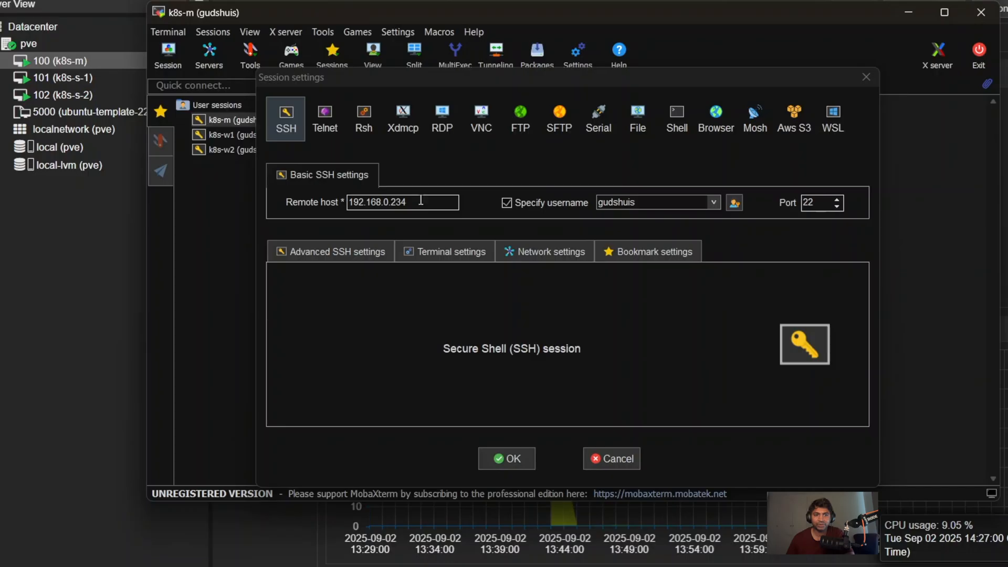
# - Set the k8s-m session's remote host to 192.168.0.14 and connect; it times out
pyautogui.click(402, 202)
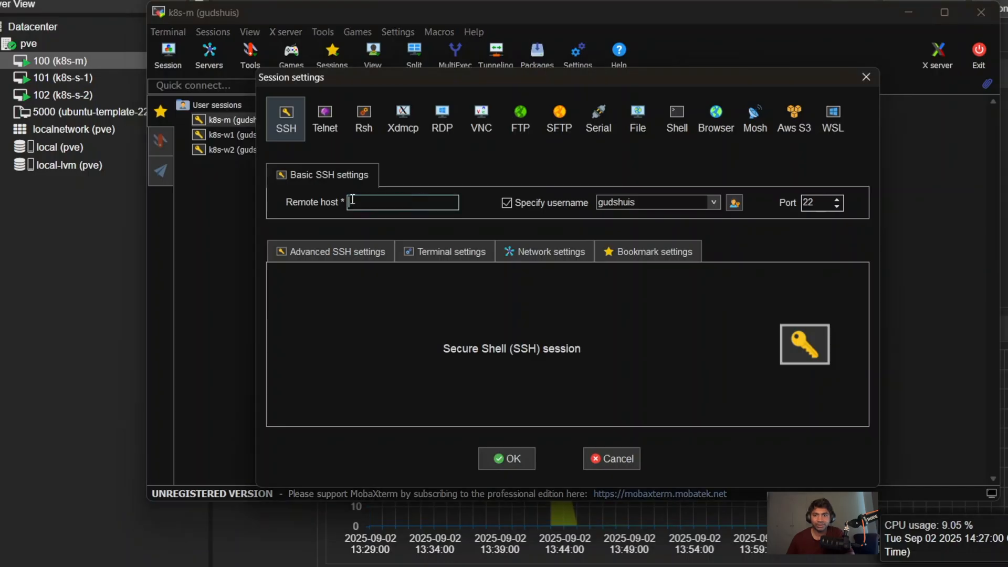
pyautogui.write('192.168.0.14')
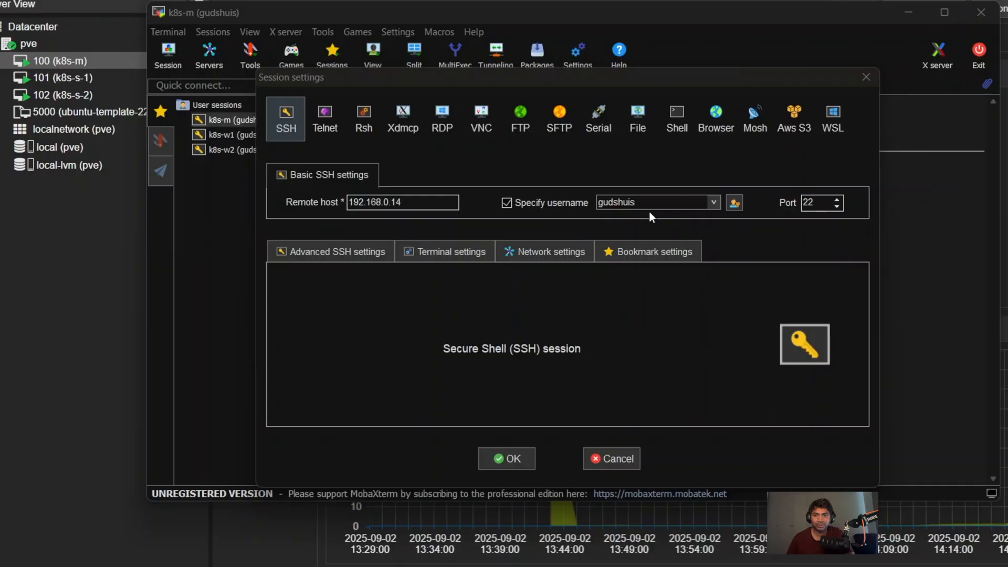
pyautogui.moveTo(506, 459)
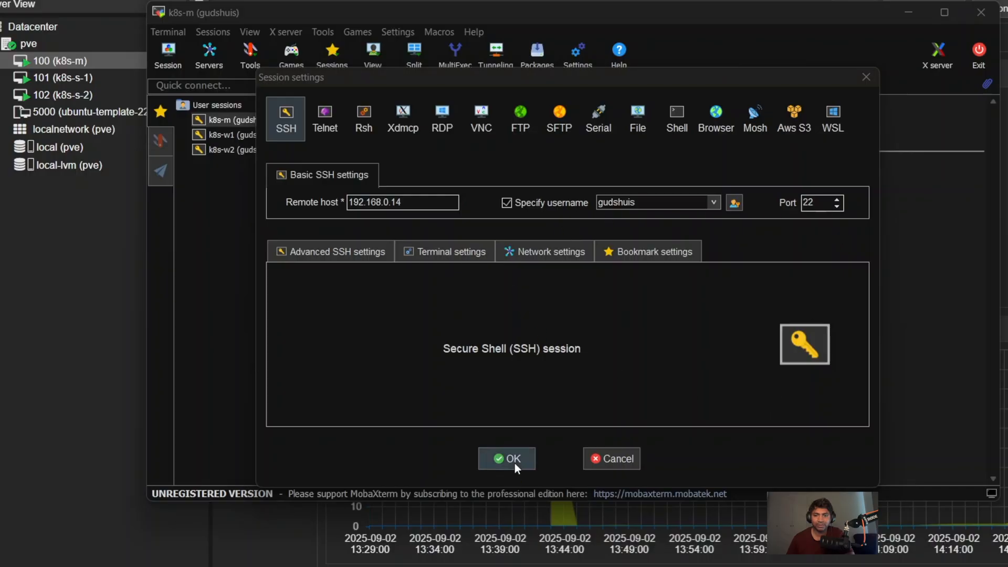
pyautogui.click(506, 459)
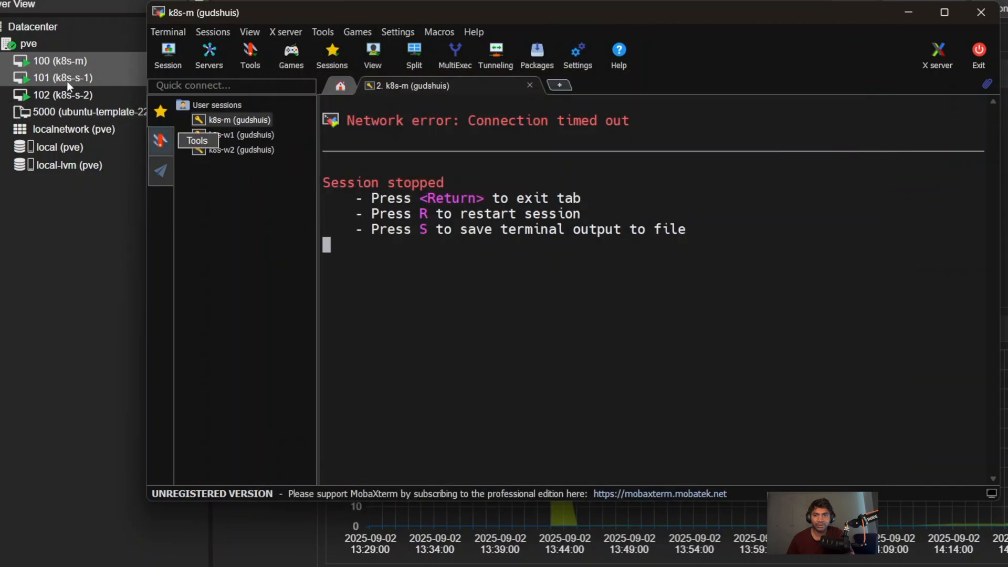
# - Look up k8s-s-1's IP in Proxmox and select 192.168.0.225
pyautogui.click(61, 78)
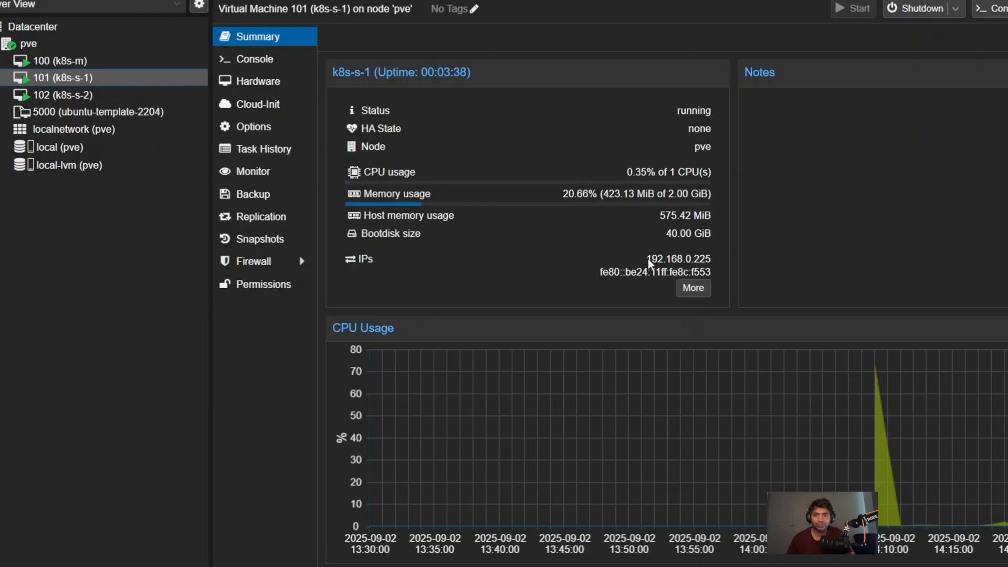
pyautogui.doubleClick(677, 259)
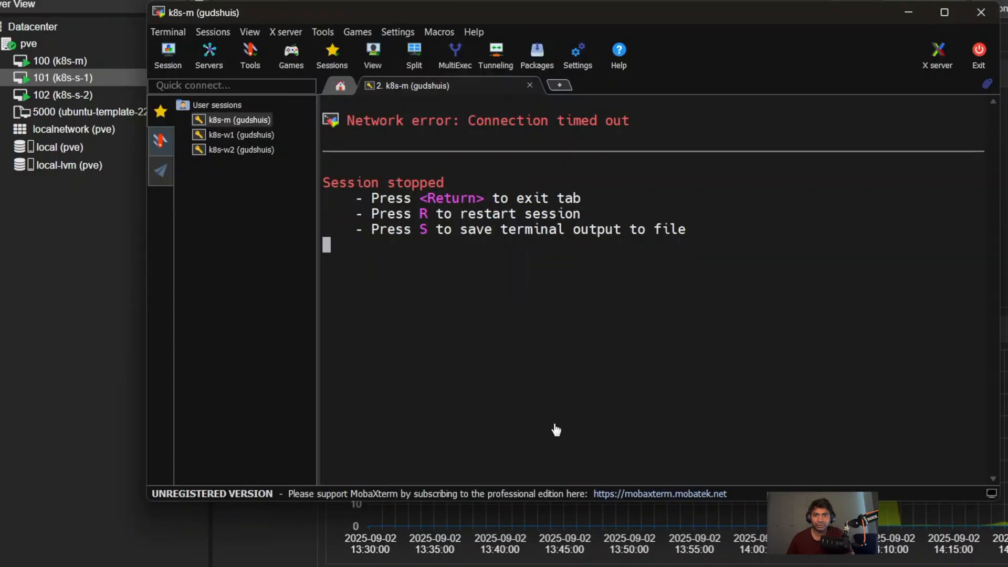
# - Edit the k8s-w1 session to use remote host 192.168.0.225 and save it
pyautogui.click(240, 134)
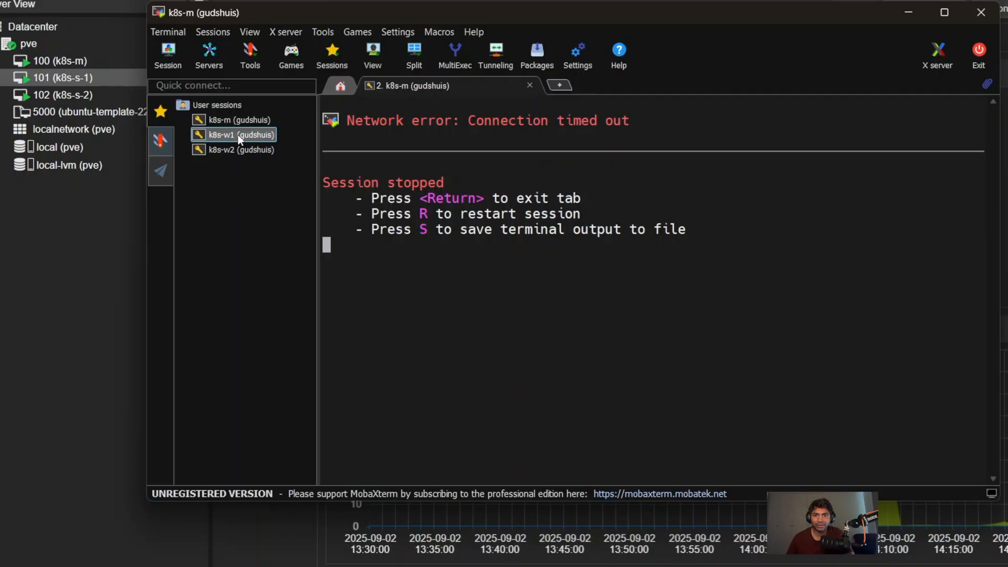
pyautogui.rightClick(241, 134)
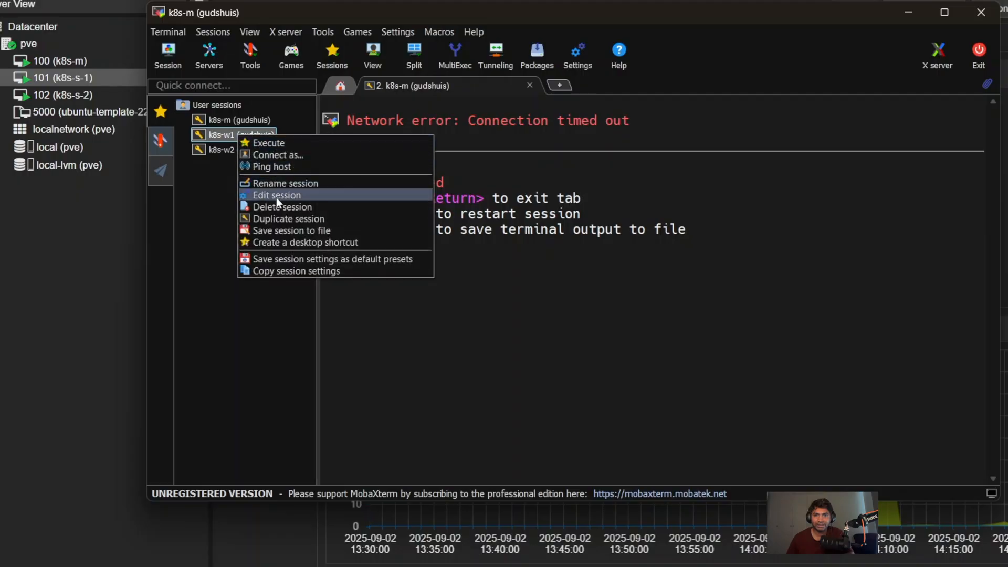
pyautogui.click(277, 195)
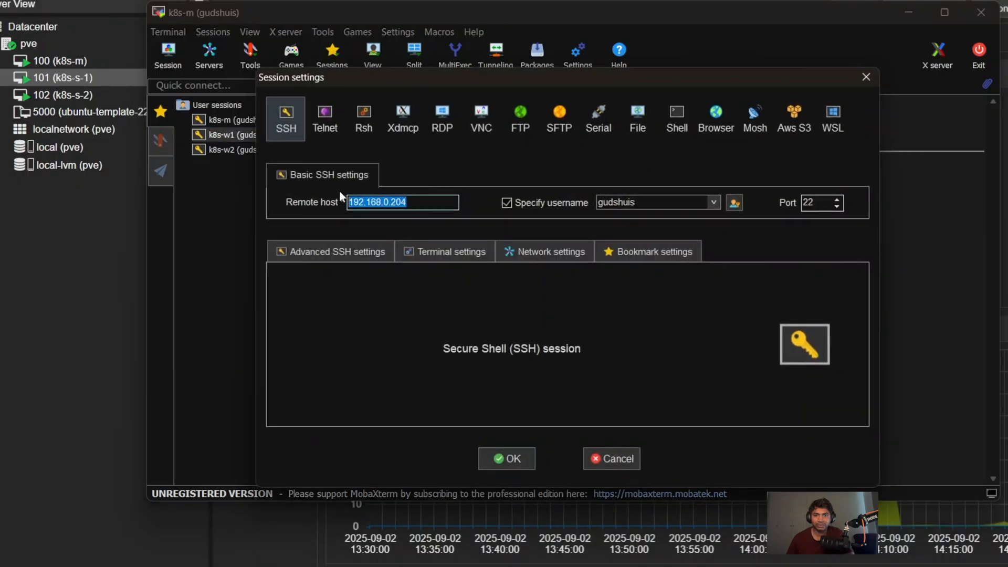
pyautogui.write('192.168.0.225')
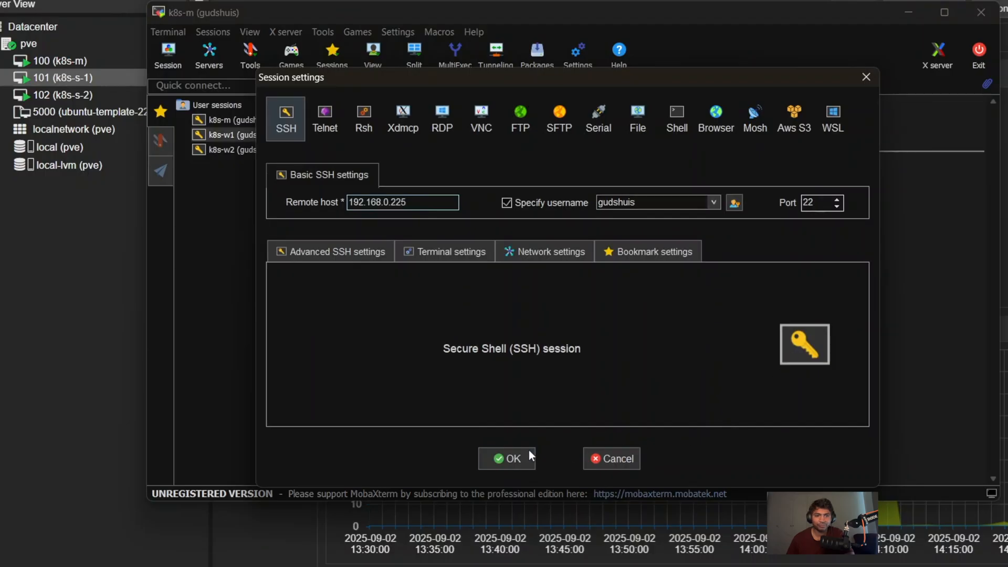
pyautogui.click(506, 459)
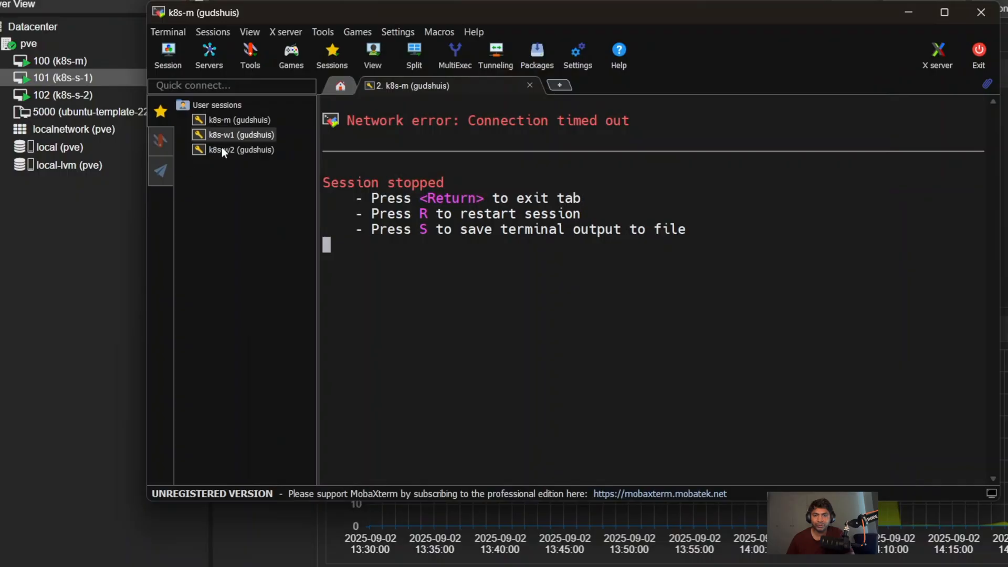
# - Edit the k8s-w2 session, check k8s-s-2's IP in Proxmox, and enter host 192.168.0.94
pyautogui.rightClick(241, 150)
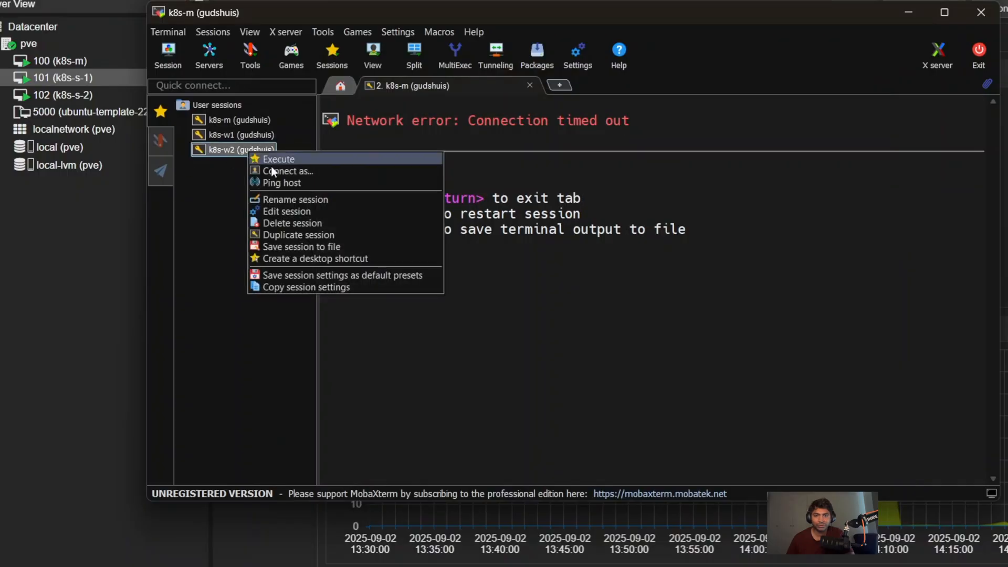
pyautogui.click(286, 211)
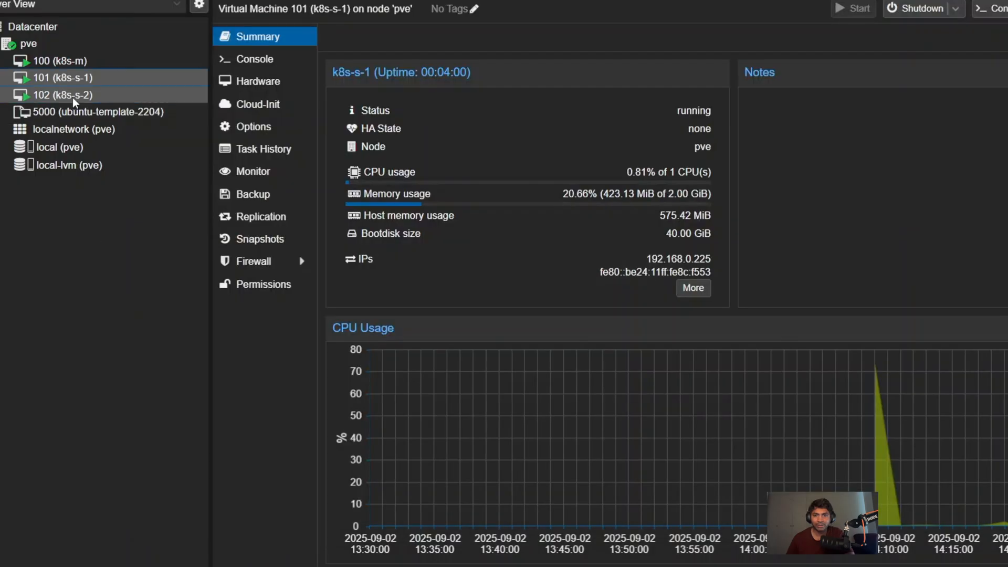
pyautogui.click(62, 95)
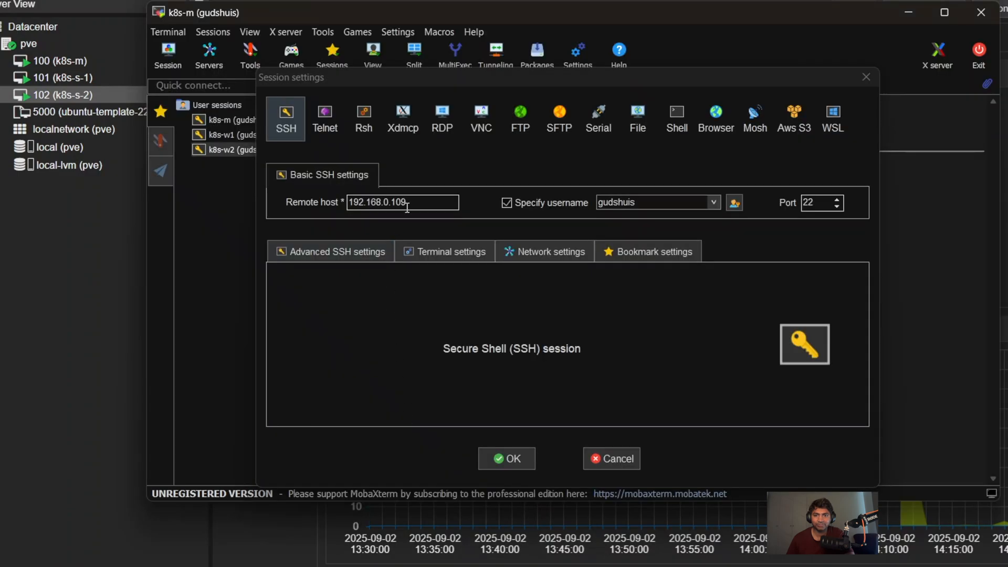
pyautogui.tripleClick(402, 202)
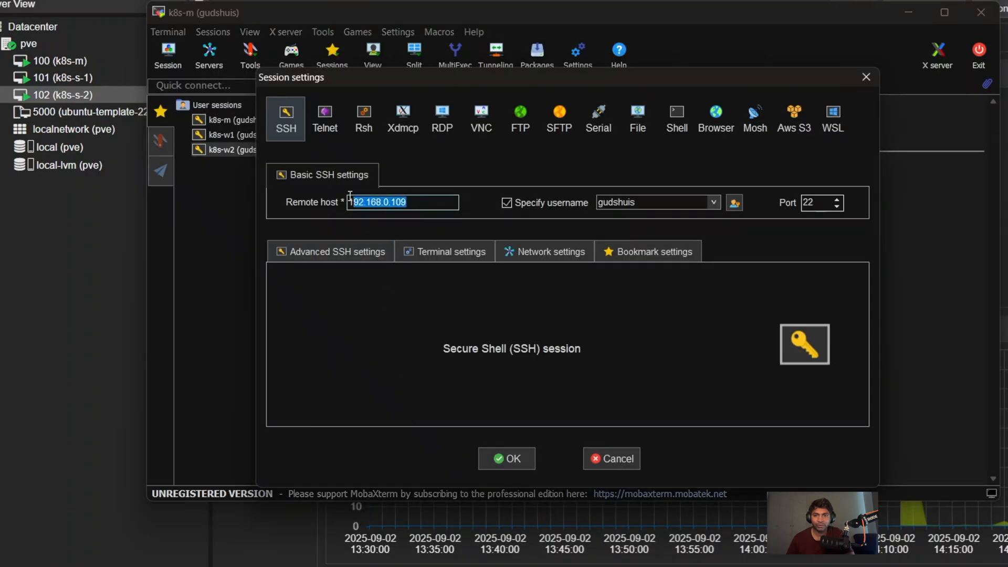
pyautogui.write('192.168.0.94')
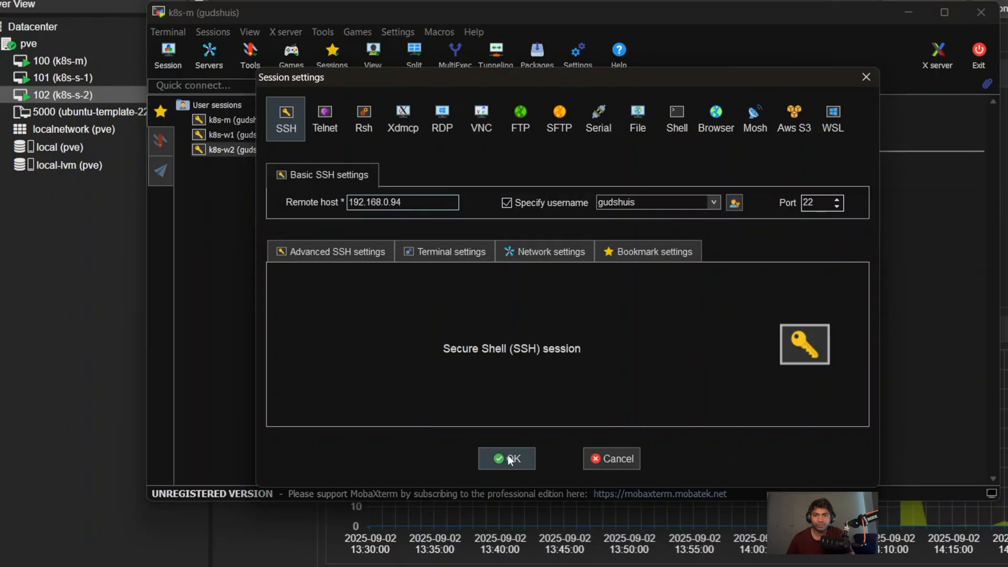
# - Save the k8s-w2 settings, then connect to k8s-m as gudshuis, accepting the server identity
pyautogui.click(506, 459)
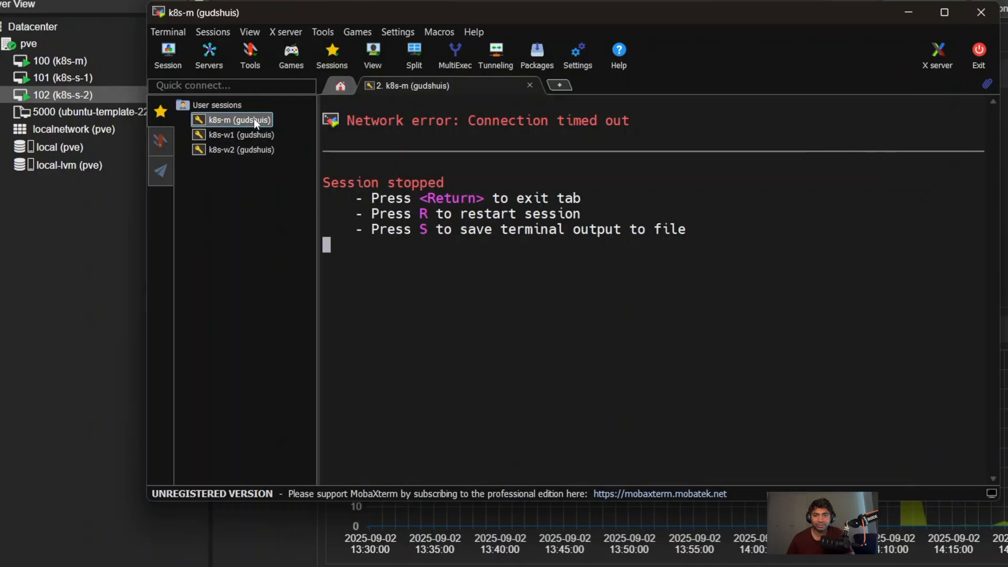
pyautogui.rightClick(234, 120)
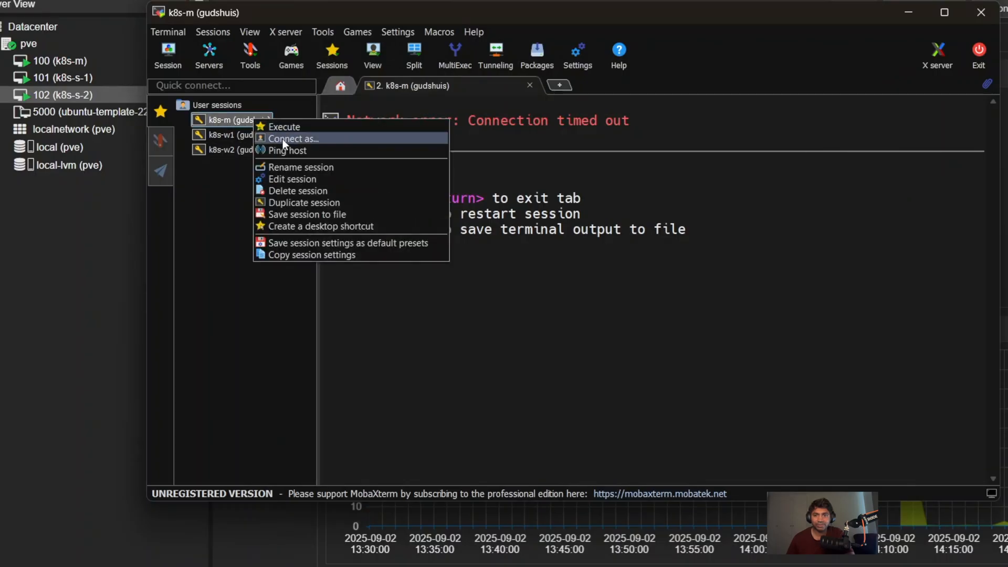
pyautogui.click(292, 138)
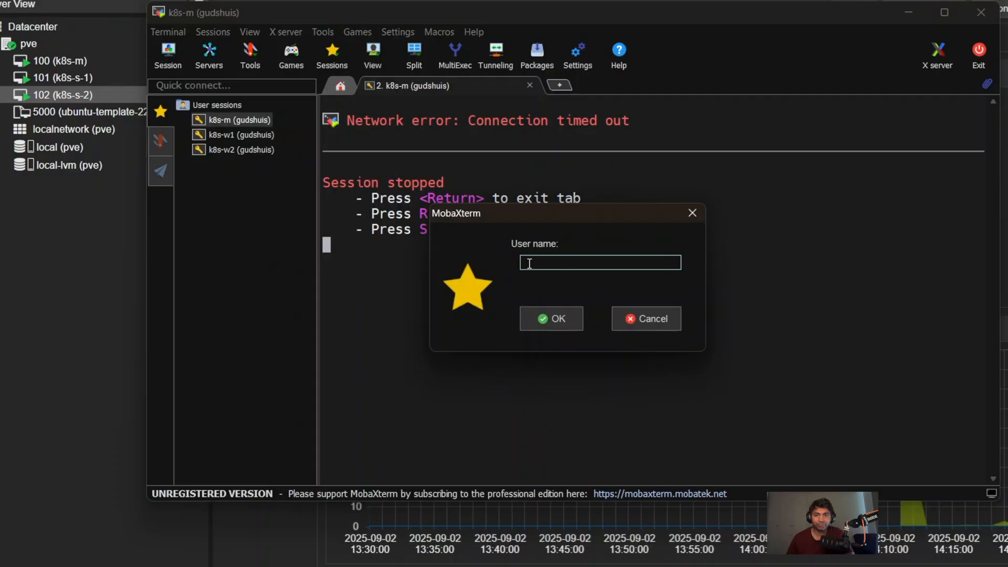
pyautogui.write('gudshuis')
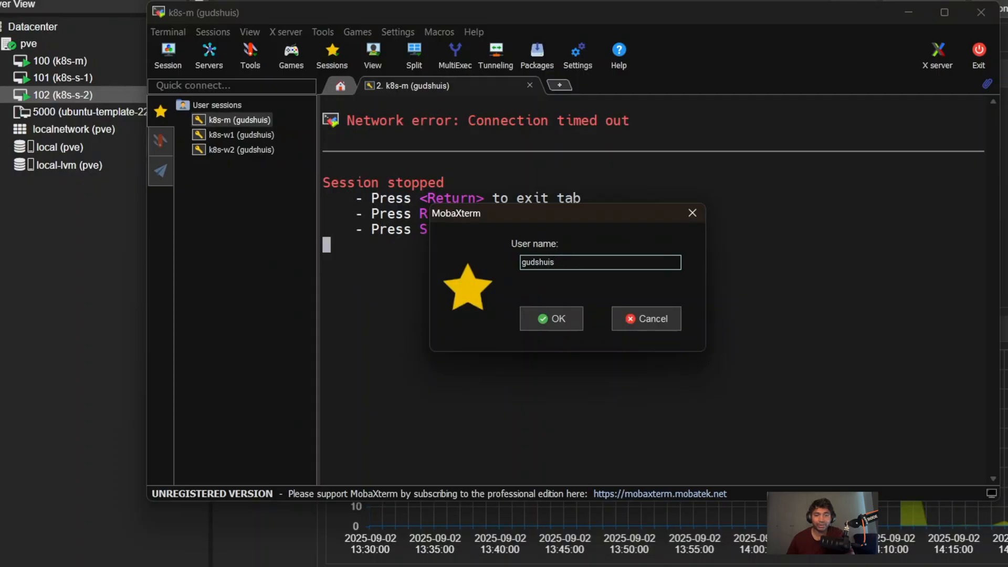
pyautogui.click(550, 318)
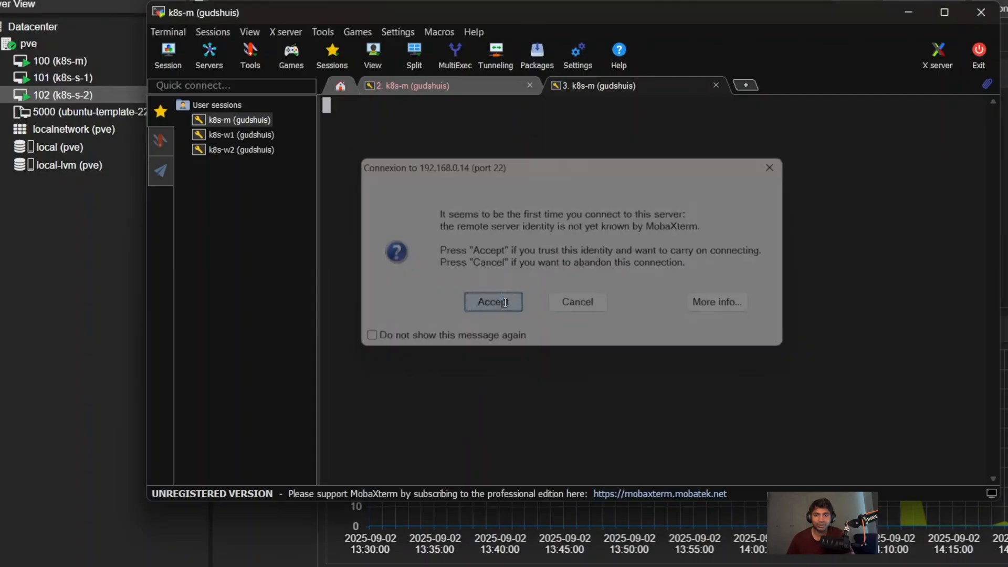
pyautogui.click(493, 302)
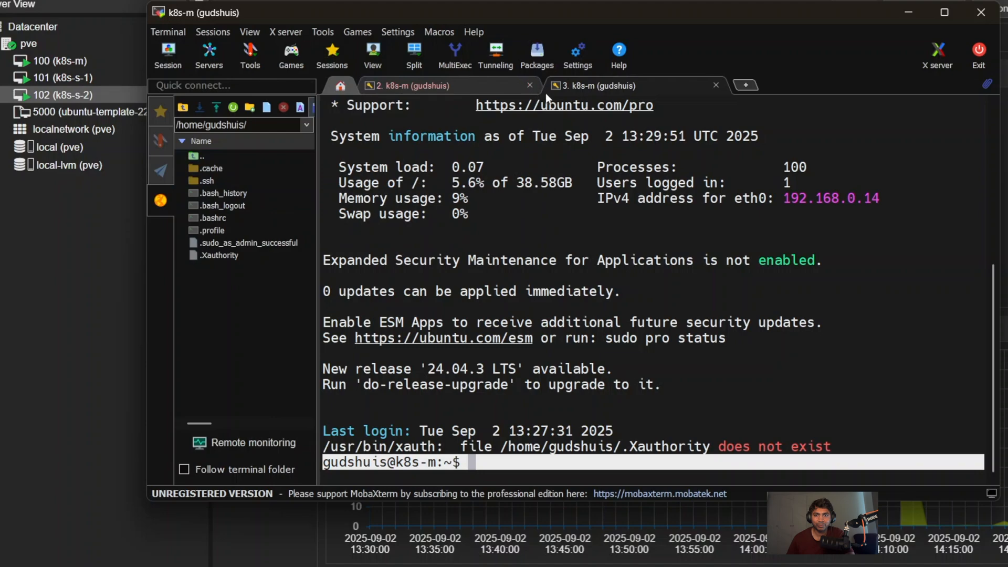
# - Close the timed-out k8s-m tab and return to the MobaXterm start screen
pyautogui.click(529, 86)
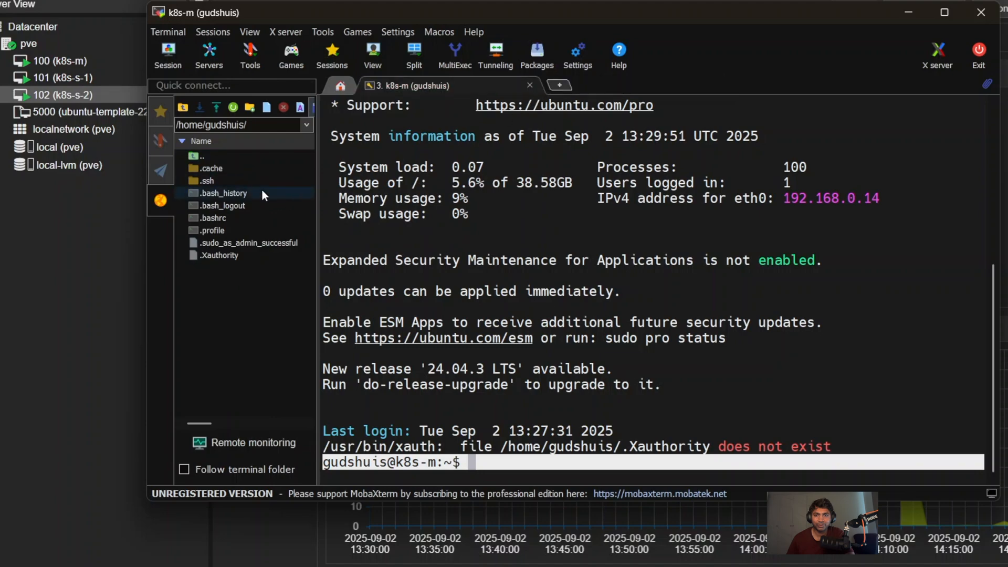
pyautogui.click(167, 55)
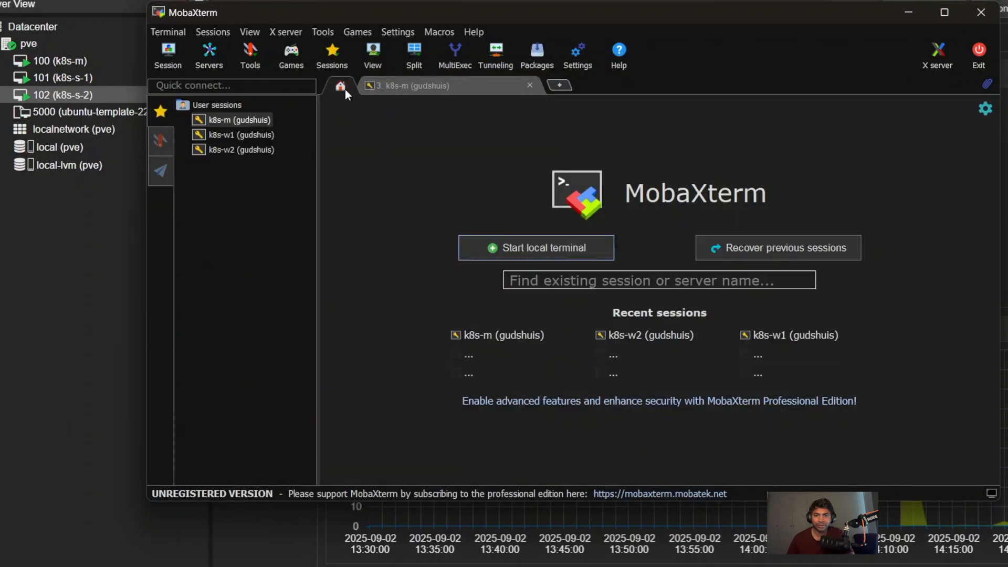
# - Connect to the k8s-w1 session as gudshuis, reaching the k8s-s-1 shell at 192.168.0.225
pyautogui.click(242, 134)
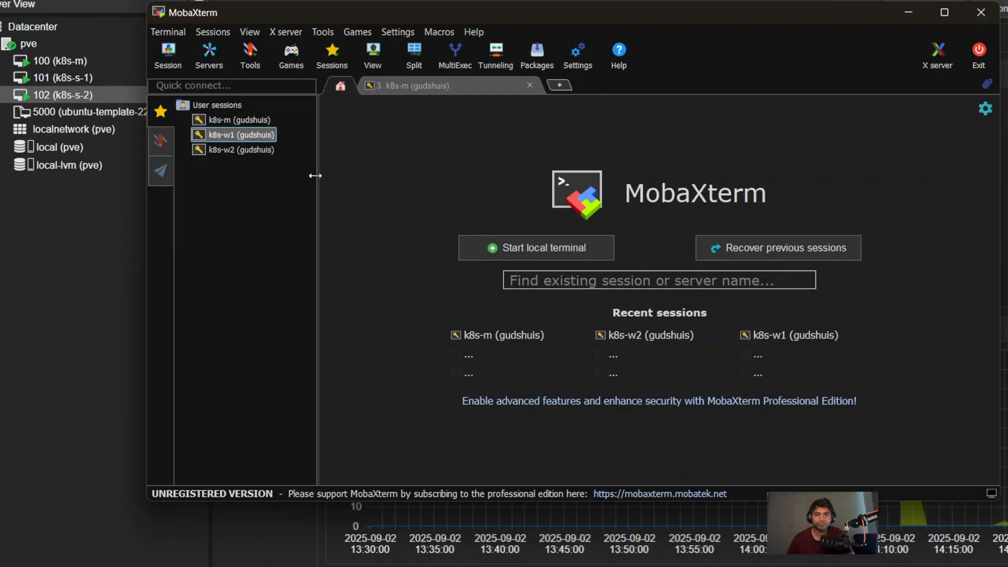
pyautogui.moveTo(535, 248)
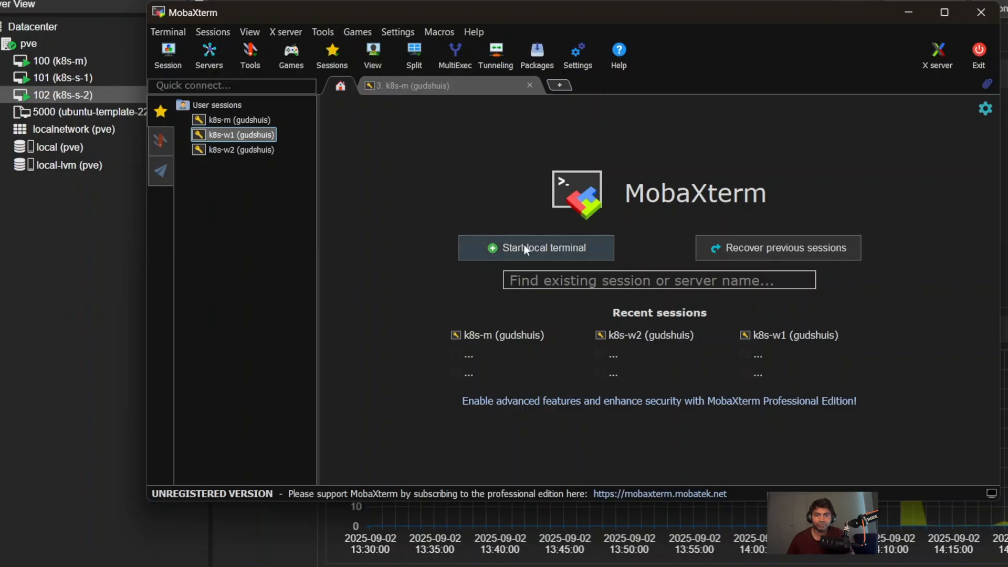
pyautogui.rightClick(233, 134)
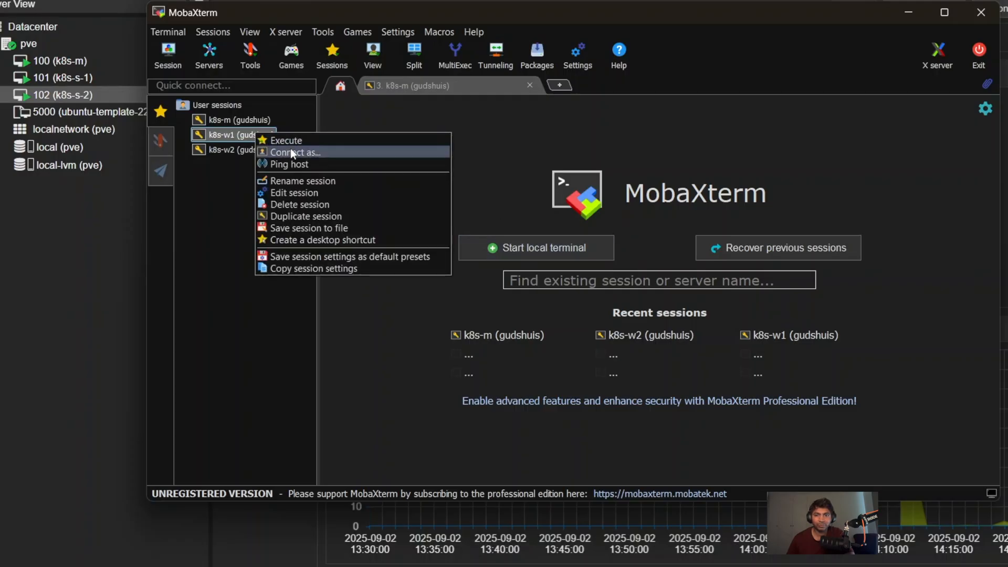
pyautogui.click(294, 152)
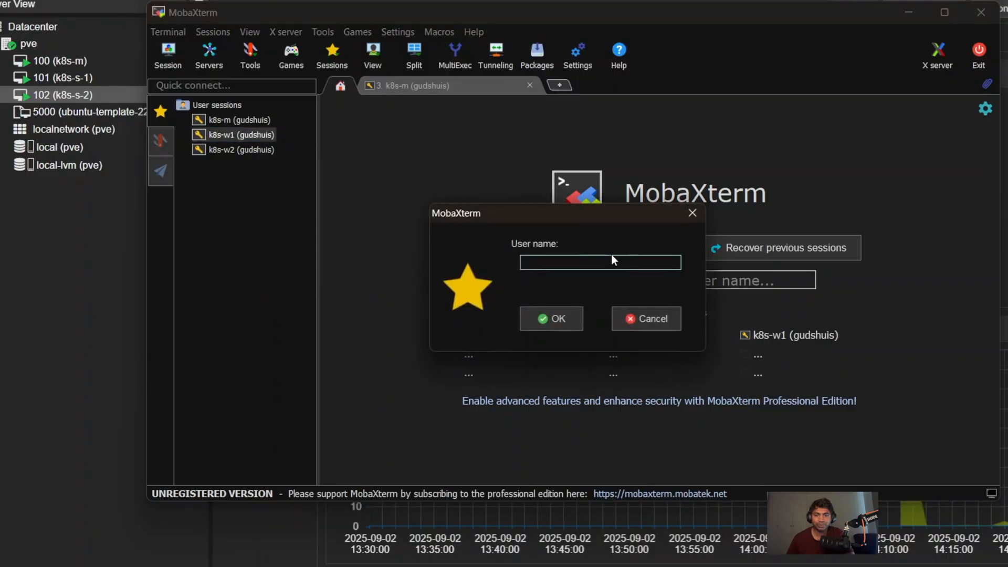
pyautogui.write('gudshuis')
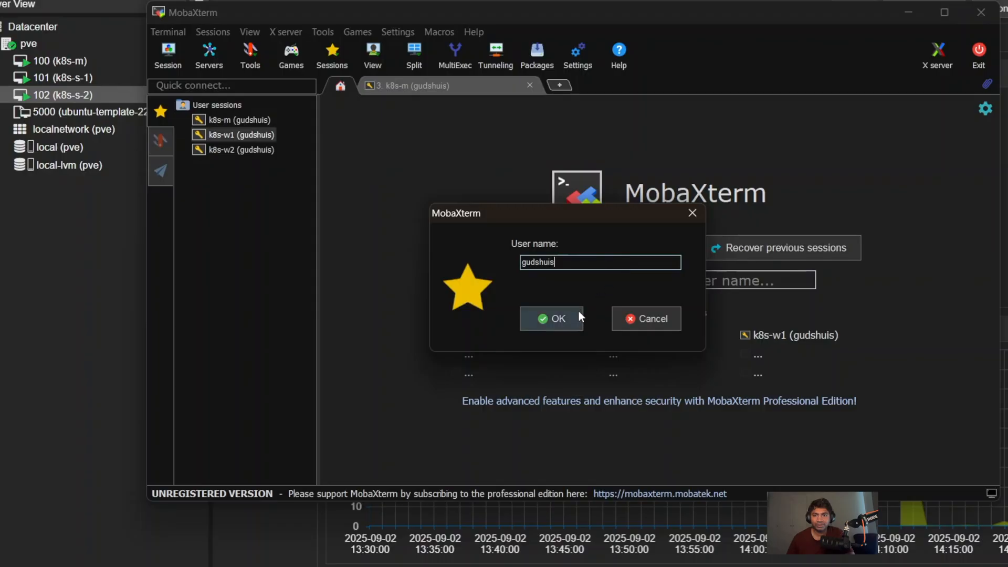
pyautogui.click(551, 318)
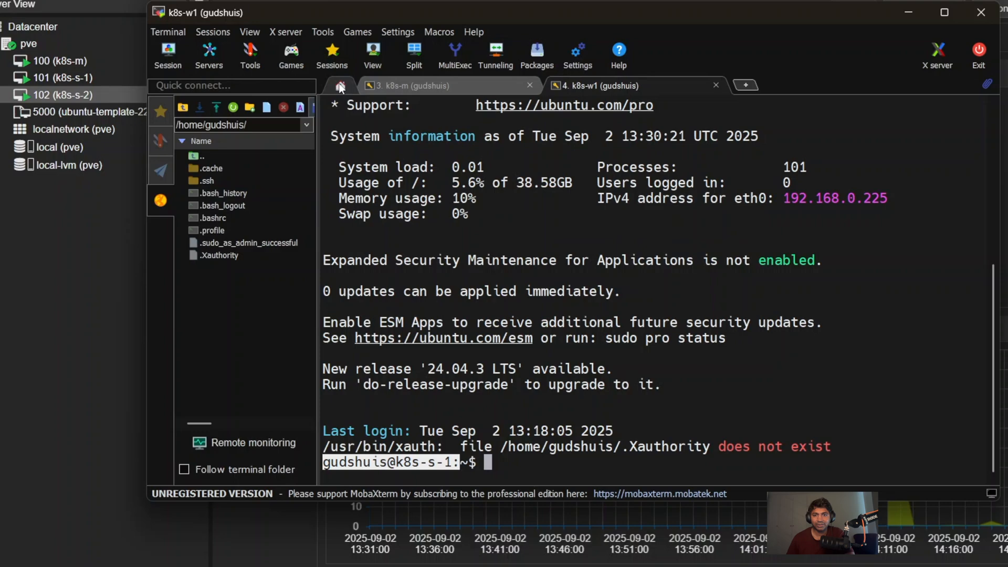
pyautogui.click(339, 85)
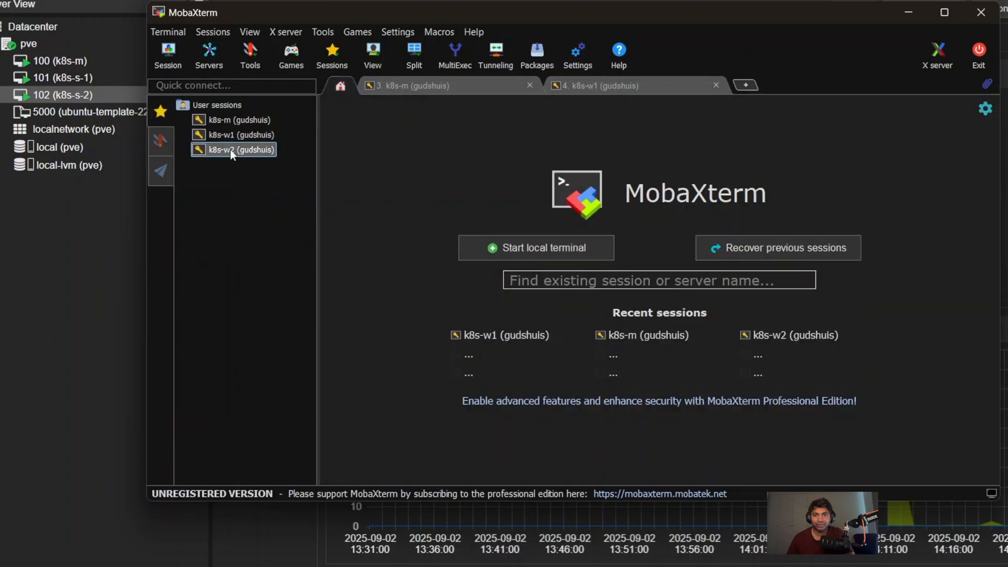
pyautogui.rightClick(233, 149)
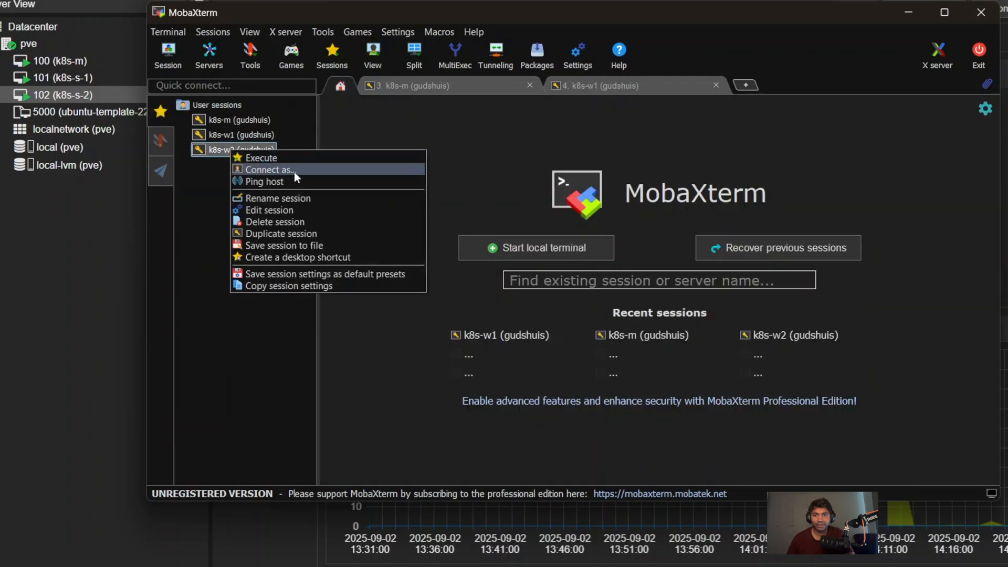
pyautogui.click(269, 169)
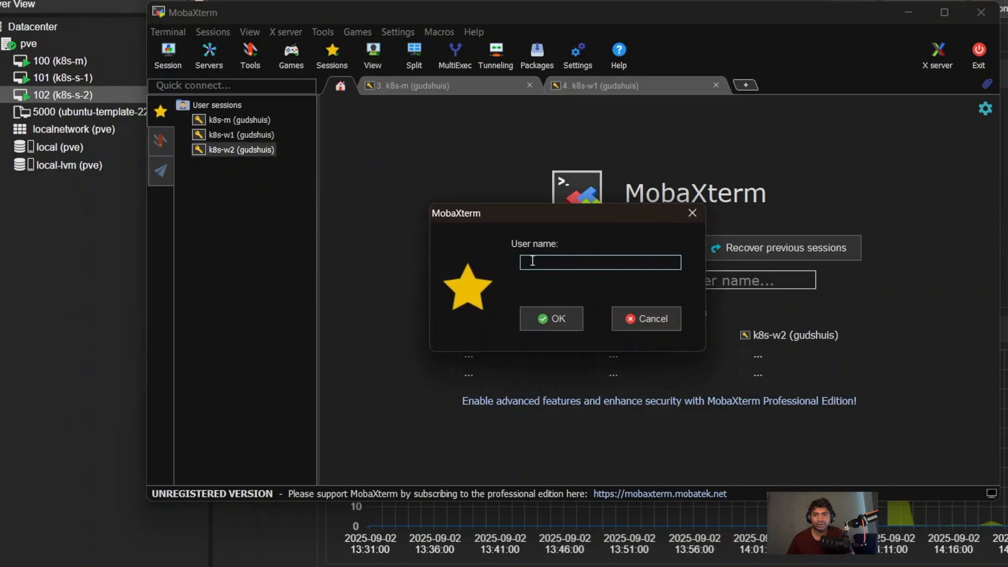
pyautogui.write('gudshuis')
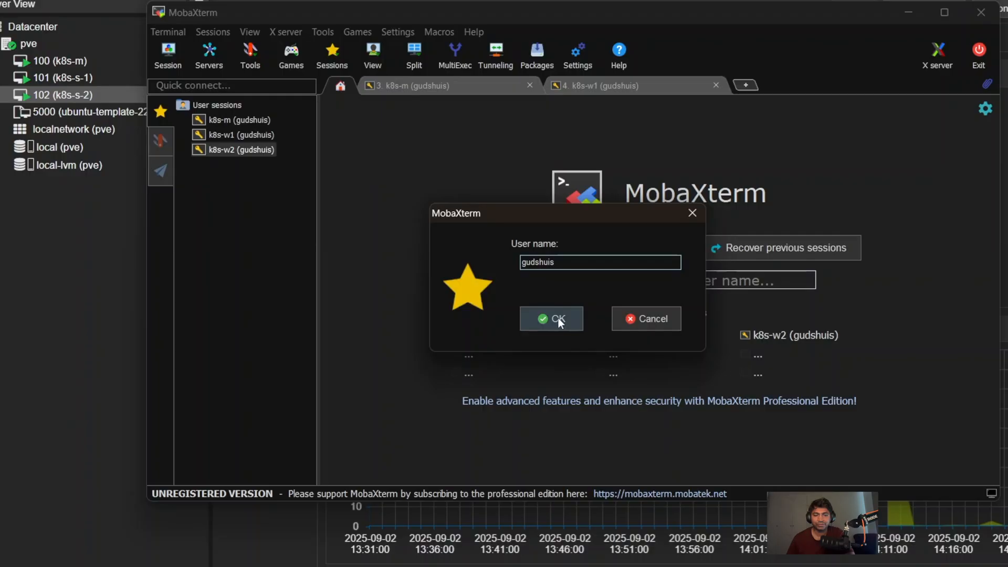
pyautogui.click(550, 319)
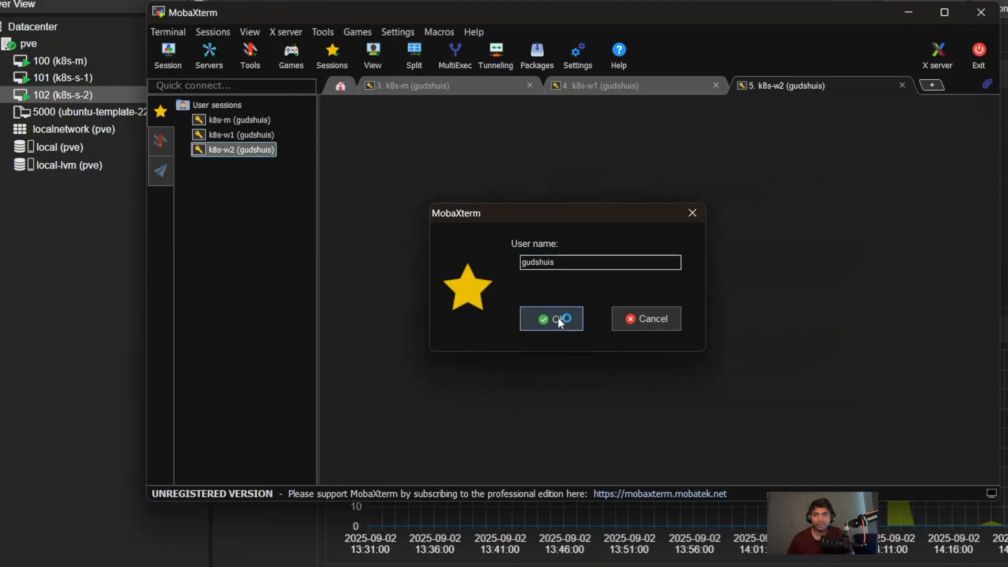
pyautogui.click(551, 318)
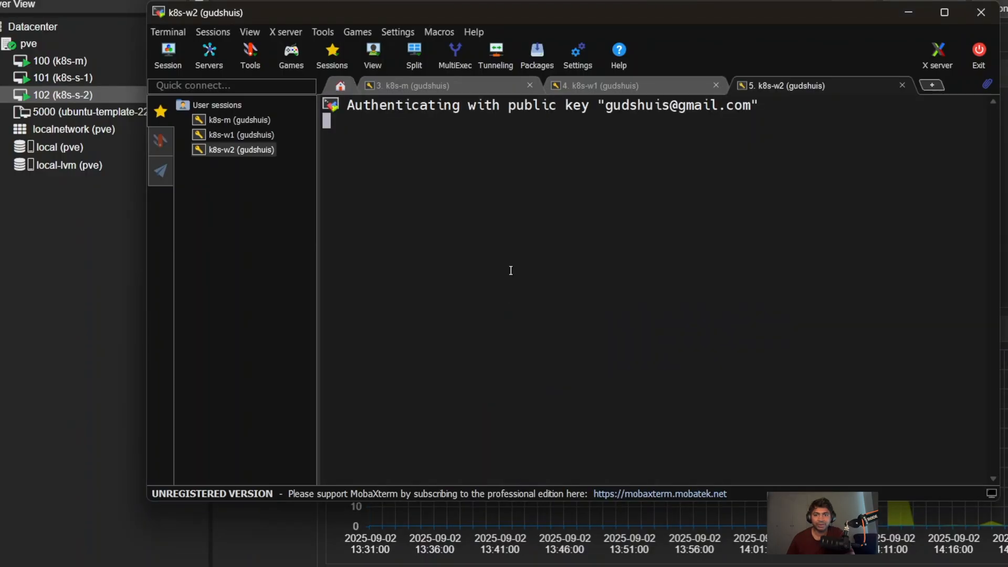